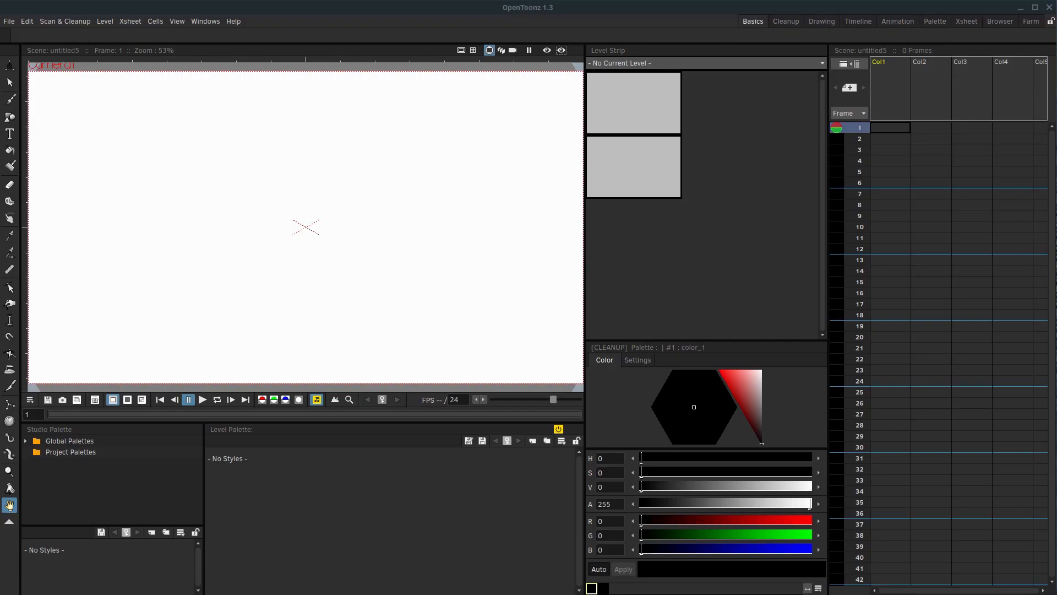
mouse_move(93, 525)
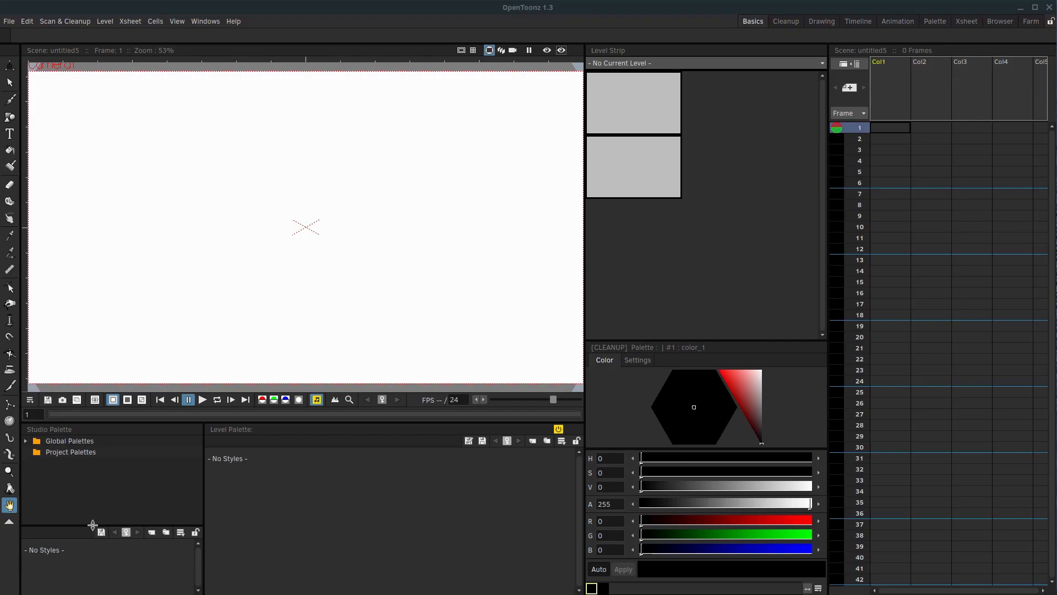
mouse_move(236, 346)
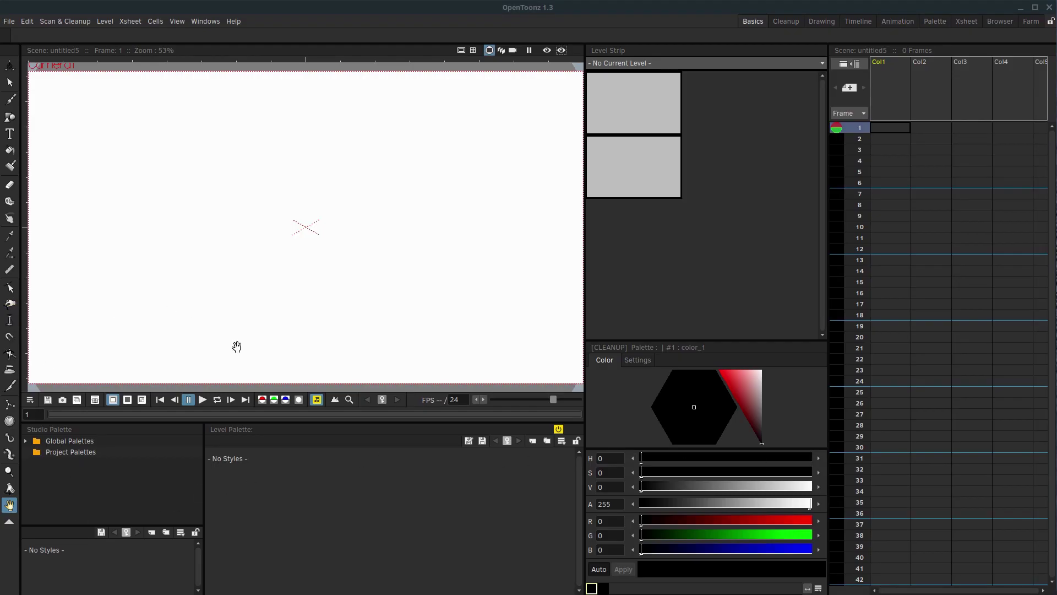
mouse_move(279, 247)
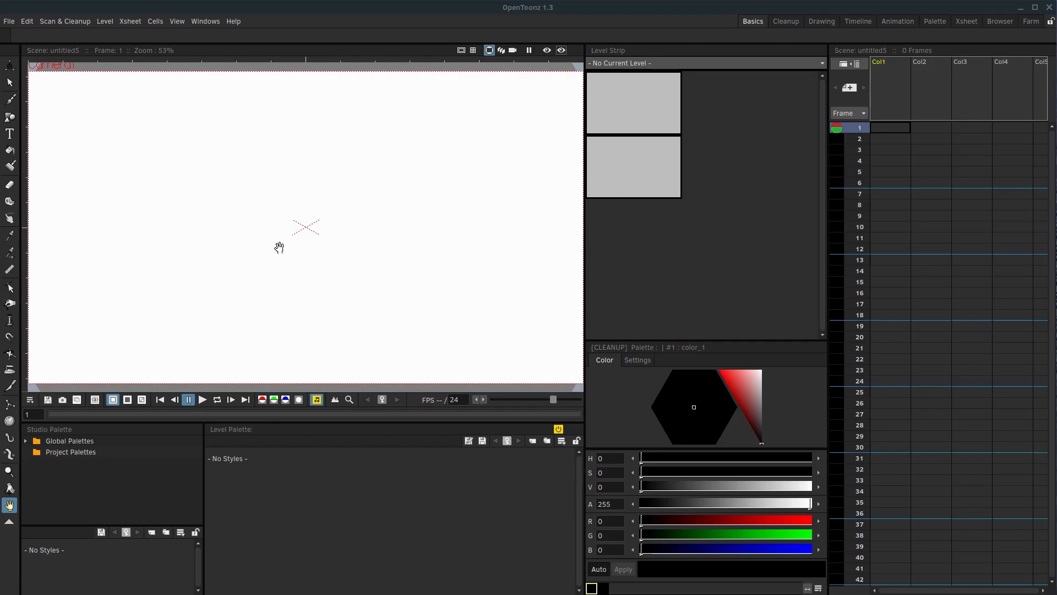
mouse_move(329, 271)
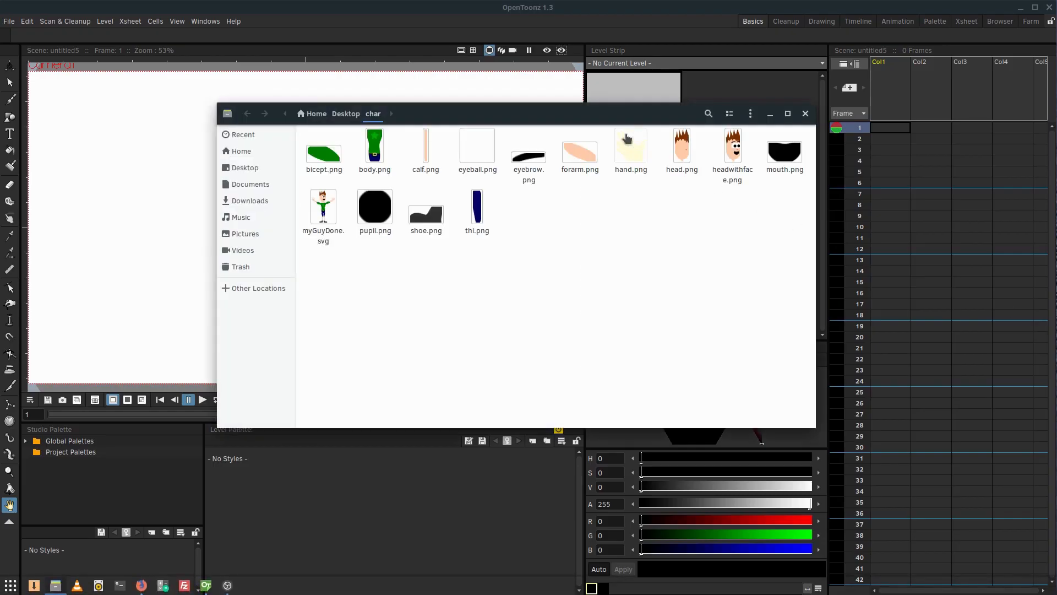
Preview myGuyDone.svg and two body-part images, then drag myGuyDone.svg into OpenToonz.
double_click(323, 207)
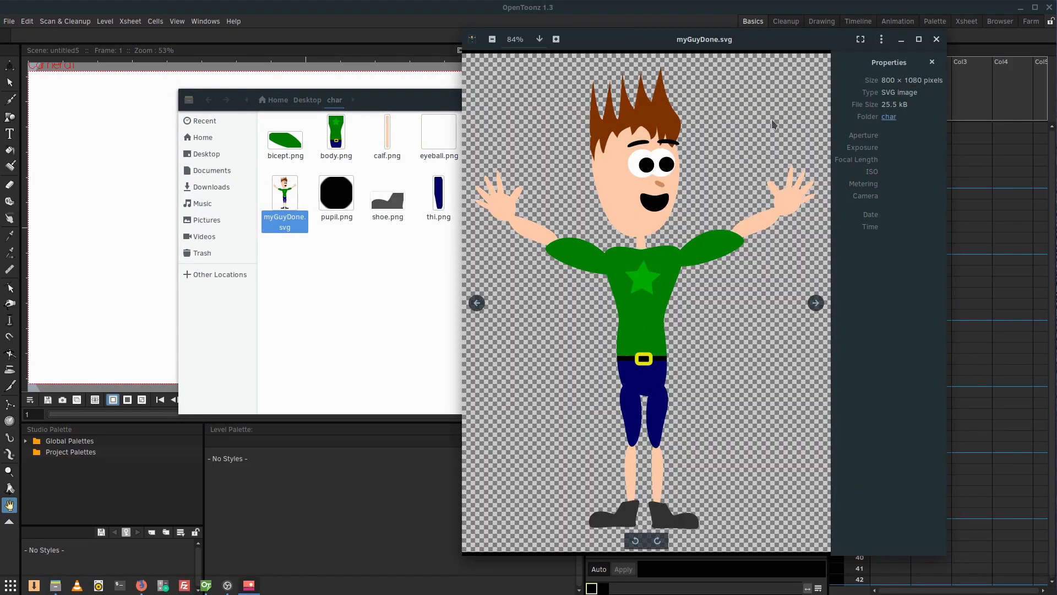
mouse_move(509, 461)
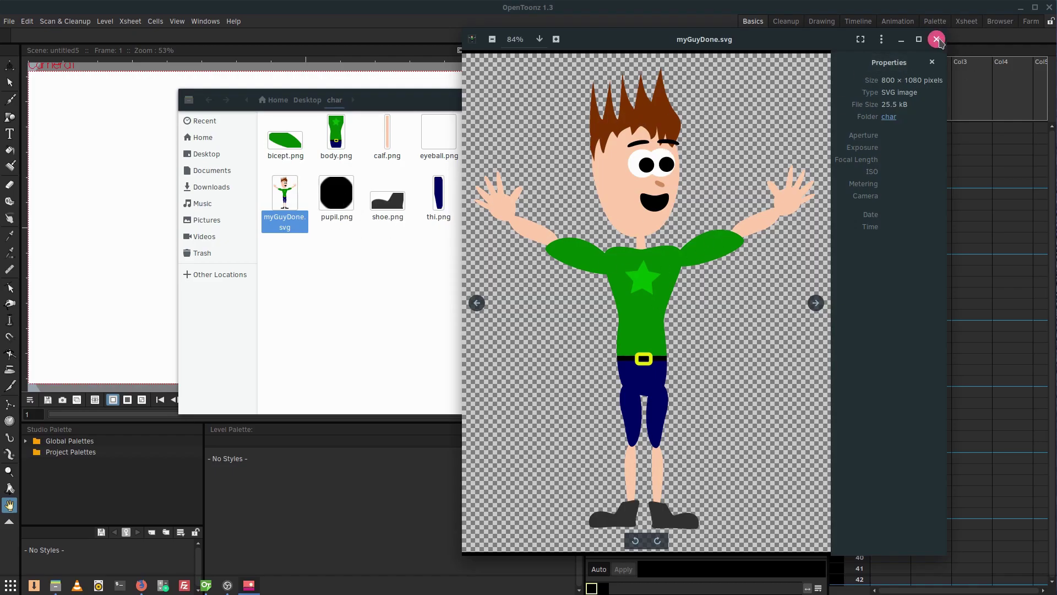
click(936, 39)
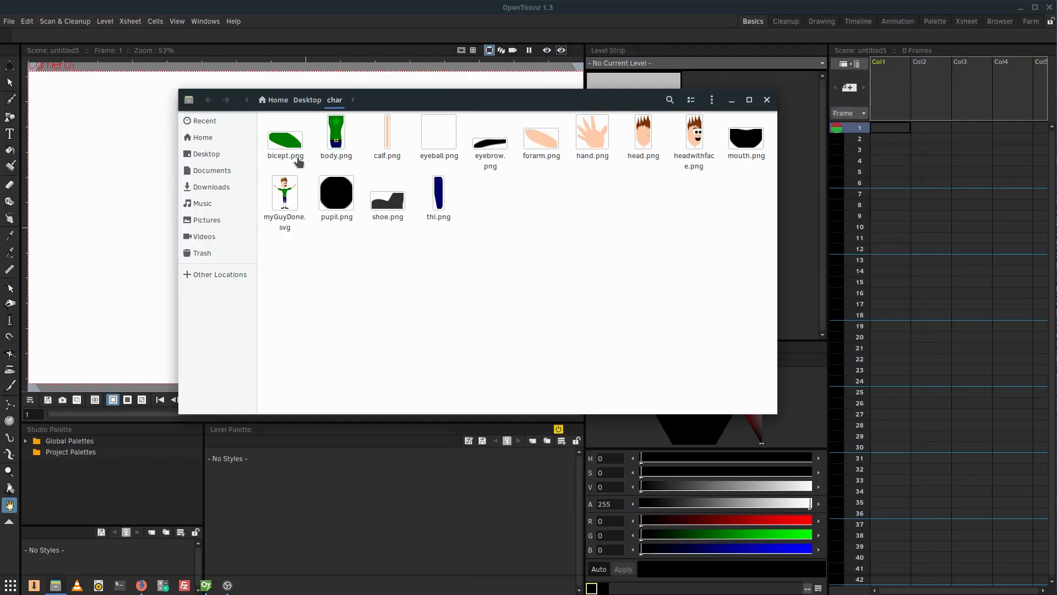
double_click(336, 131)
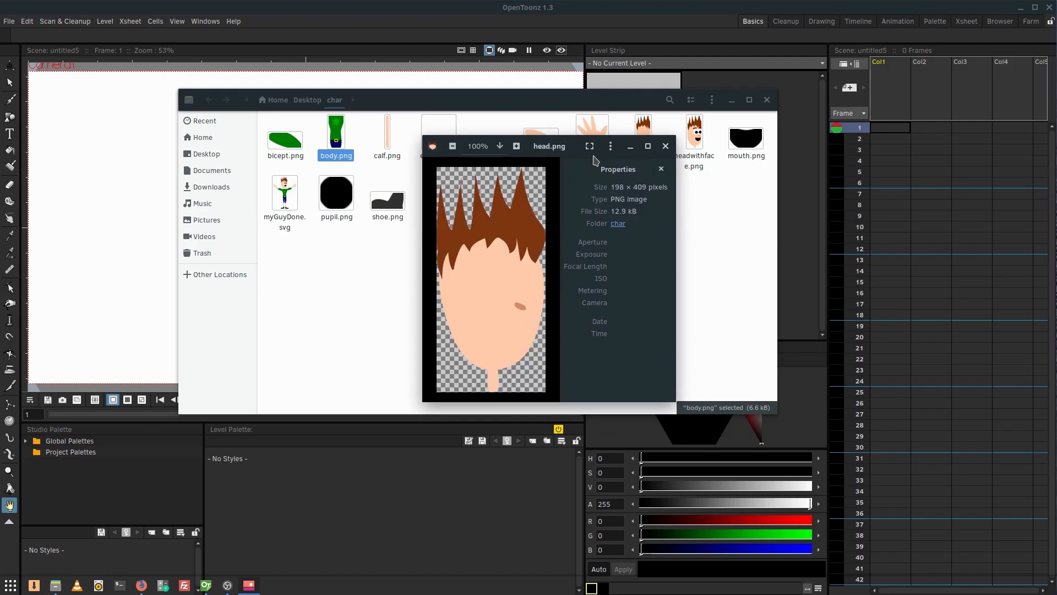
click(285, 193)
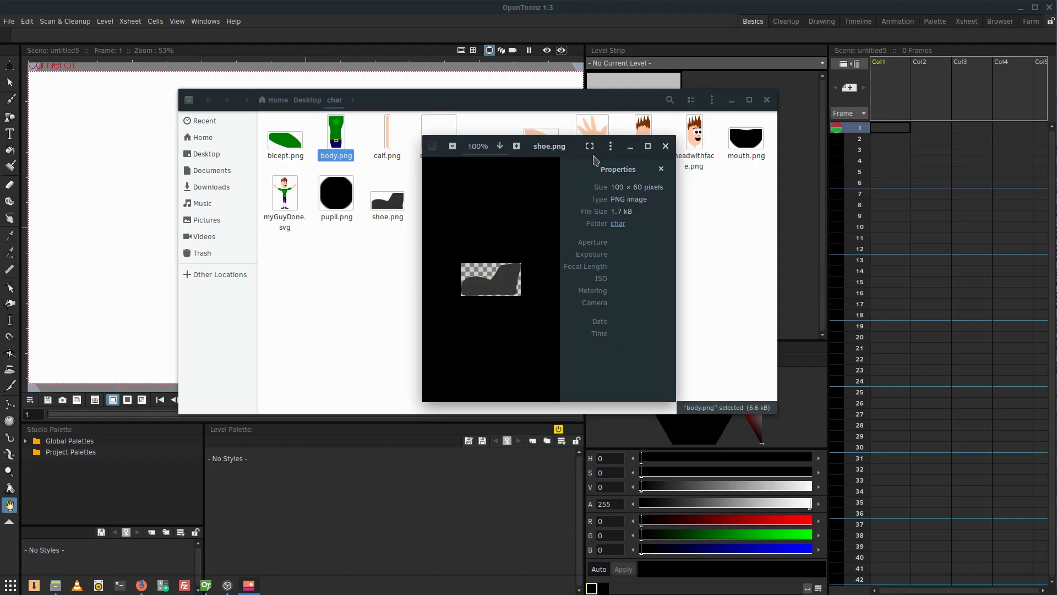
click(665, 146)
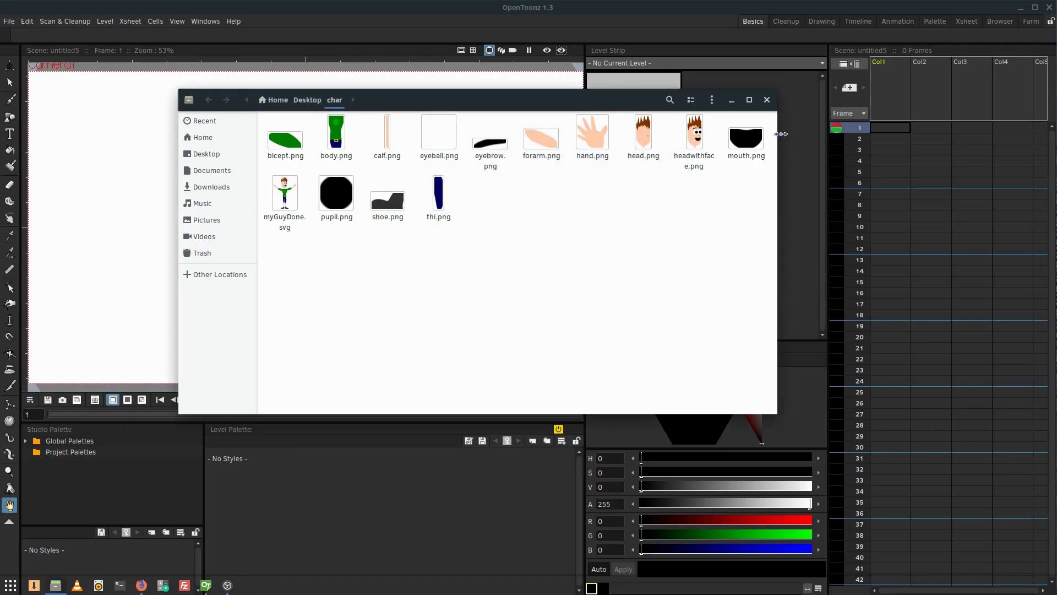
drag(284, 191, 259, 207)
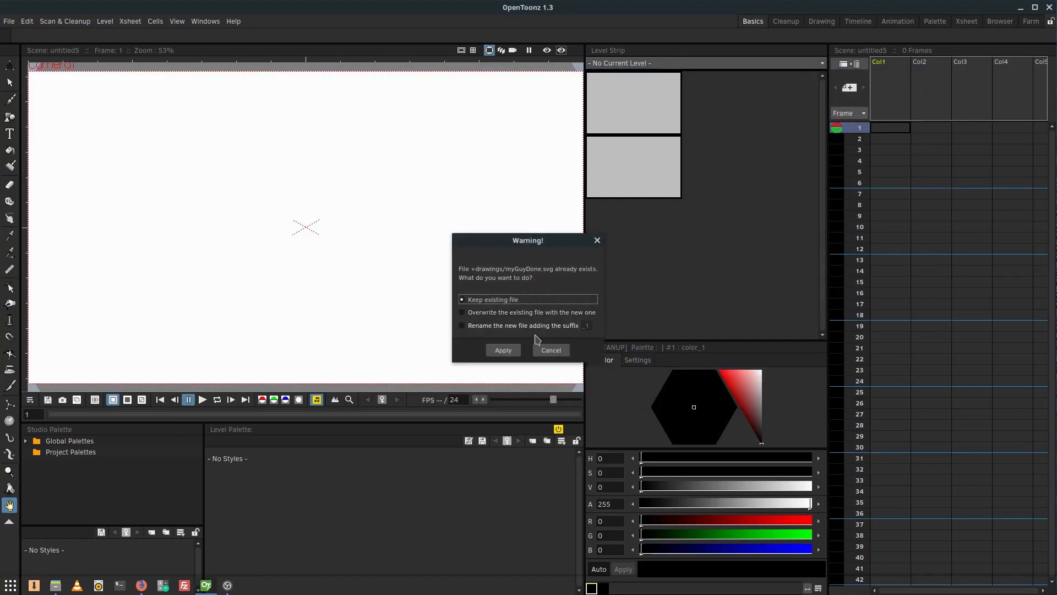
Load myGuyDone keeping the existing file, delete the shirt star and cut the shoe.
click(503, 350)
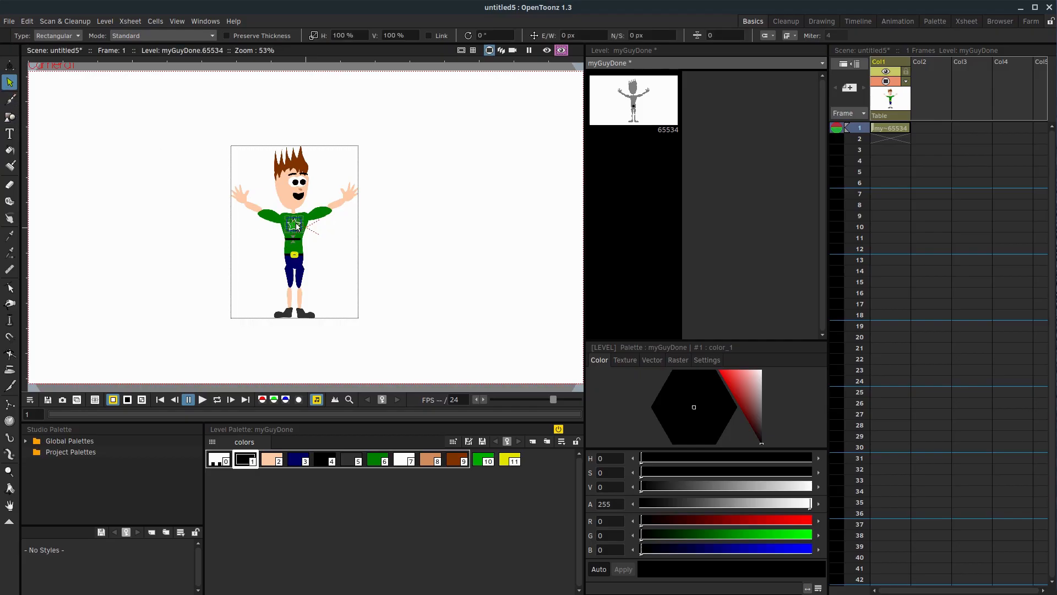
drag(297, 226, 290, 216)
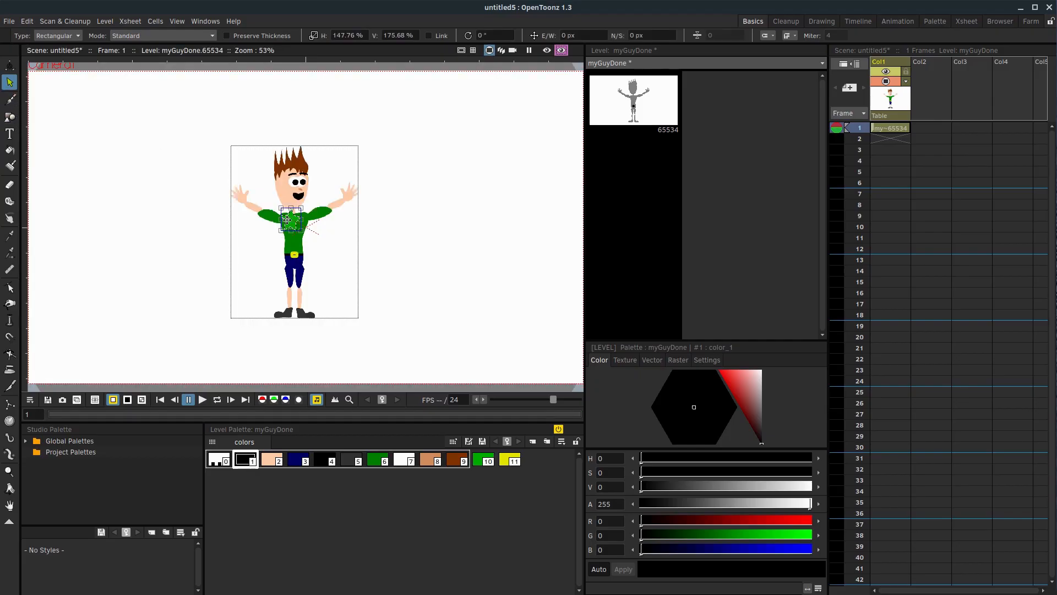
click(271, 459)
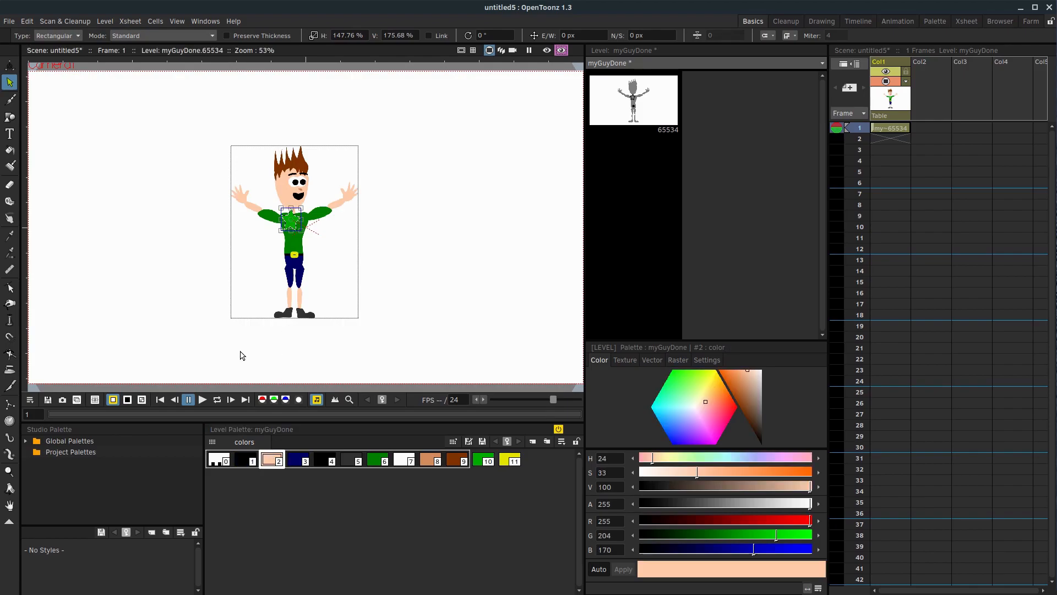
click(9, 150)
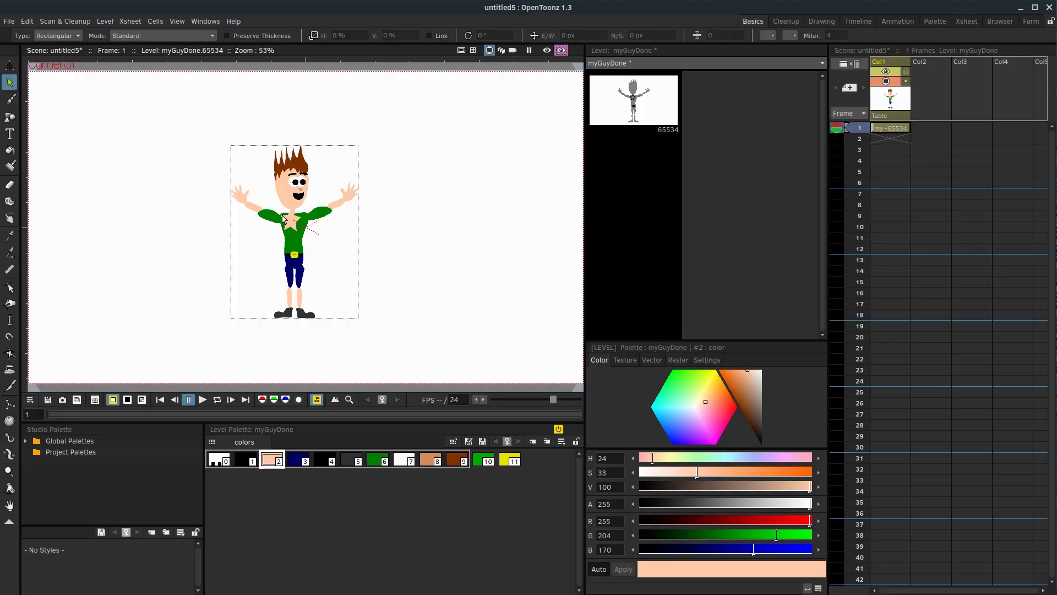
click(9, 99)
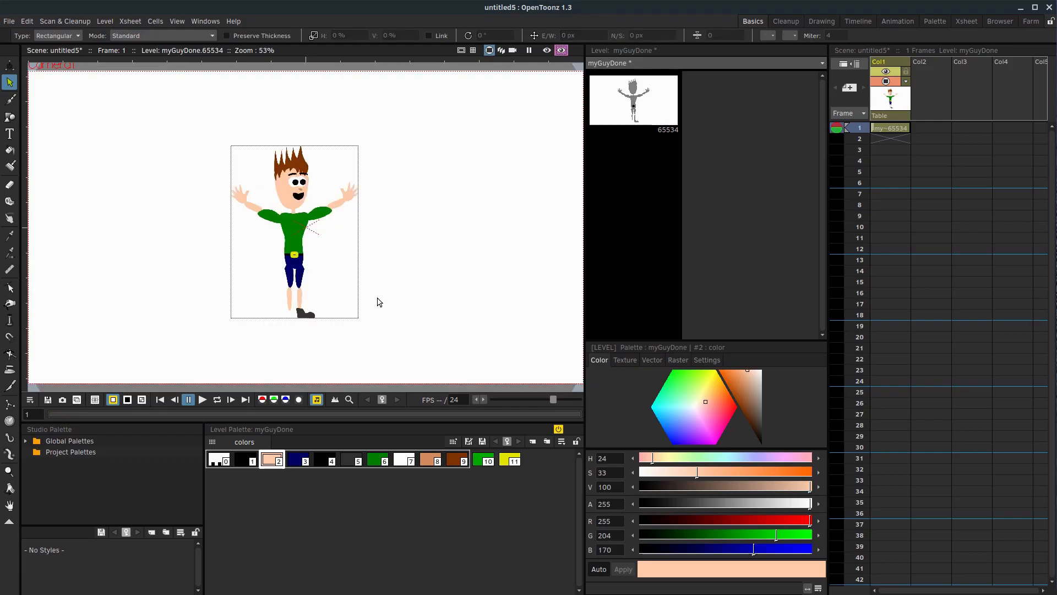
mouse_move(636, 263)
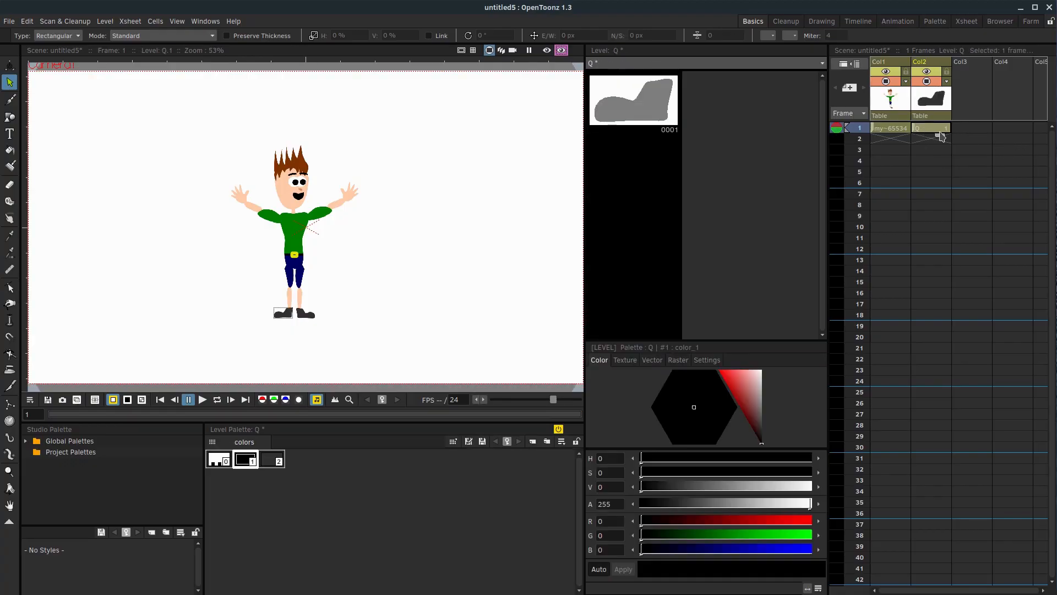
mouse_move(275, 271)
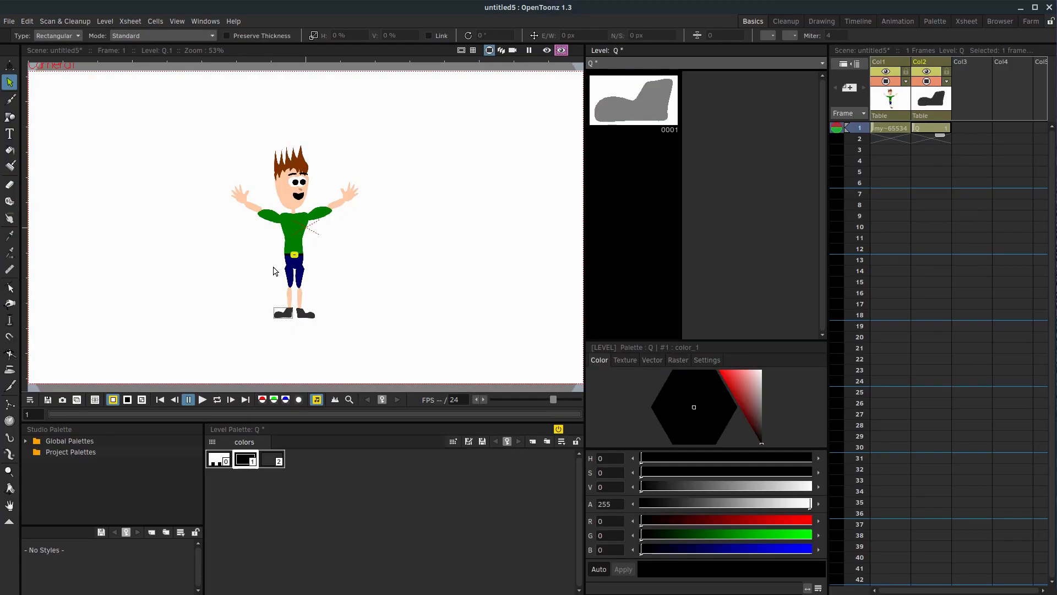
mouse_move(90, 139)
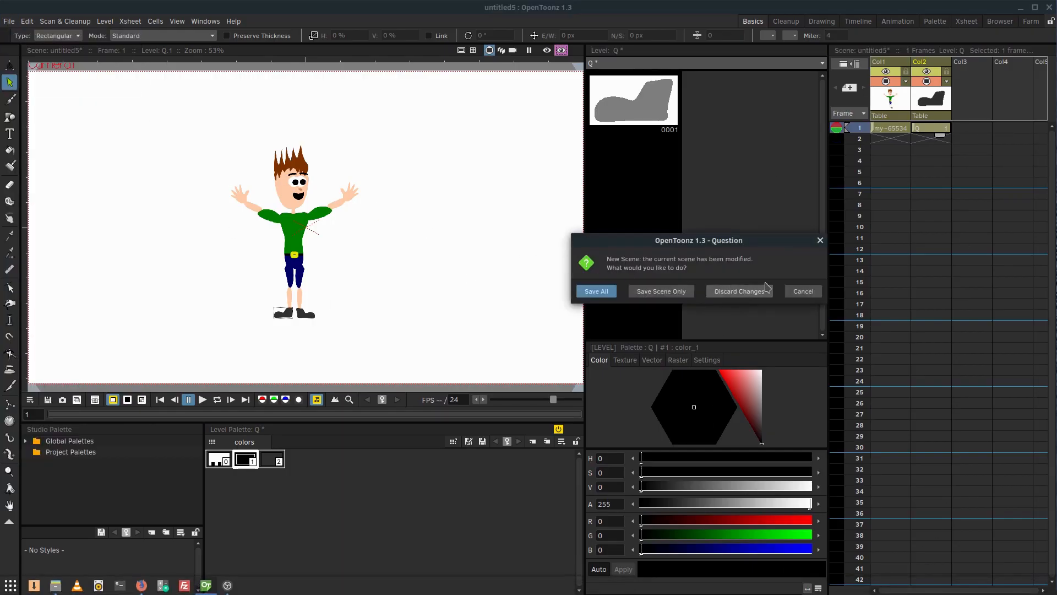
Discard changes for a new scene and bring the selected part images into the viewer.
click(739, 291)
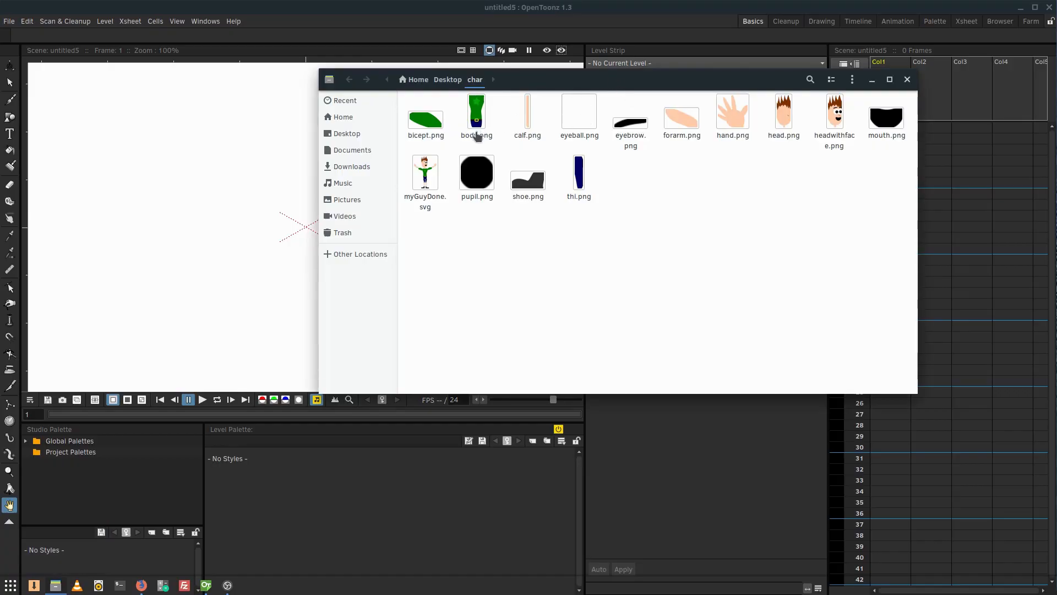
key(ctrl+a)
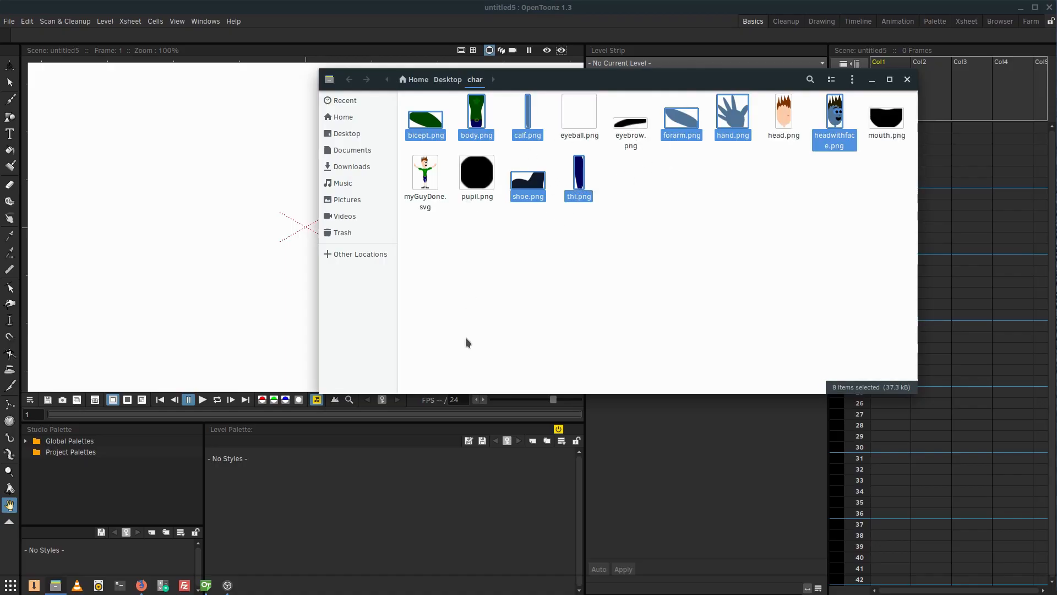
mouse_move(746, 288)
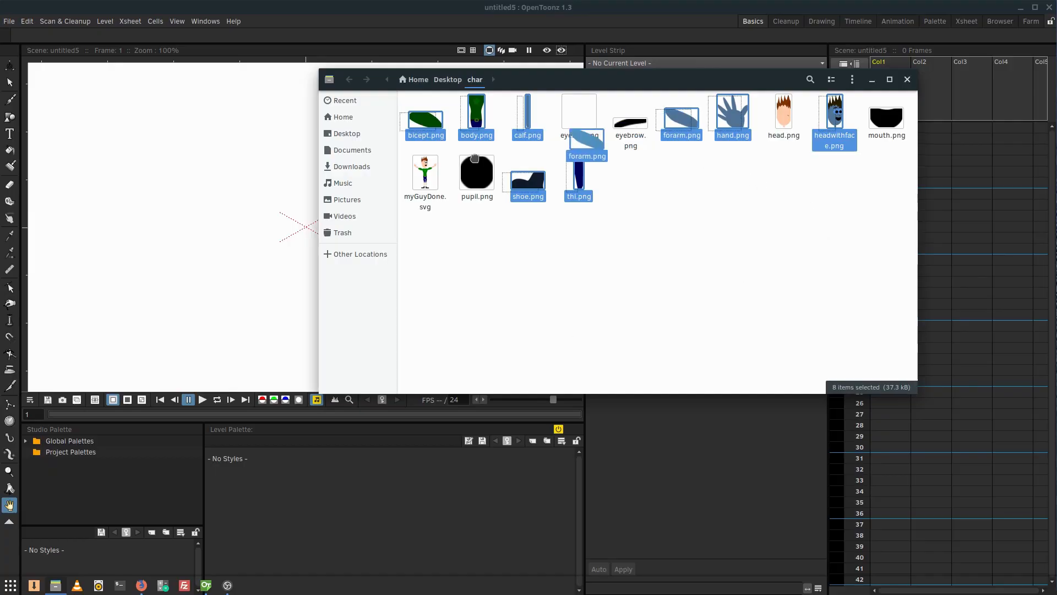
double_click(426, 120)
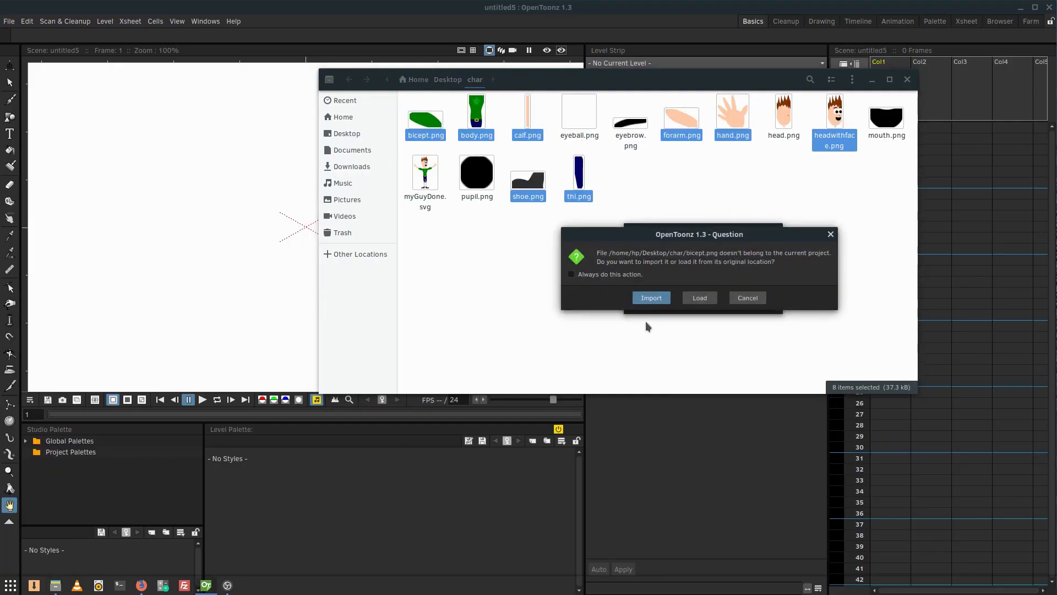
Import the eight part images, keeping the existing files, as separate columns.
click(651, 297)
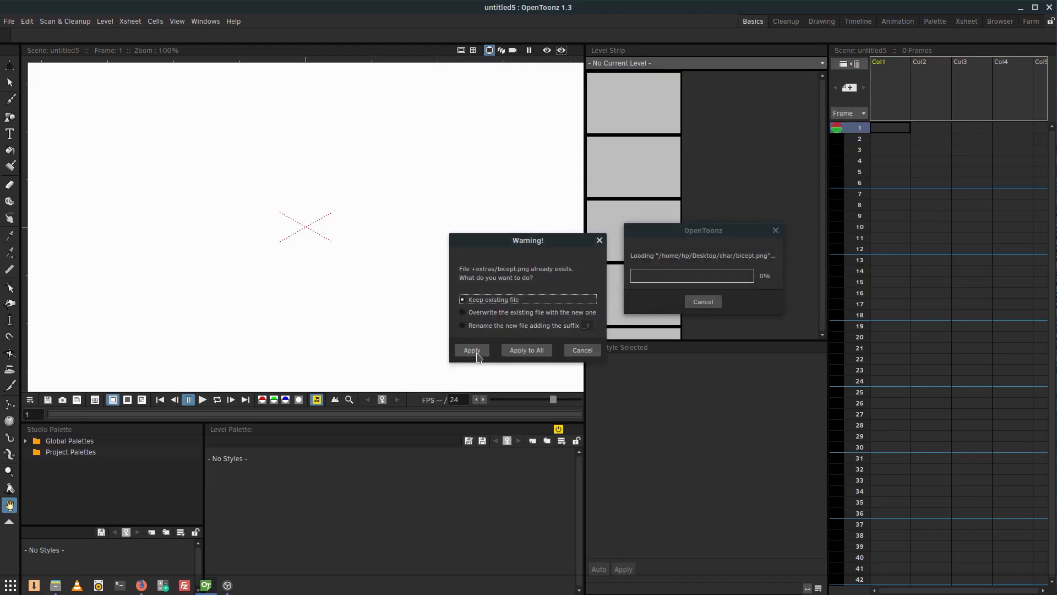
click(472, 349)
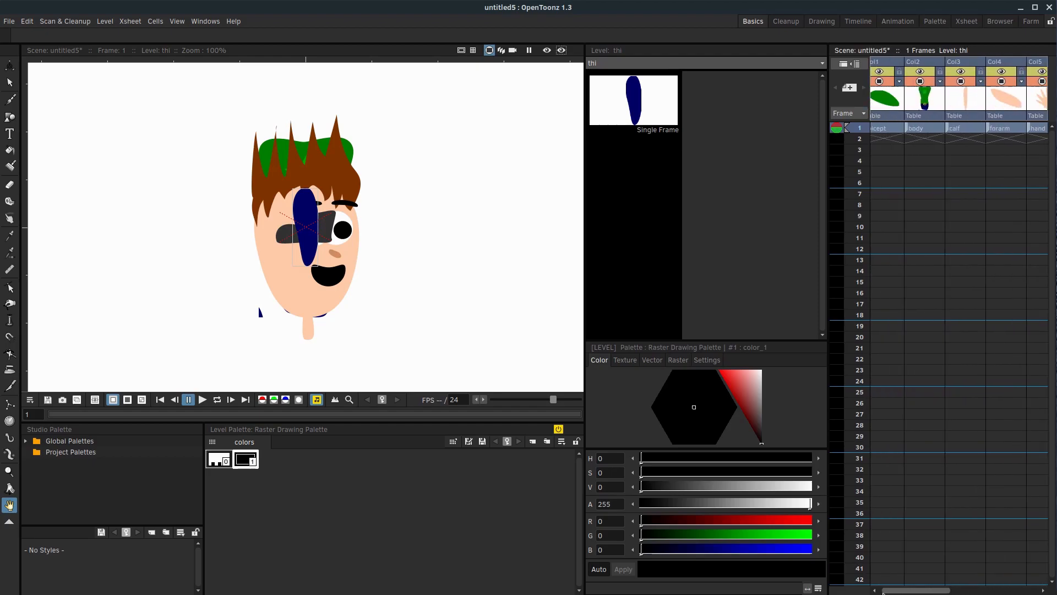
Position head, body, arm, thigh, calf, shoe and bicept columns with the Animate tool.
click(886, 128)
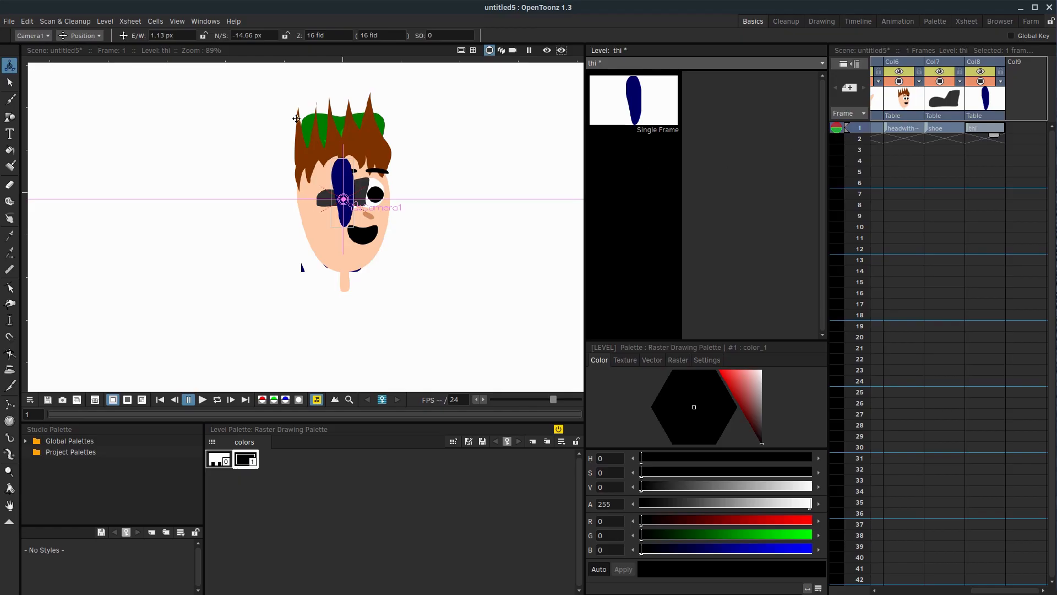
click(33, 35)
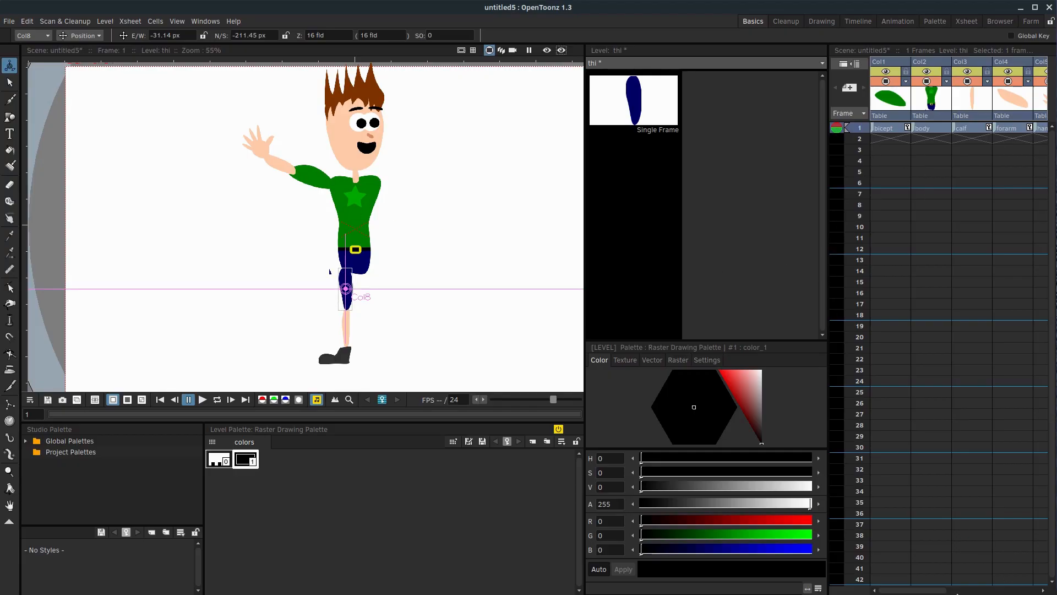
scroll(right, 3)
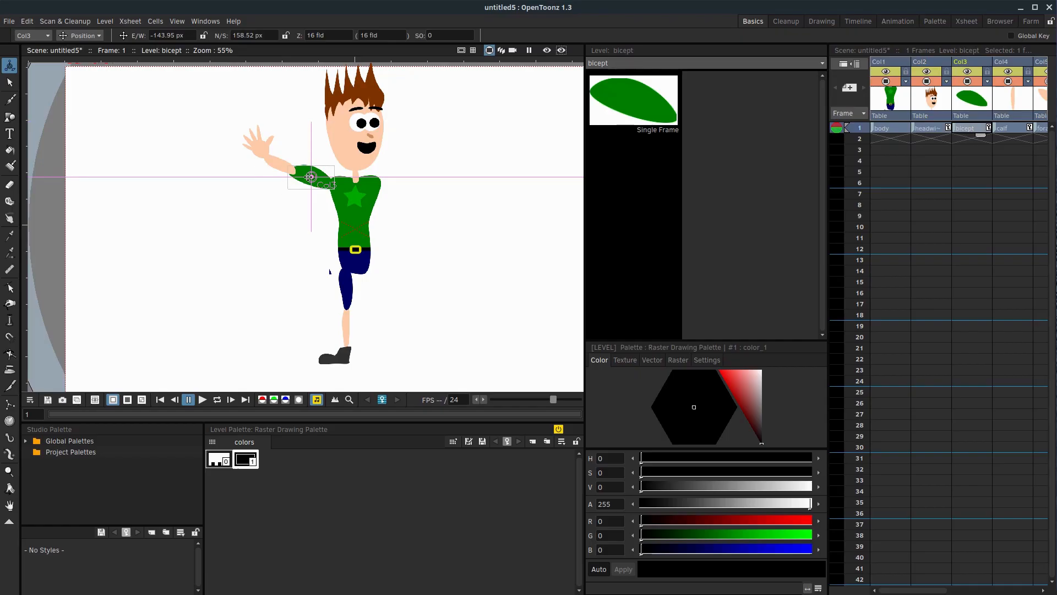
Insert a column, paste bicept, forearm and hand cells, and move them to the other shoulder.
right_click(307, 177)
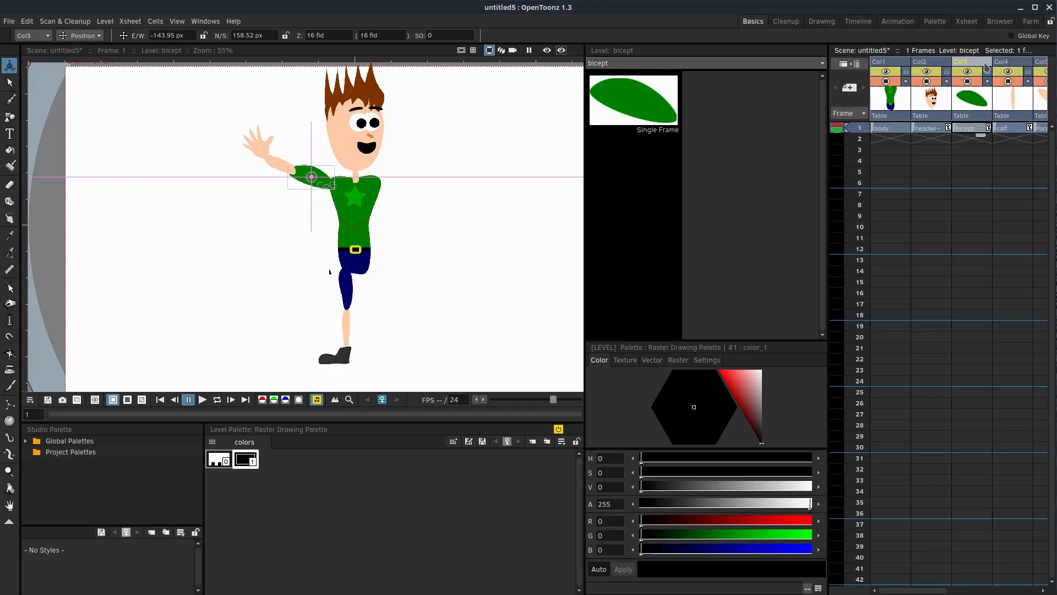
right_click(966, 61)
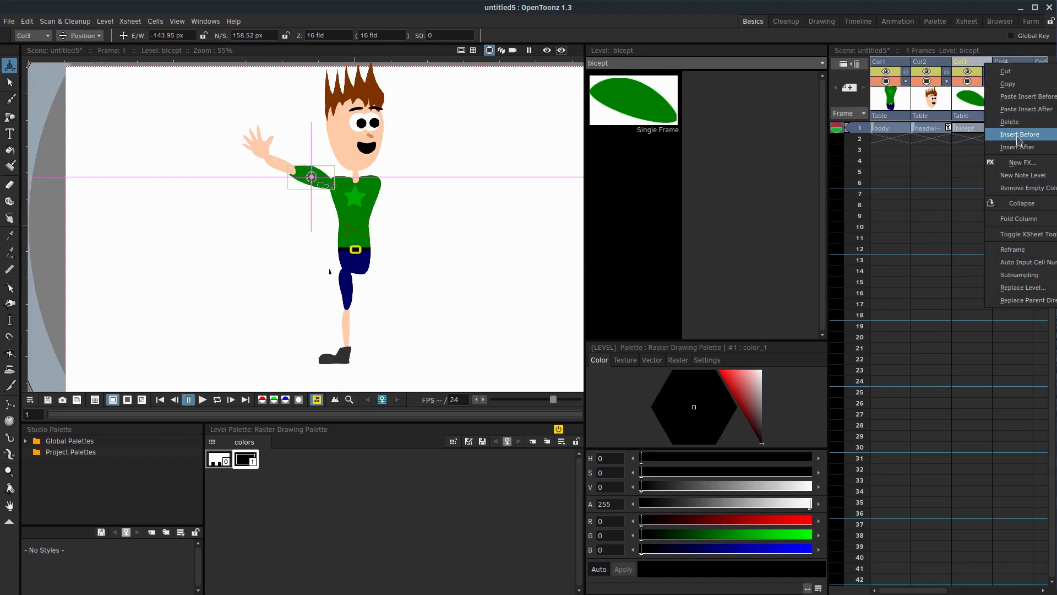
click(1020, 133)
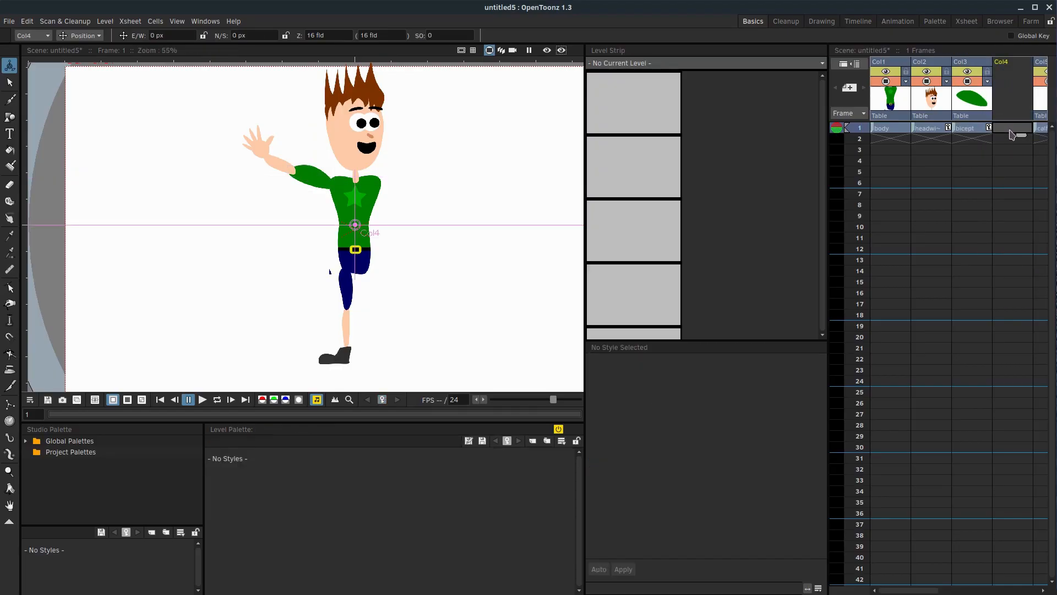
click(1010, 127)
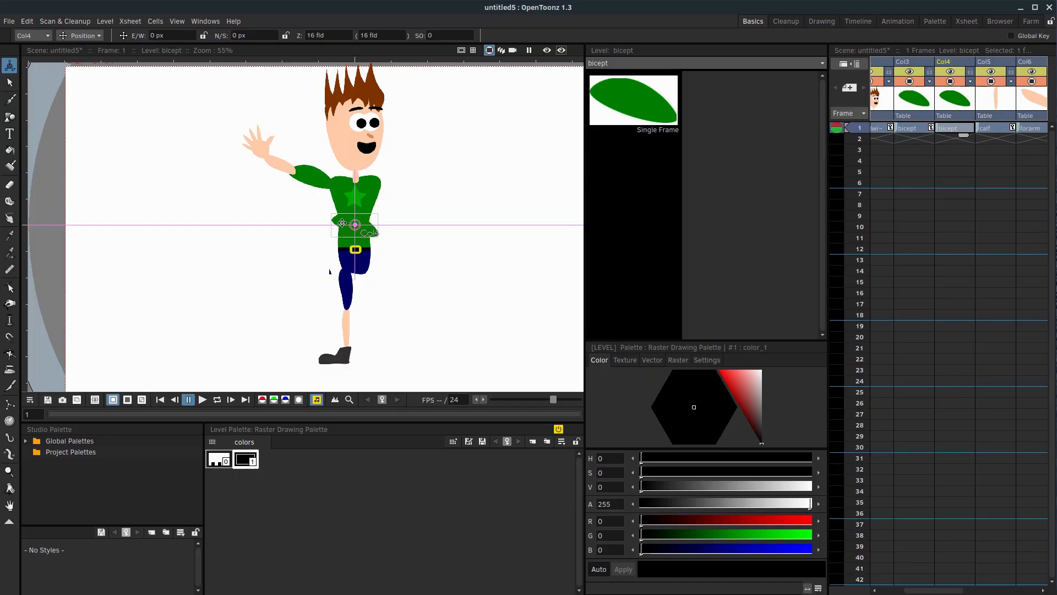
drag(354, 224, 396, 186)
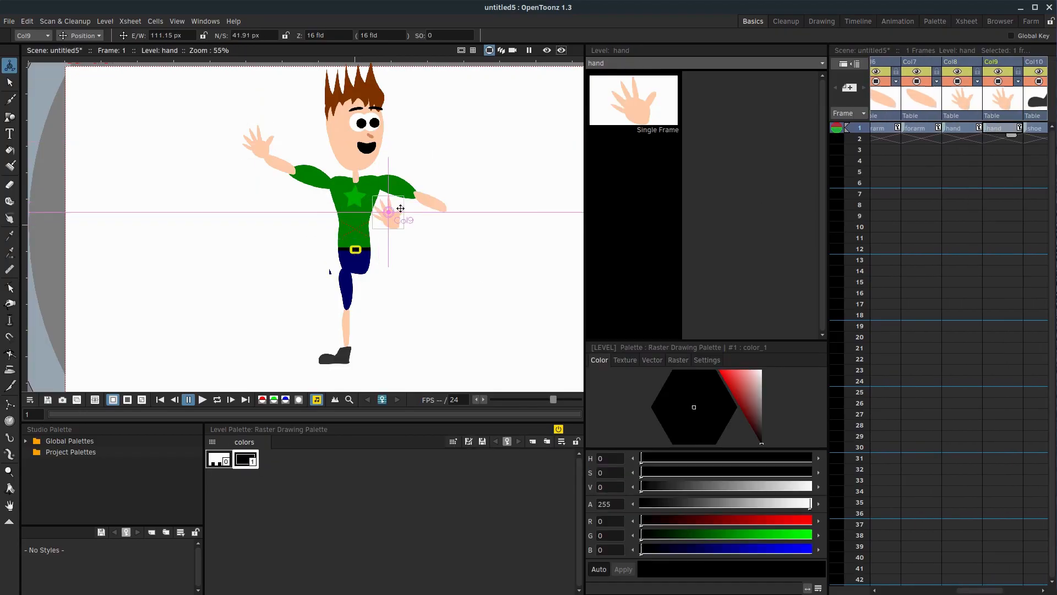
Move the duplicate hand past the forearm and mirror it with horizontal scale -100.
drag(388, 212, 460, 180)
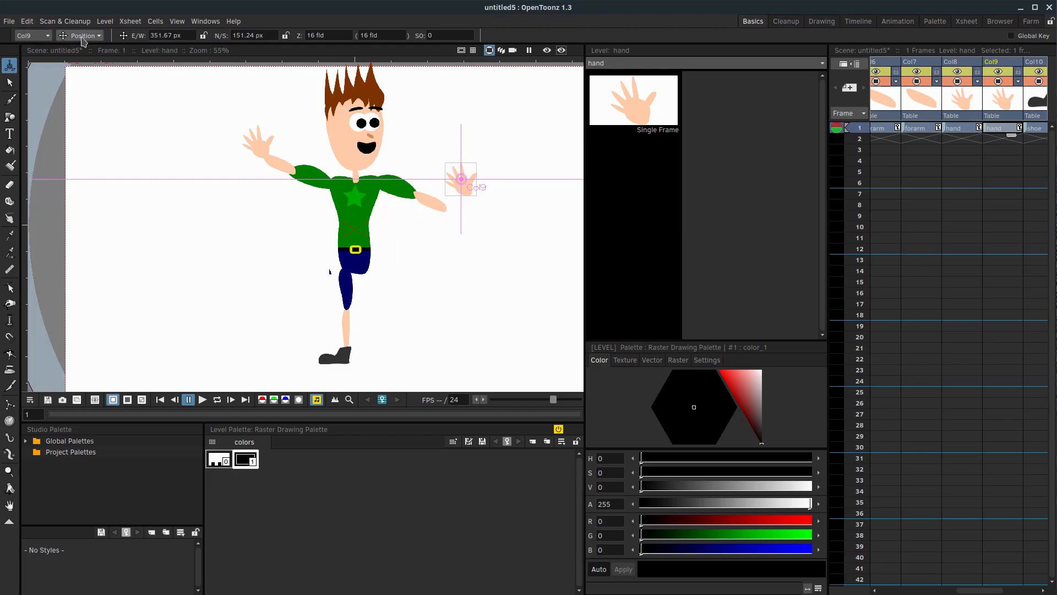
click(83, 35)
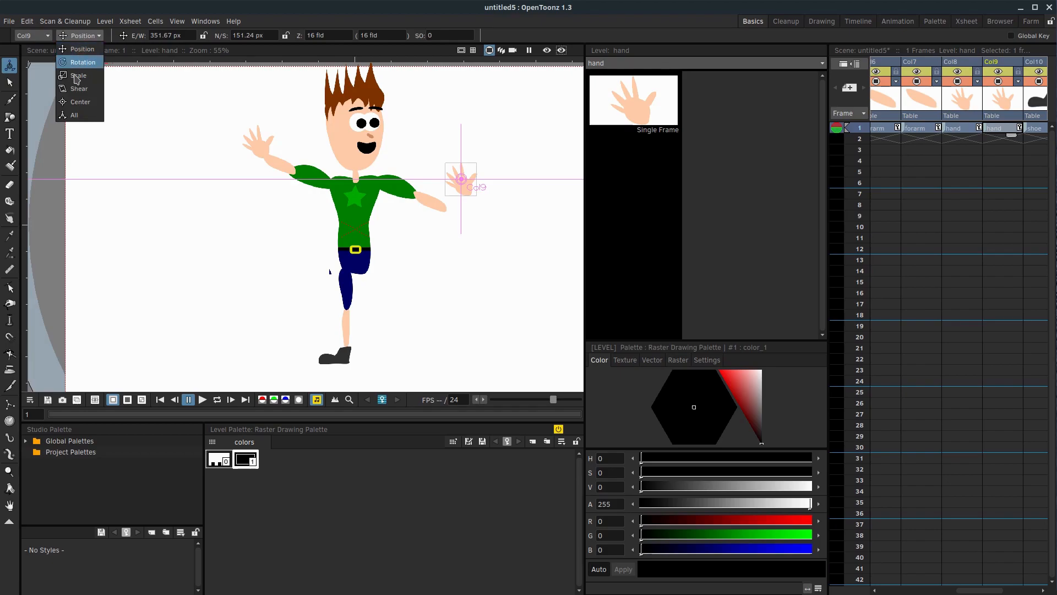
click(78, 75)
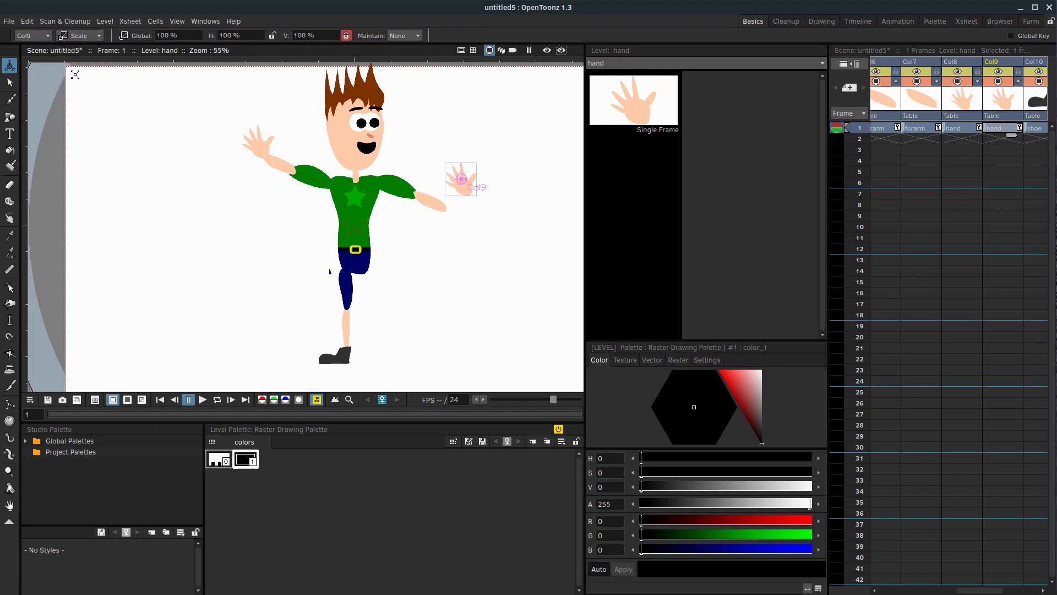
click(238, 35)
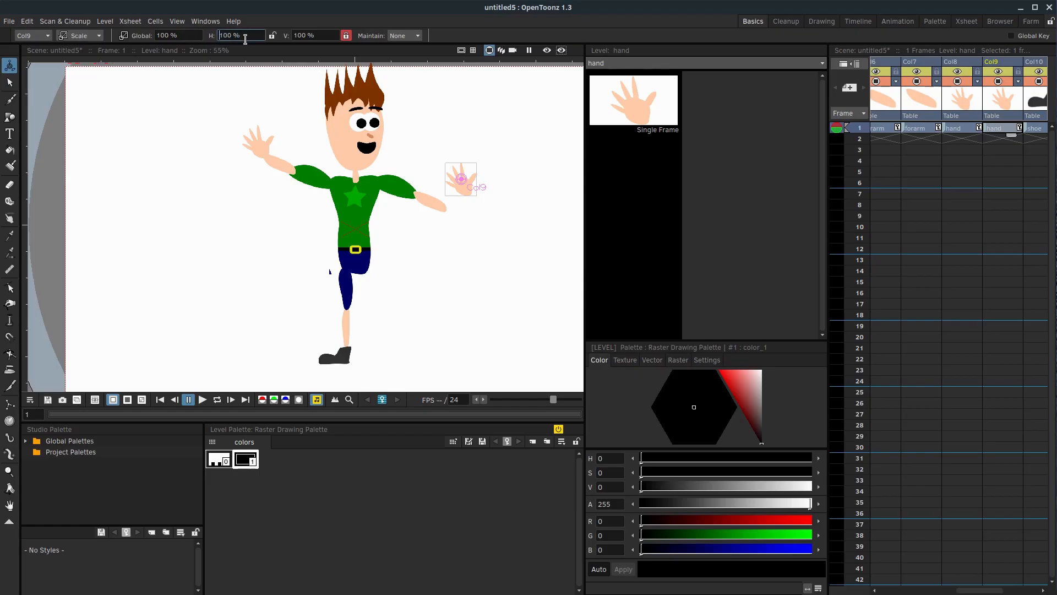
text(-100)
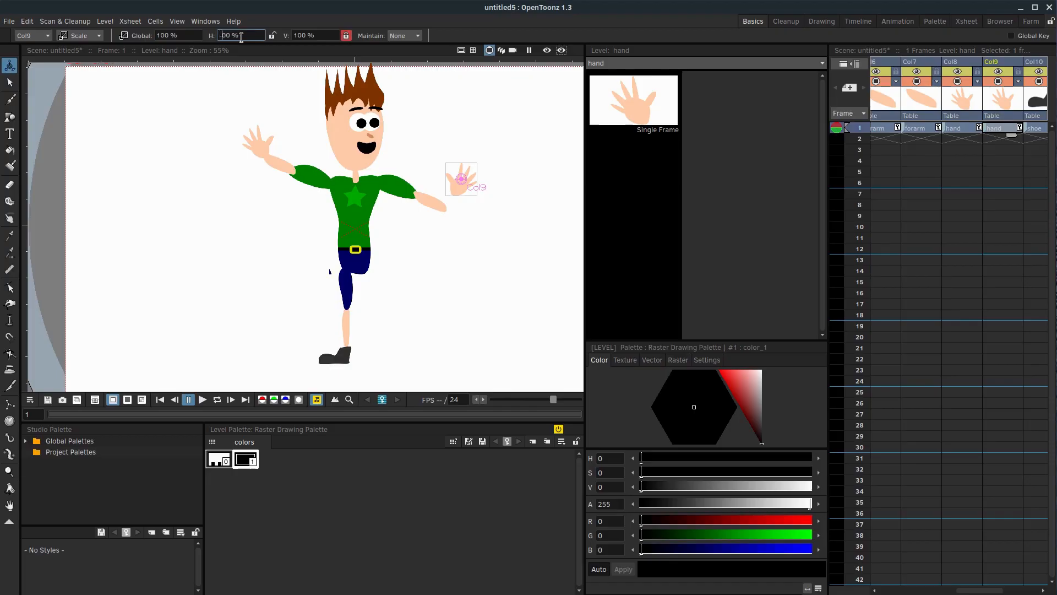
text(-50)
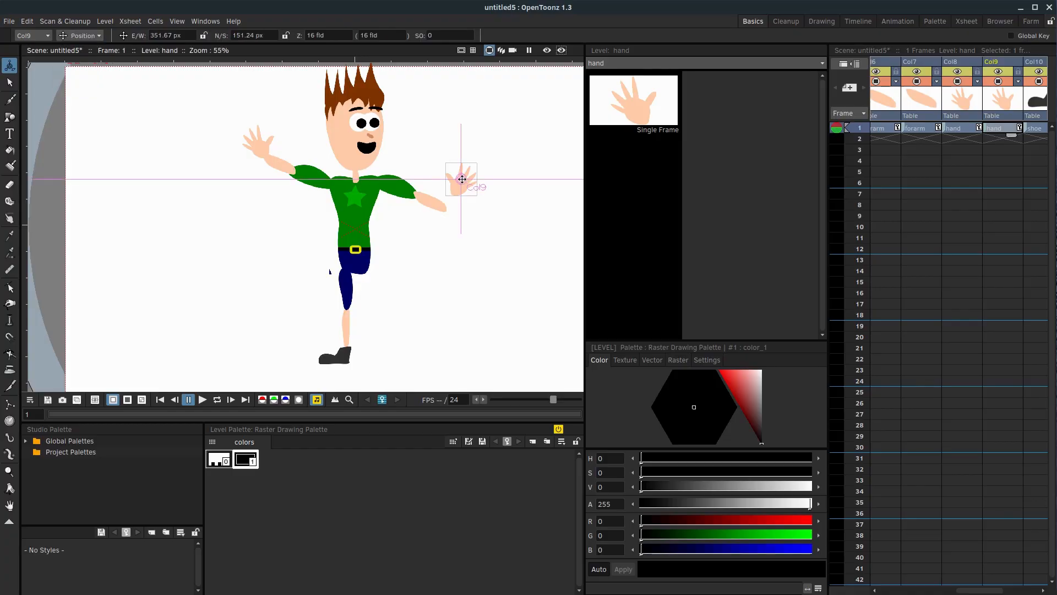
Drag the mirrored hand onto the end of the second forearm.
drag(461, 178, 453, 195)
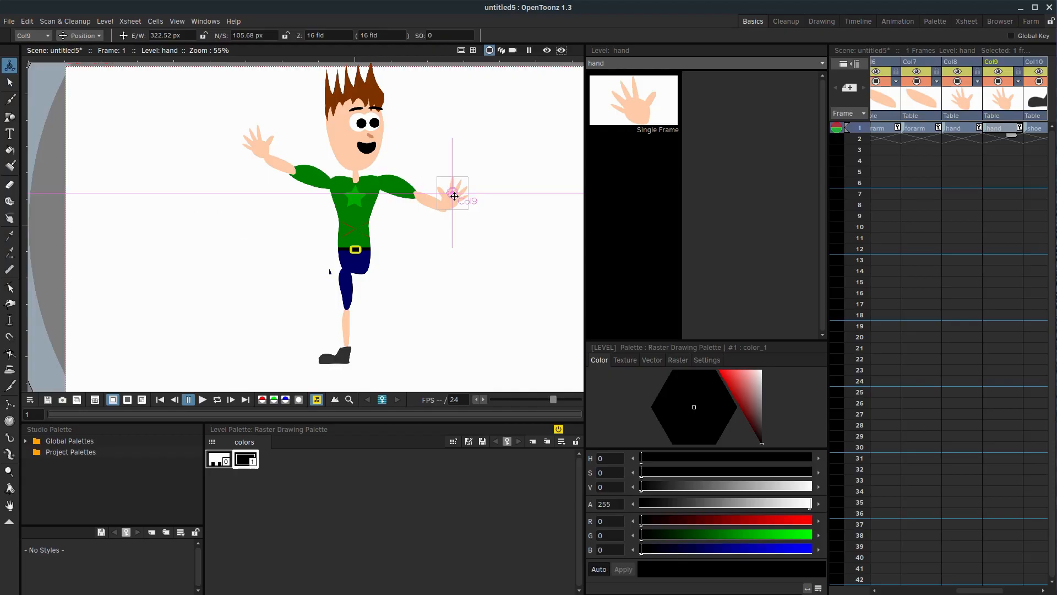
mouse_move(334, 344)
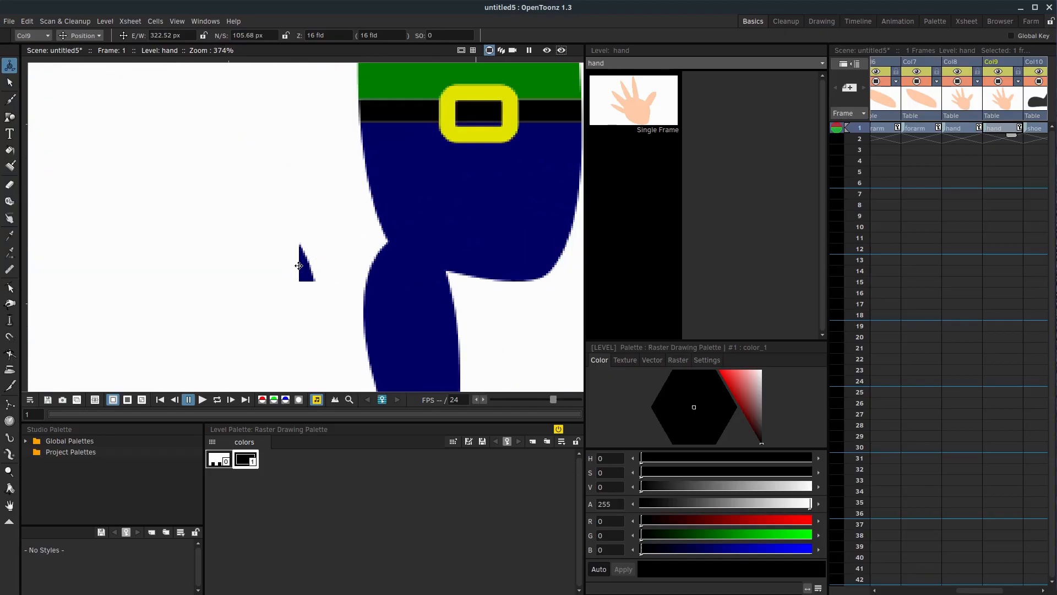
mouse_move(285, 258)
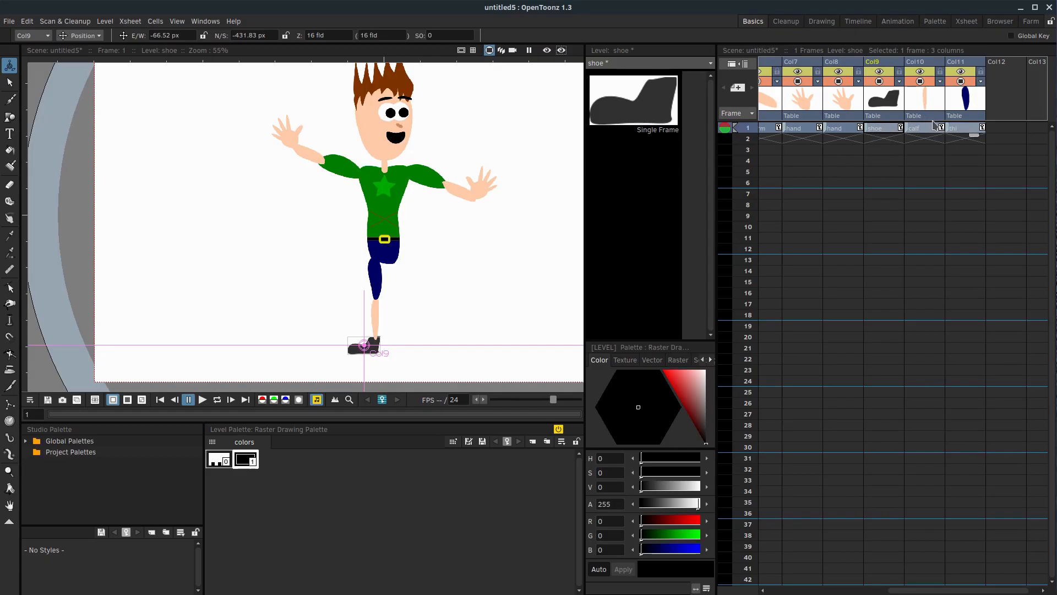
mouse_move(919, 131)
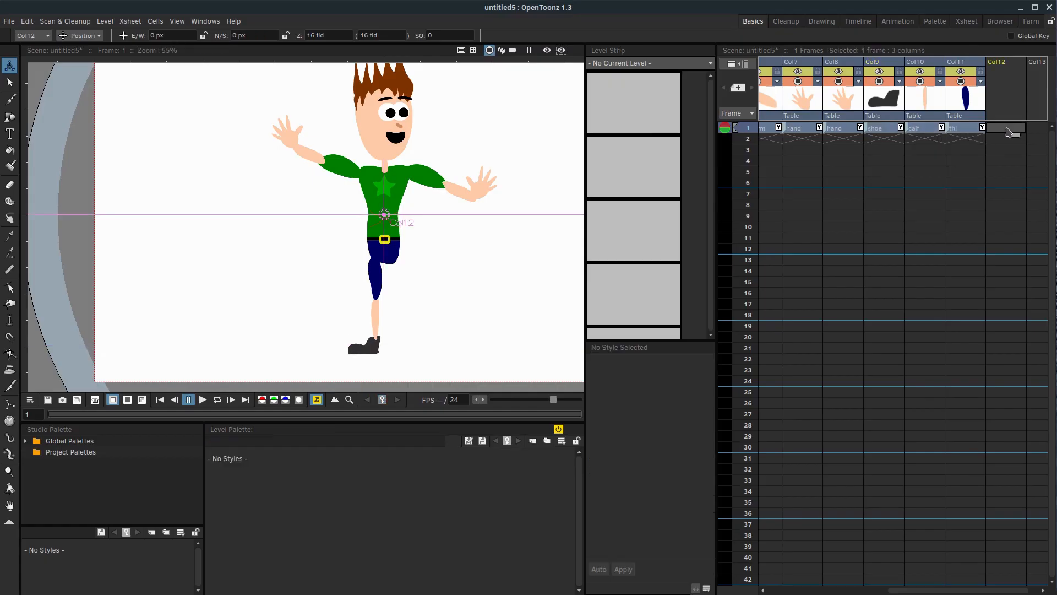
Paste the duplicate shoe into a new column and position the duplicated thigh.
click(1005, 128)
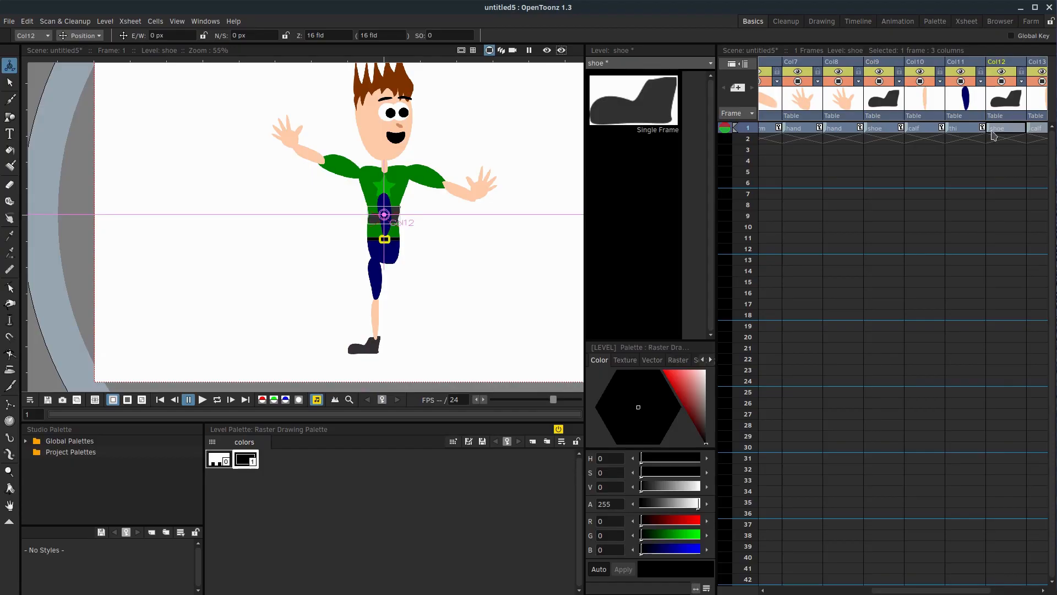
mouse_move(909, 572)
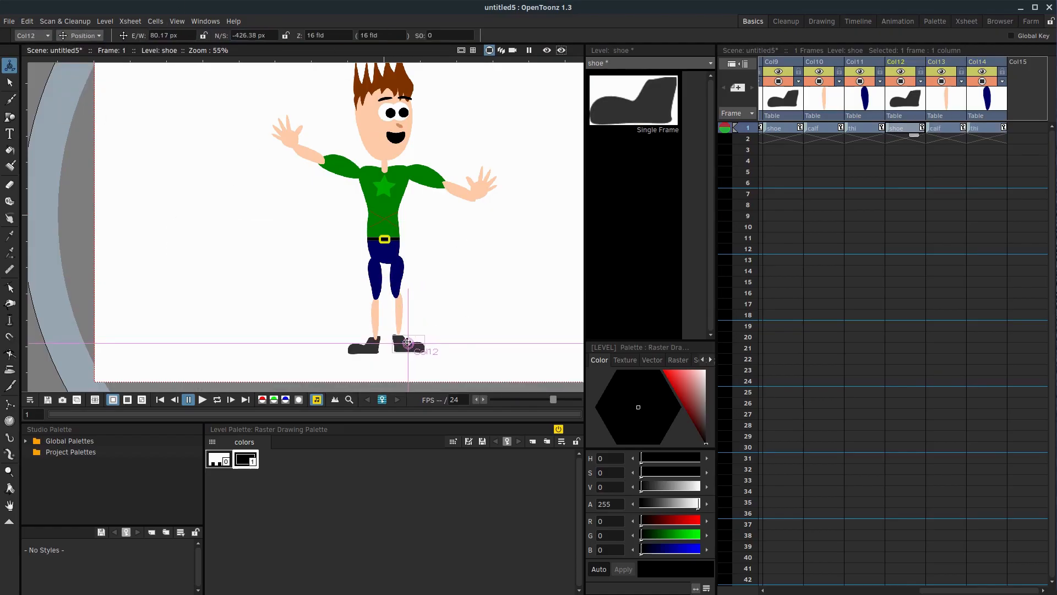
click(987, 128)
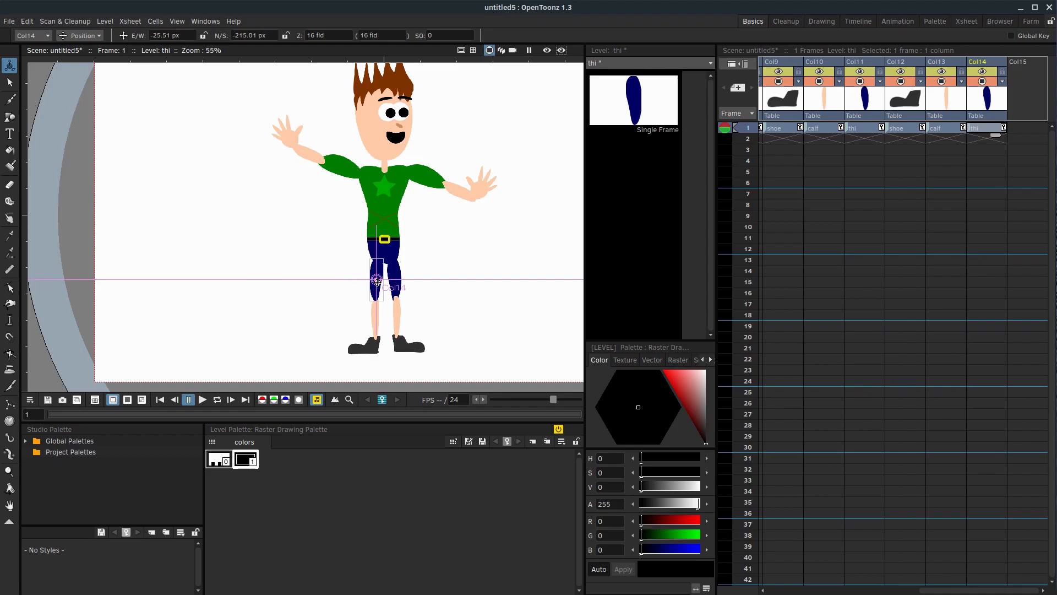
mouse_move(385, 226)
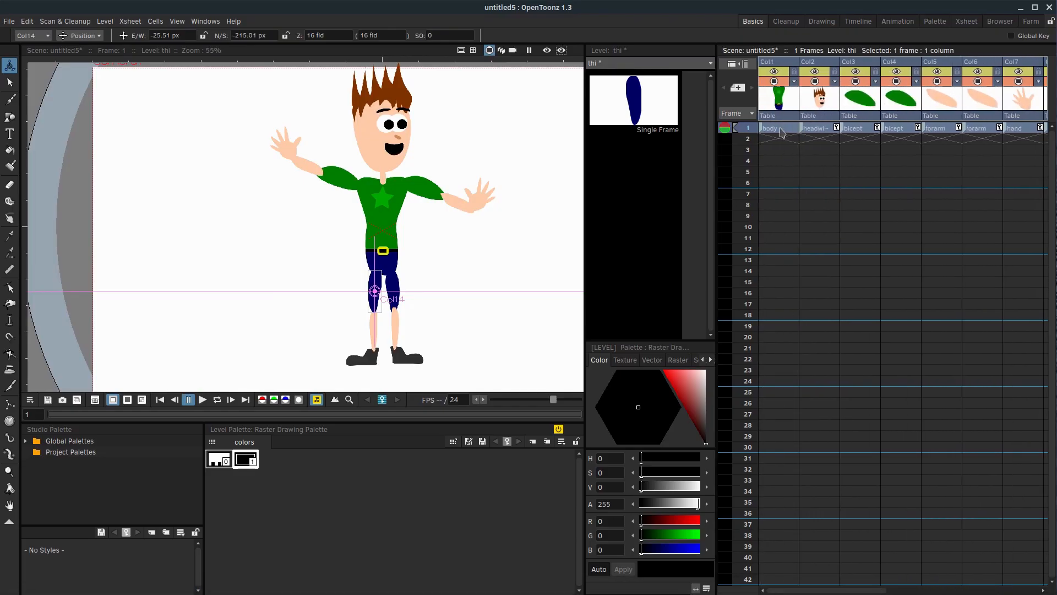
Select the body column and switch the Animate tool to Center mode.
click(775, 128)
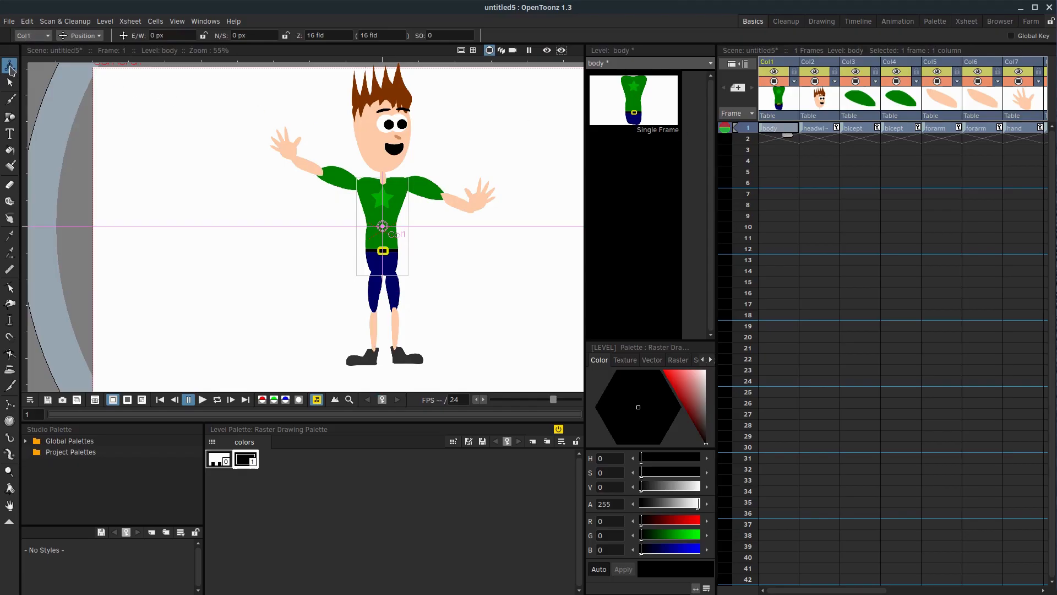
click(98, 35)
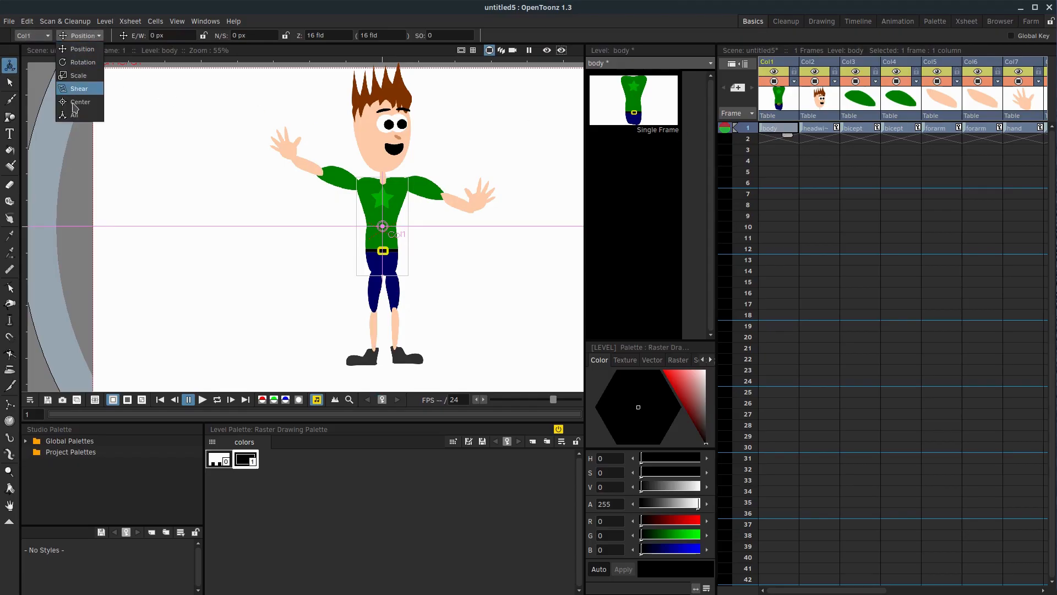
click(80, 101)
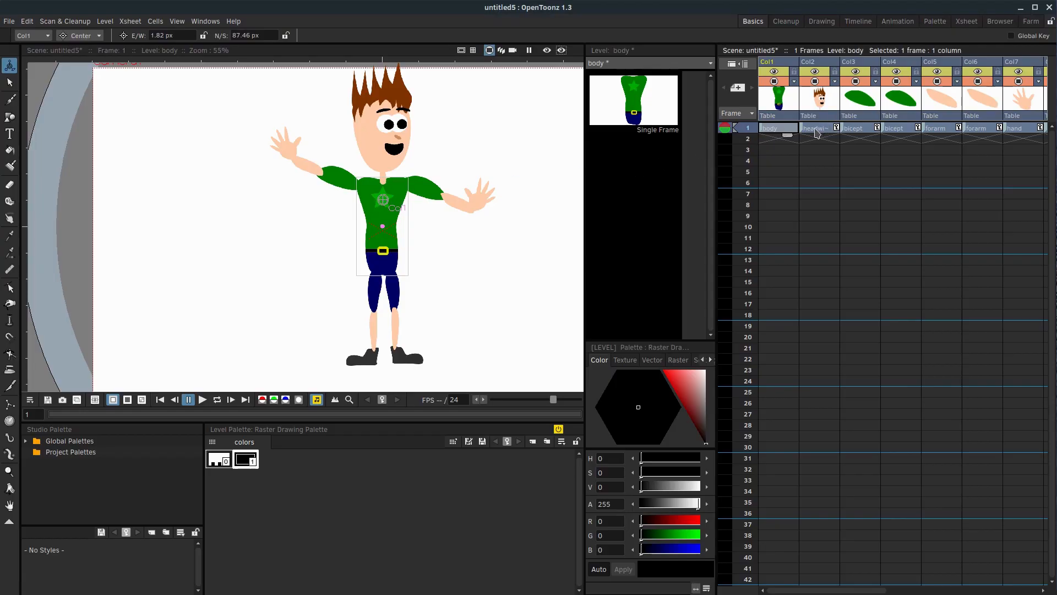
Move the headwithface column's pivot down to the neck.
click(816, 127)
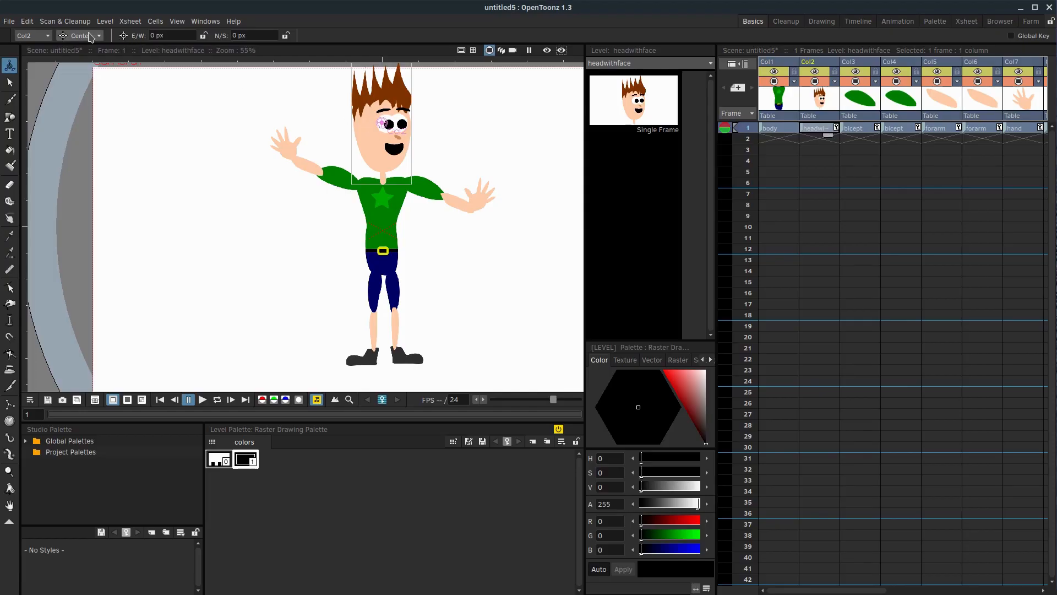
click(98, 35)
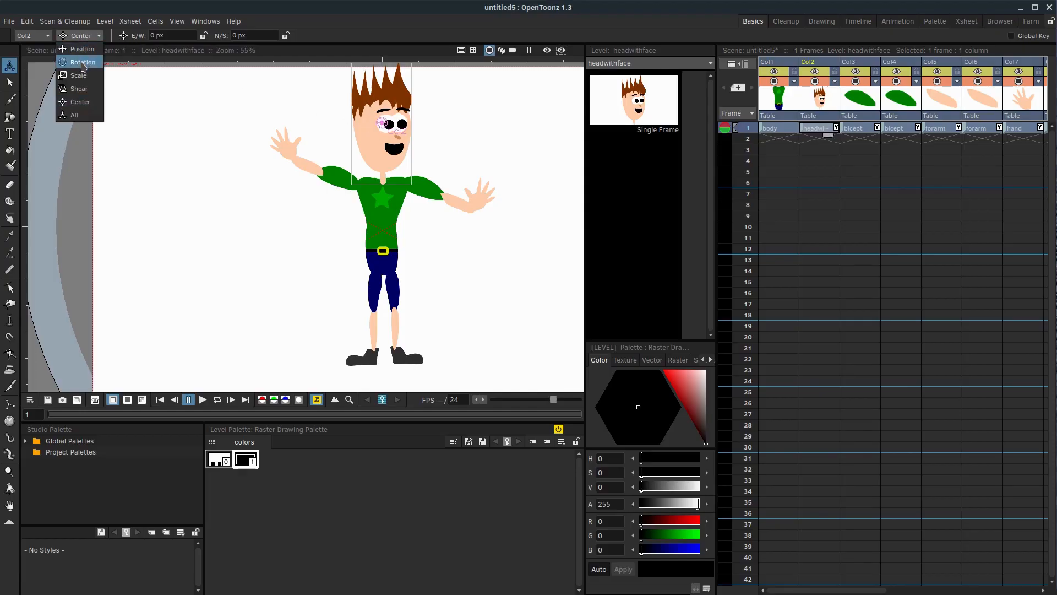
click(82, 62)
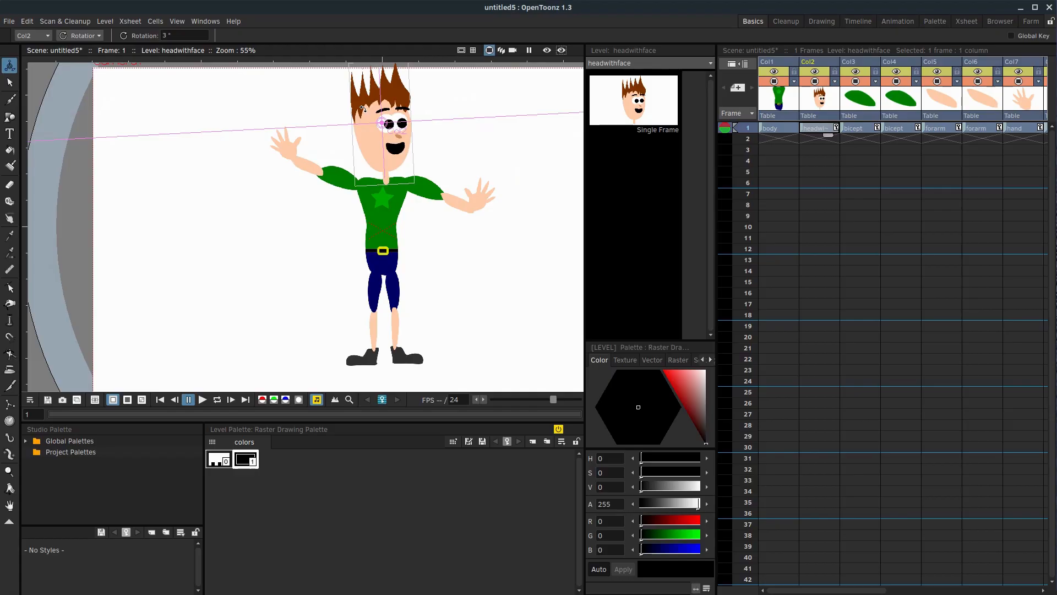
click(82, 36)
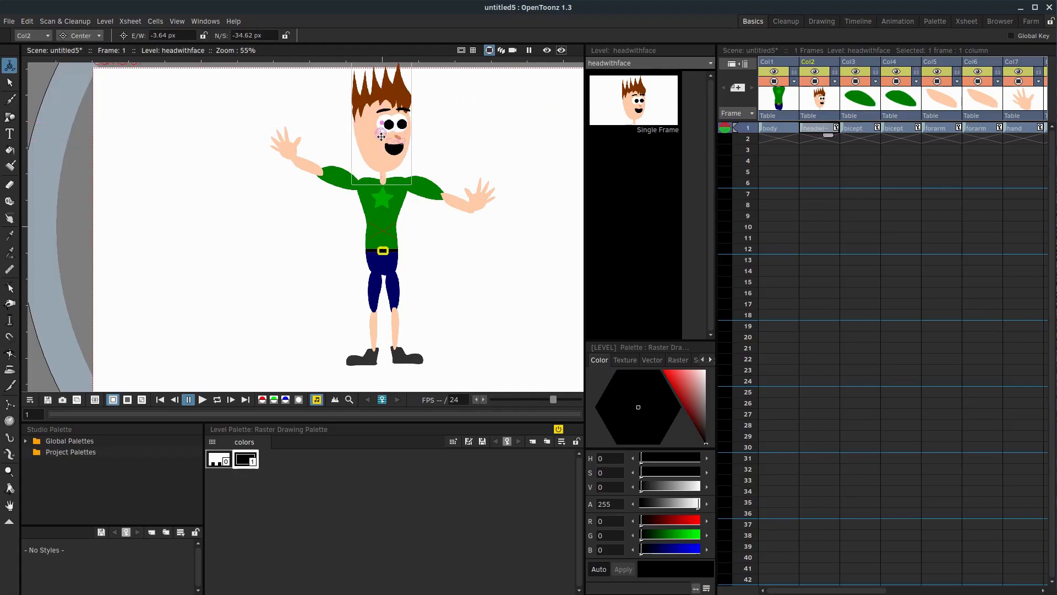
drag(381, 137, 381, 182)
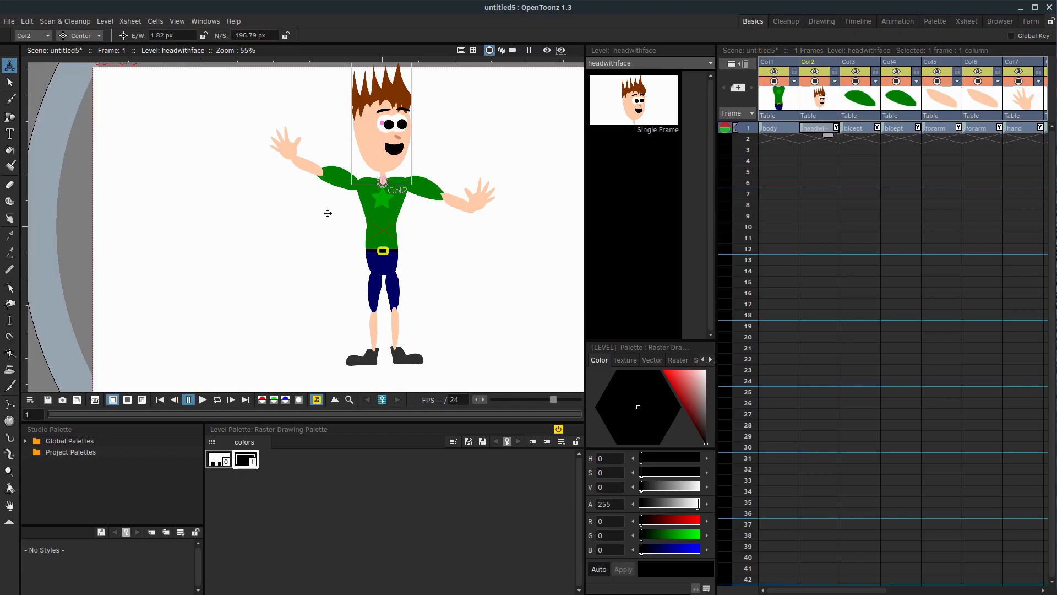
Tilt the head in Rotation mode to test the neck pivot.
click(98, 35)
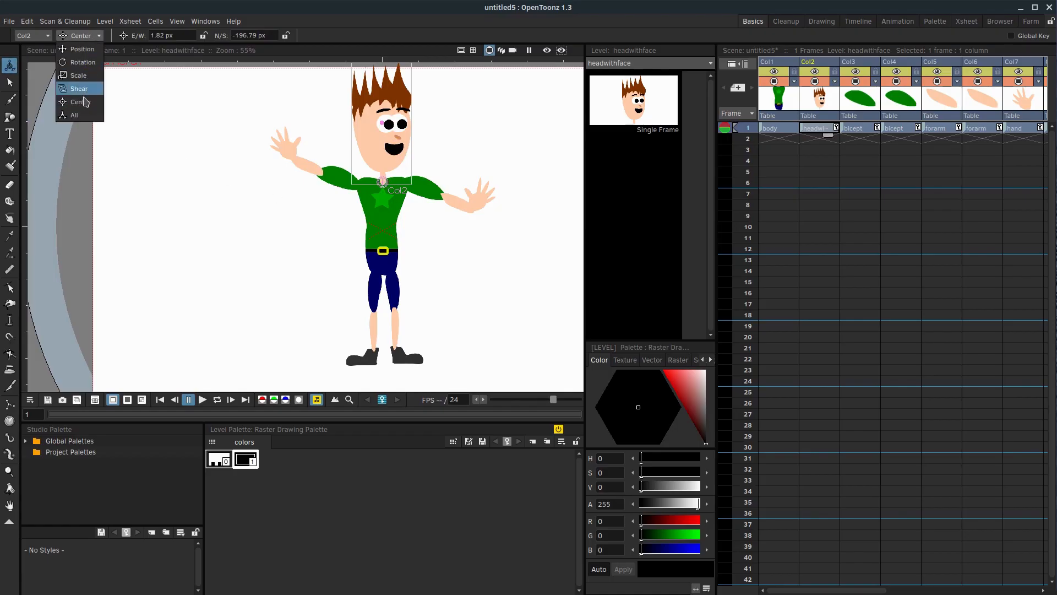
mouse_move(77, 64)
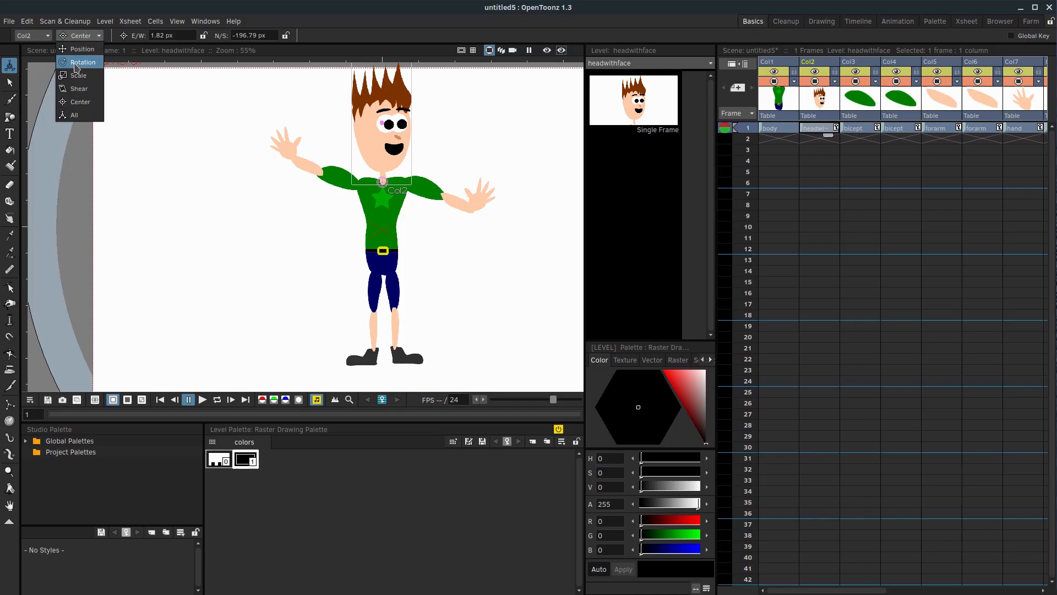
click(83, 62)
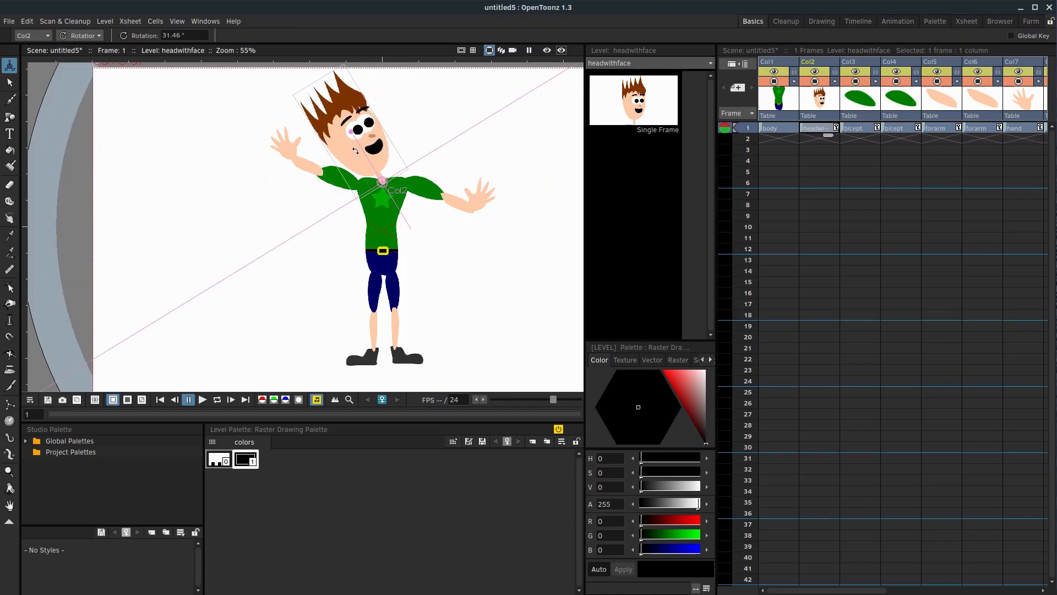
drag(356, 149, 378, 135)
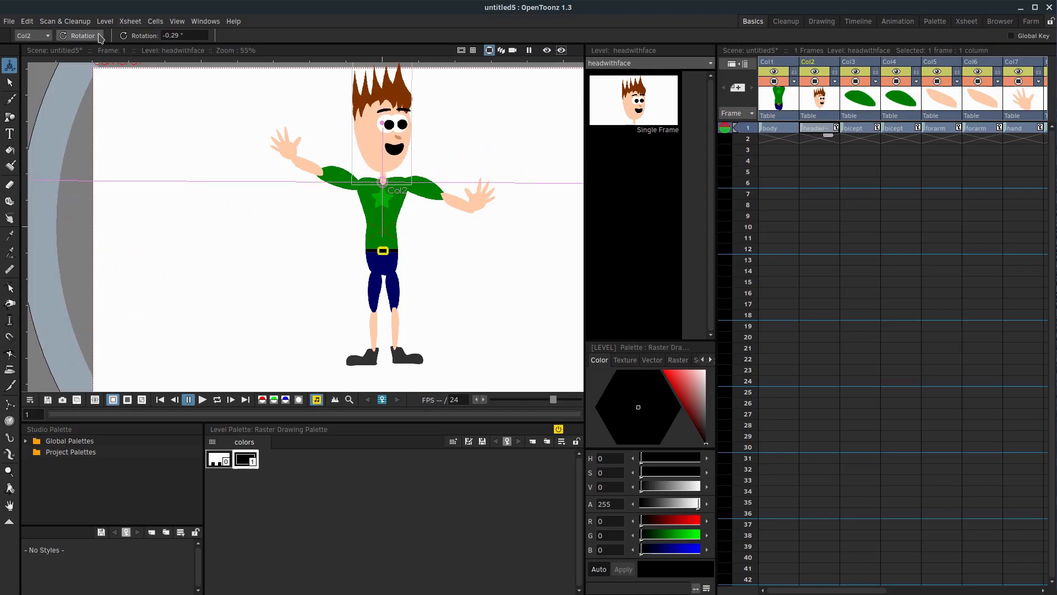
click(98, 36)
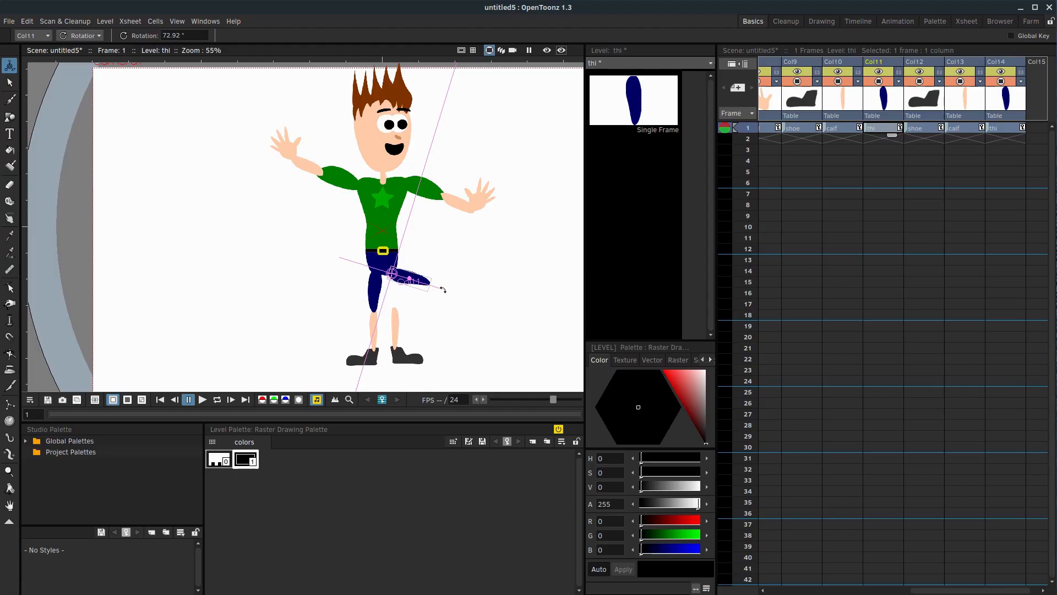
Swing the thigh (Col11) around its hip pivot, then settle it at about 2.73°.
drag(432, 280, 418, 262)
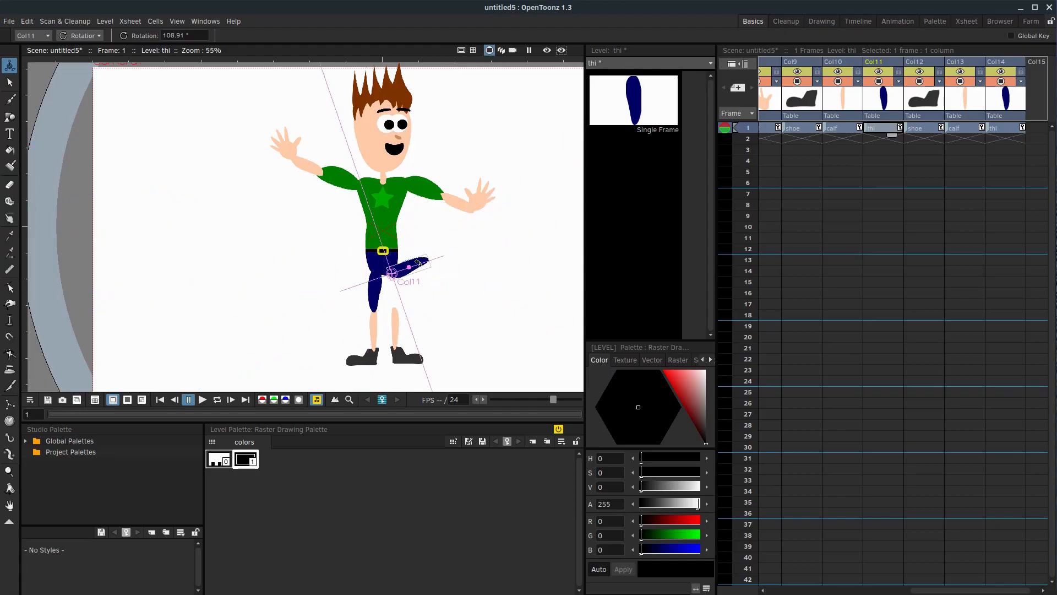
drag(417, 262, 388, 290)
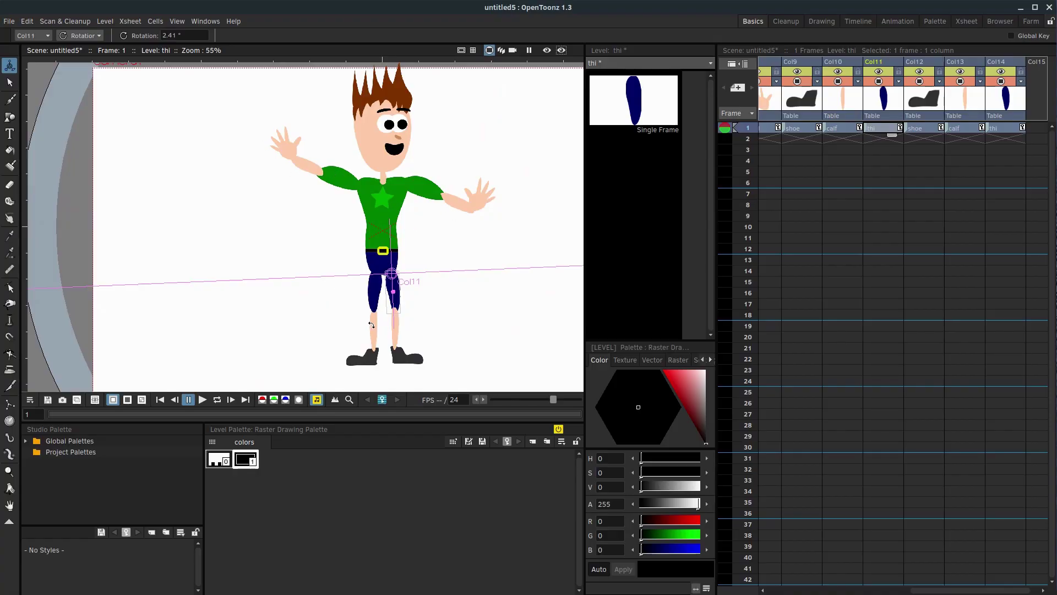
mouse_move(398, 336)
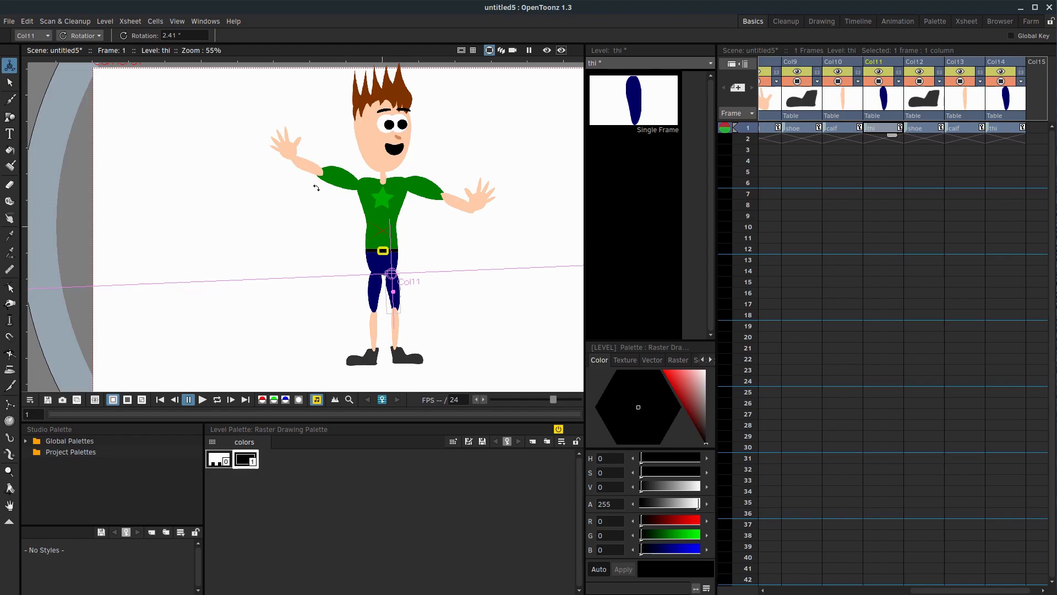
drag(392, 291, 418, 297)
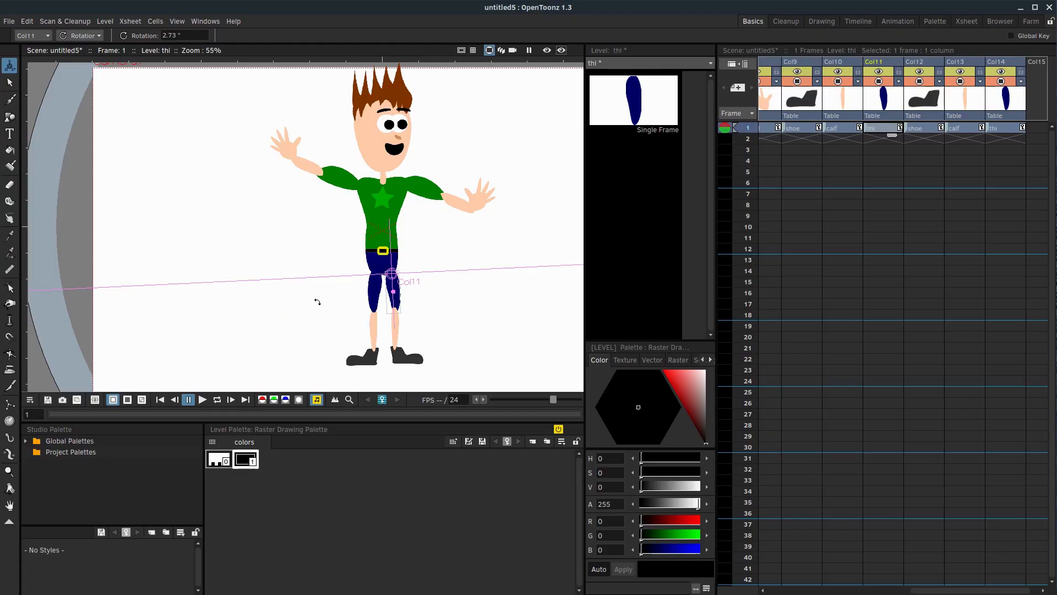
mouse_move(213, 315)
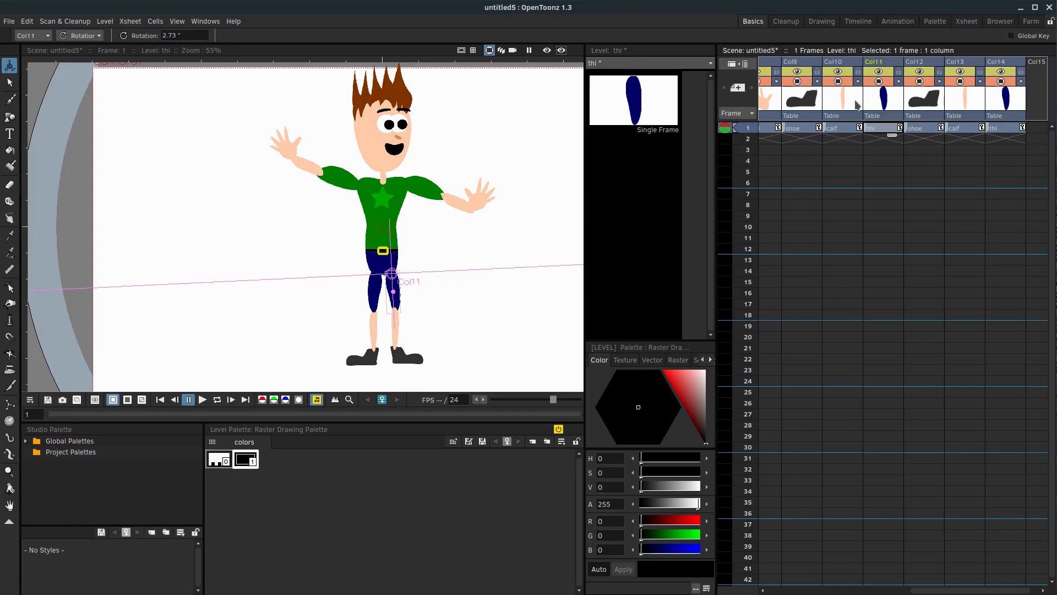
mouse_move(437, 253)
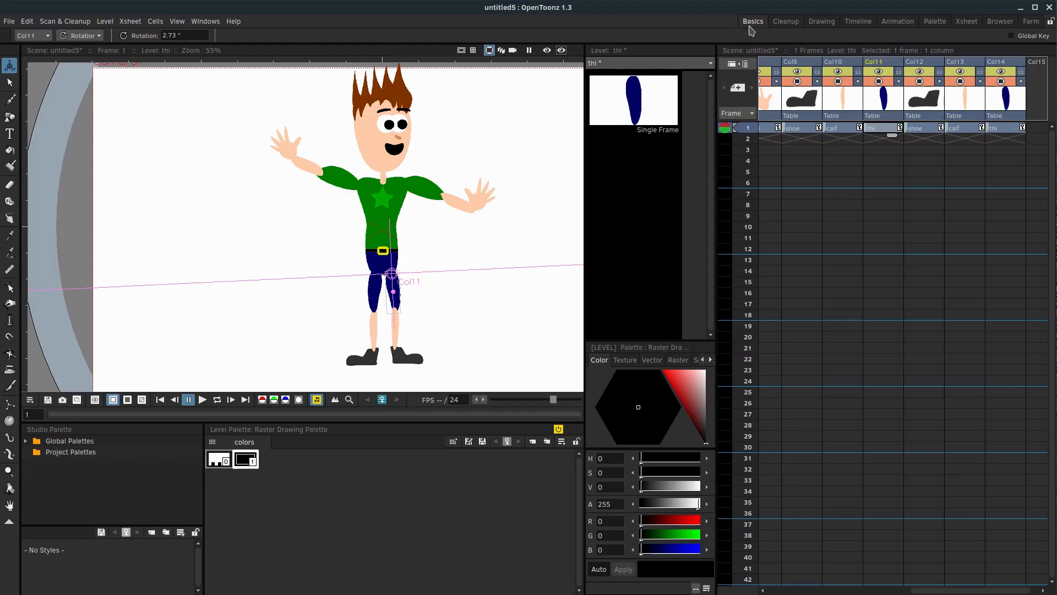
mouse_move(897, 21)
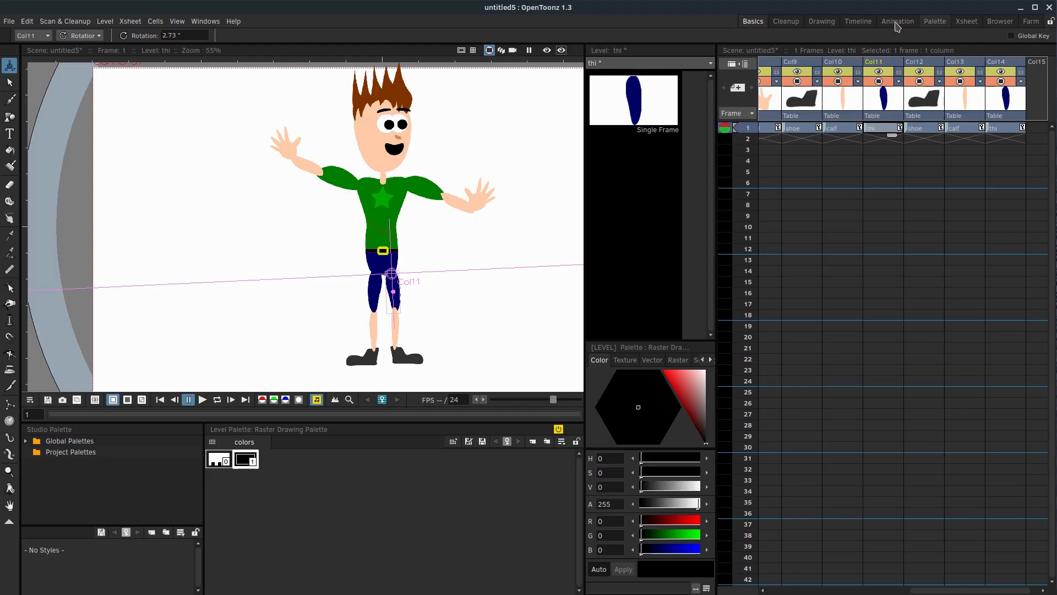
Switch to the Animation room and select the bicept and body columns in the Xsheet.
click(897, 21)
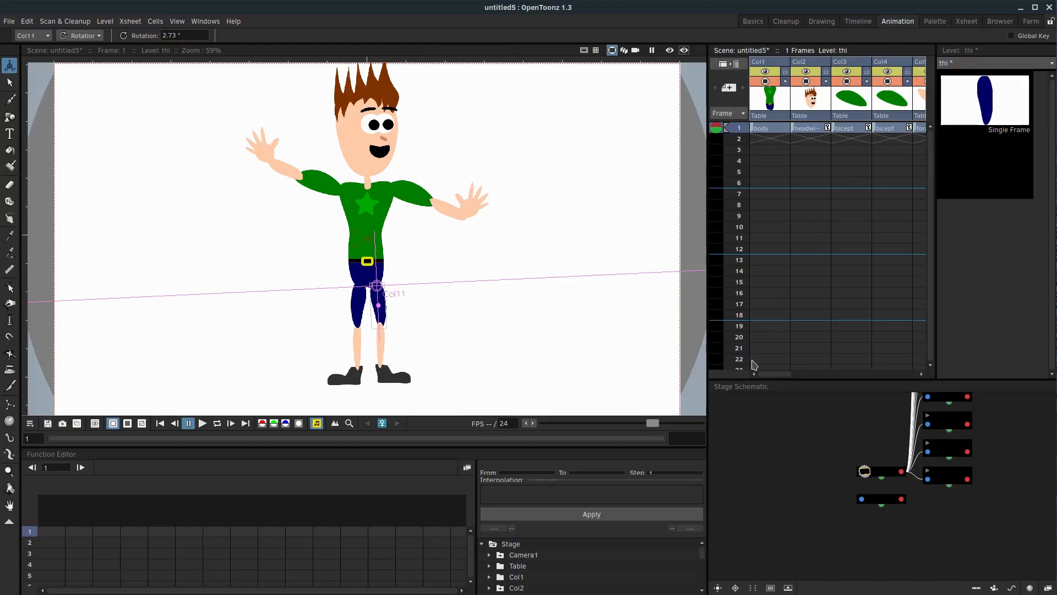
mouse_move(757, 333)
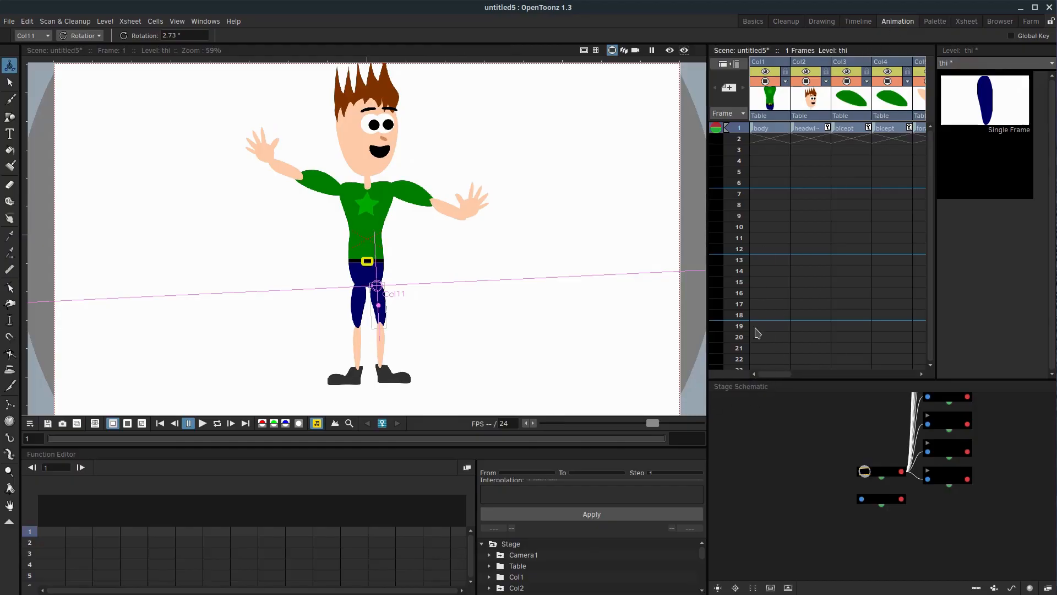
mouse_move(849, 449)
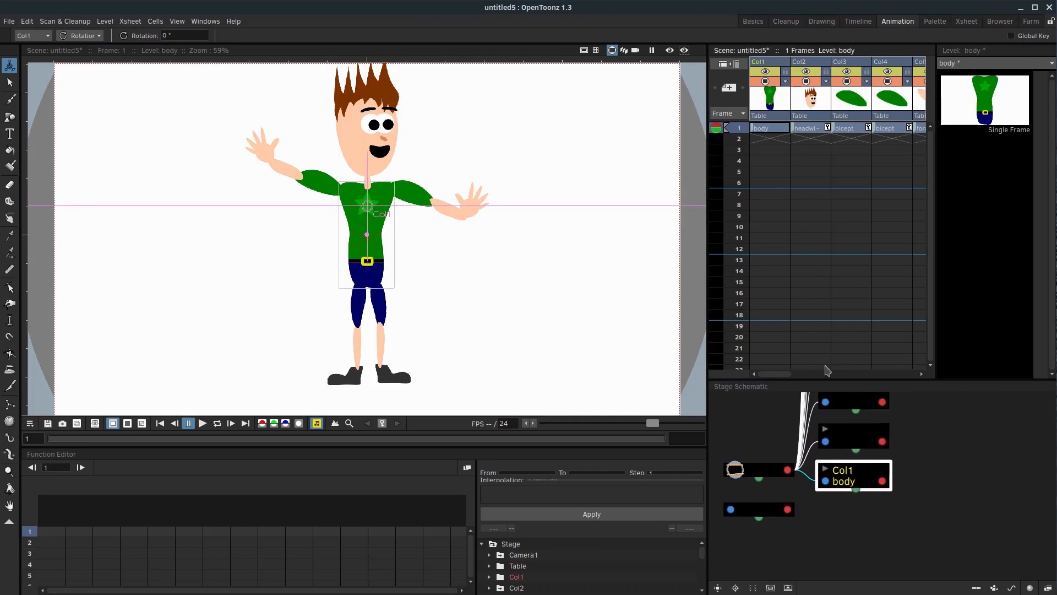
mouse_move(792, 286)
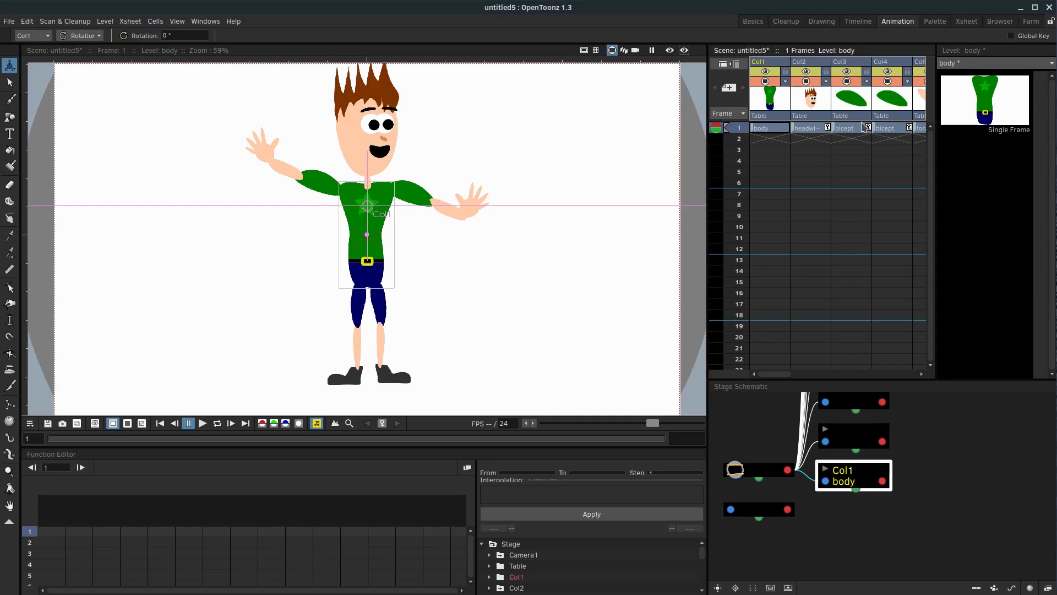
click(845, 128)
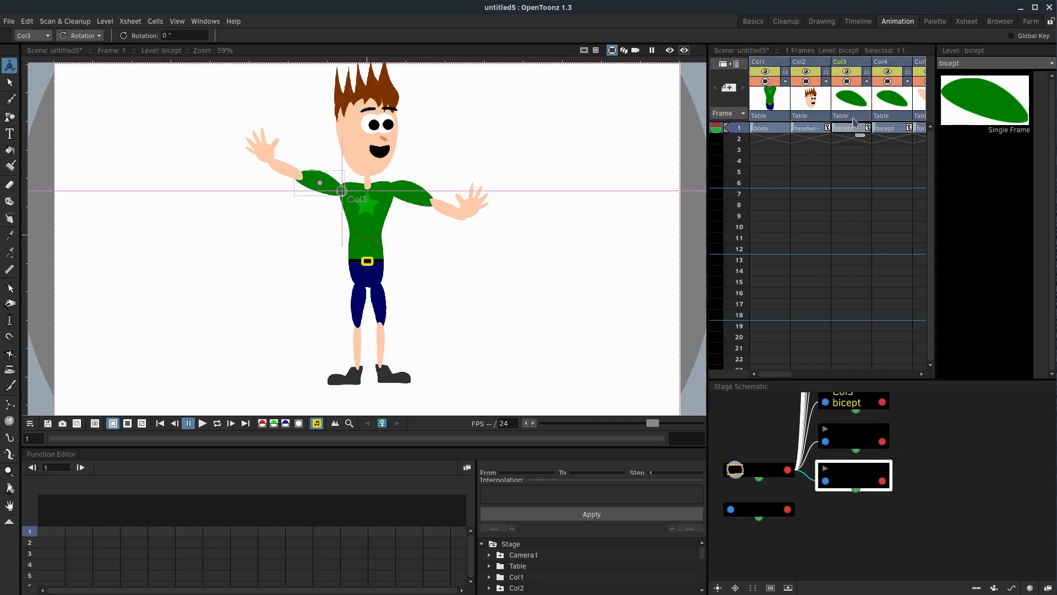
click(768, 127)
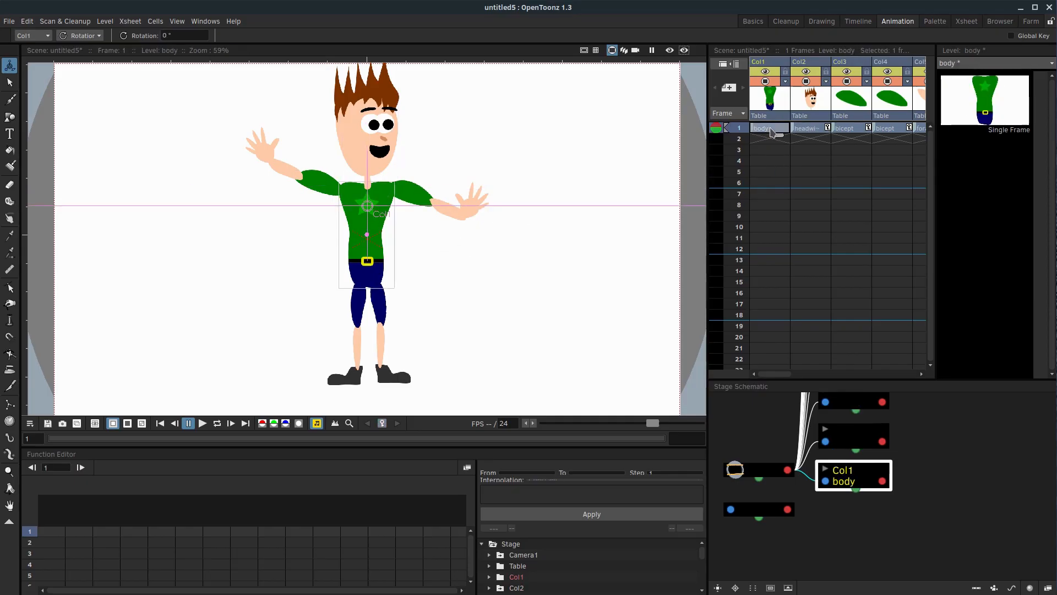
click(806, 128)
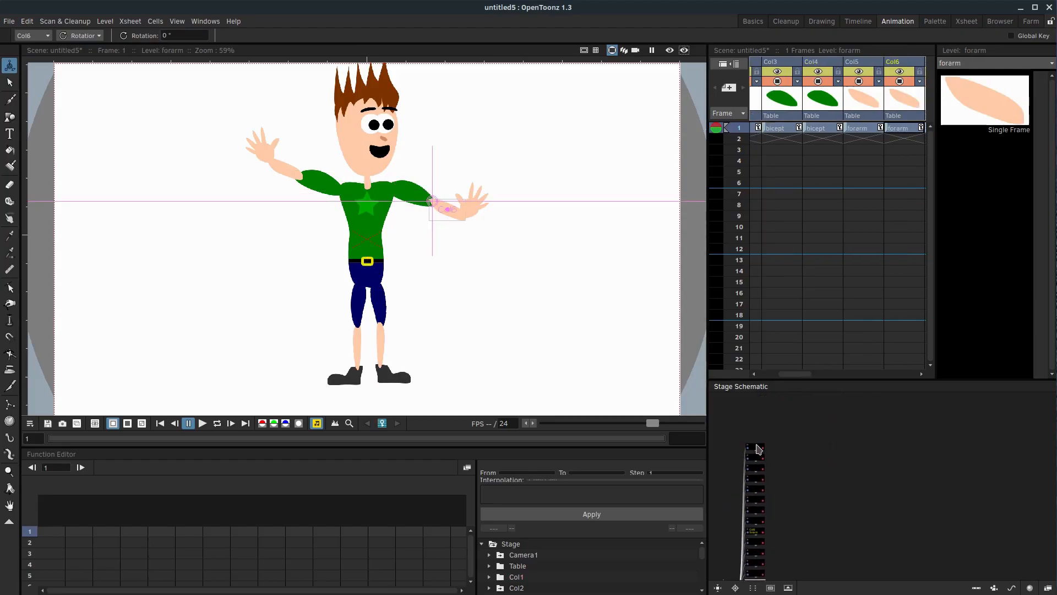
click(772, 470)
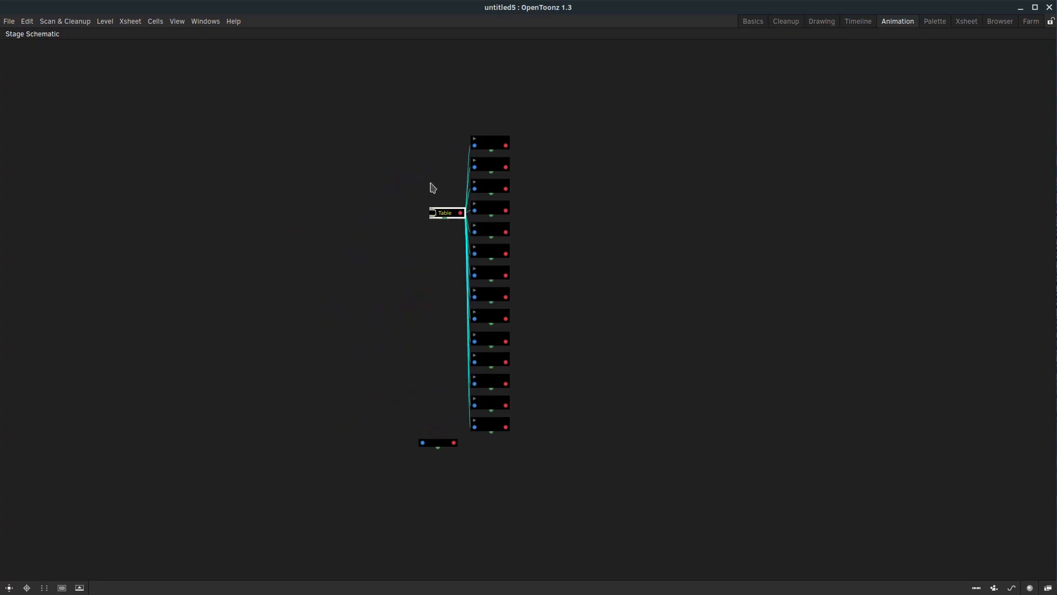
Lay out the table, head, bicept and forearm nodes in a skeleton shape around the body.
drag(445, 213, 304, 293)
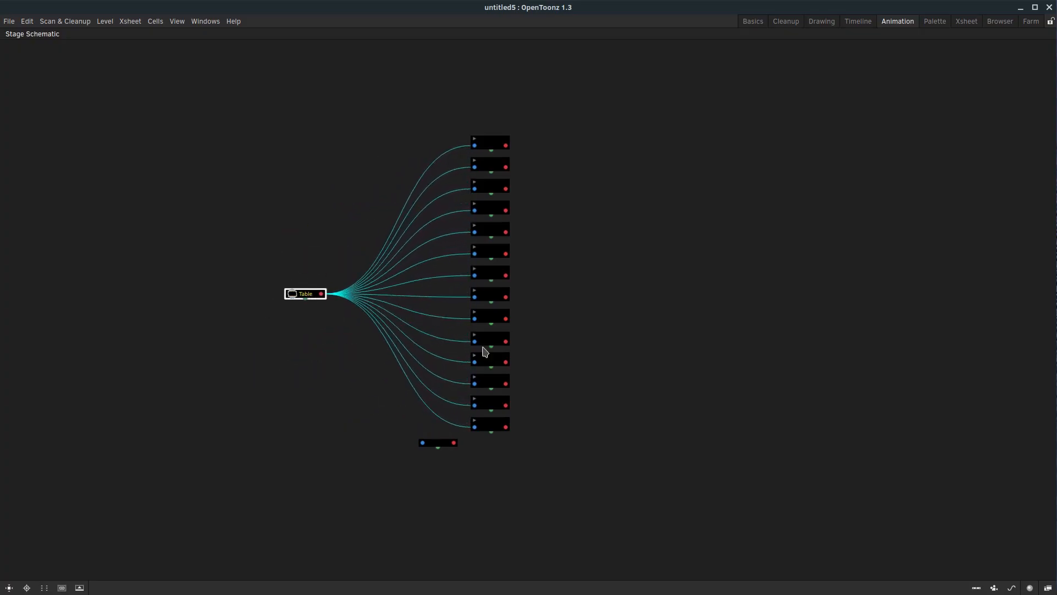
click(490, 423)
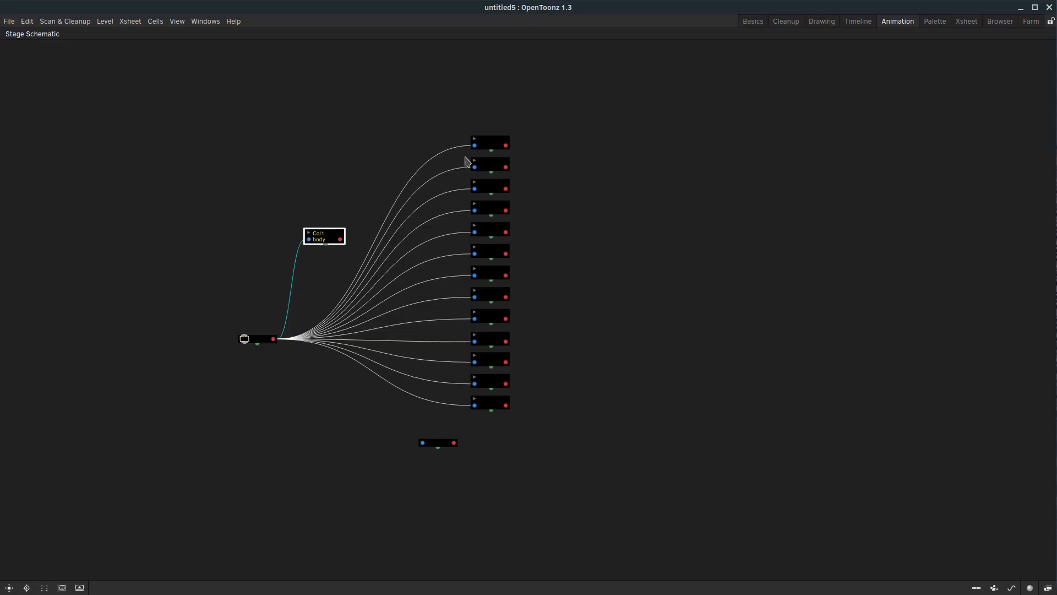
mouse_move(433, 347)
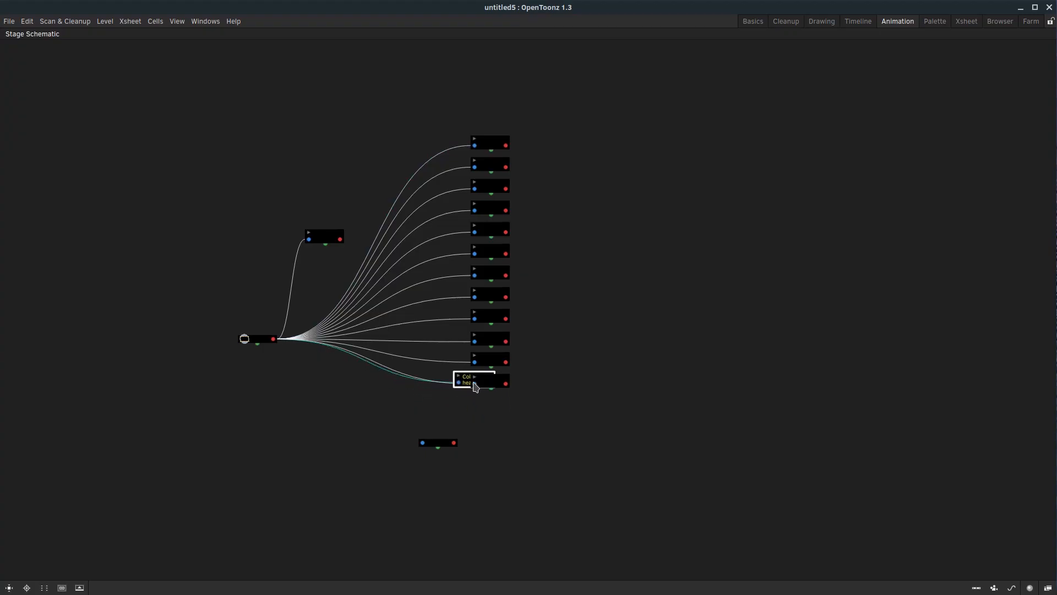
drag(475, 381, 330, 192)
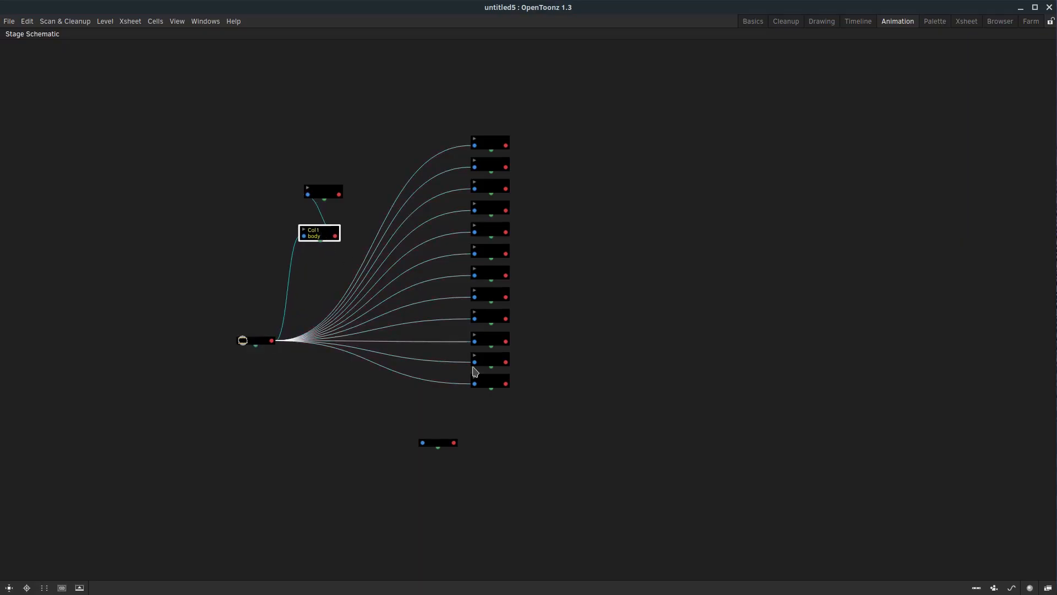
click(489, 383)
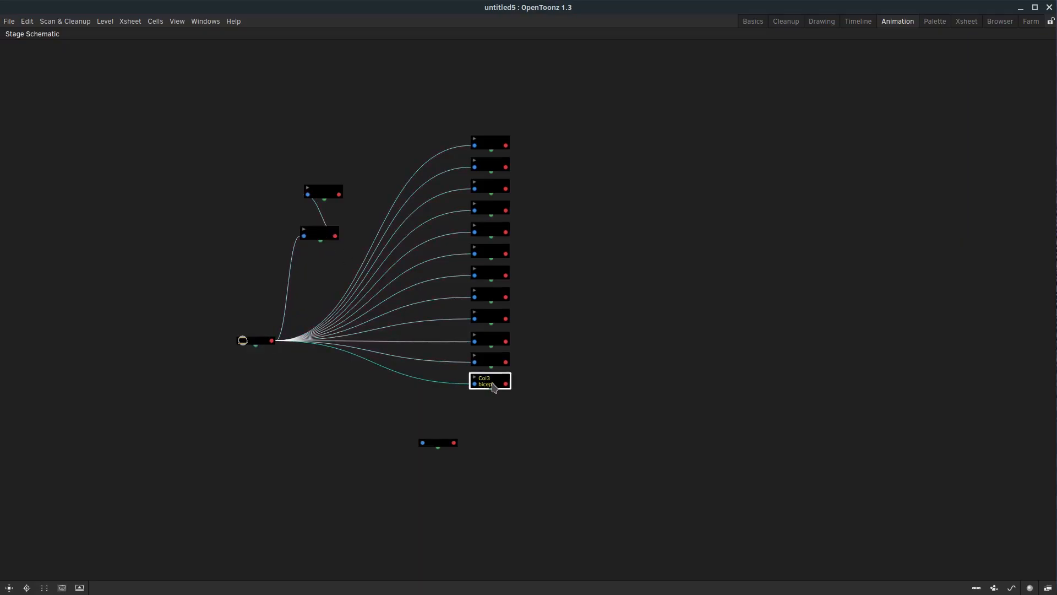
drag(490, 381, 477, 364)
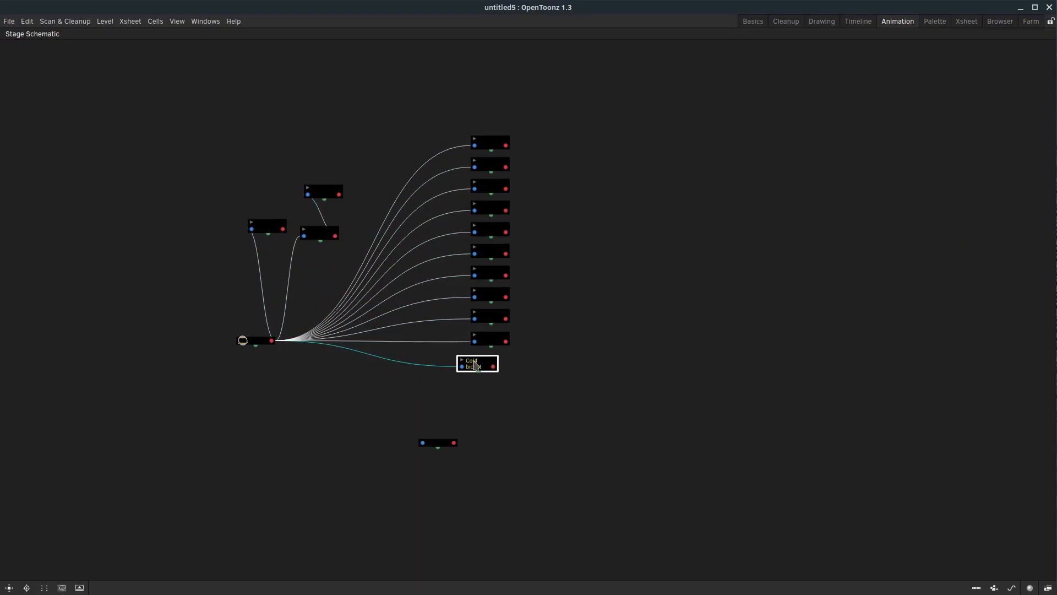
drag(477, 364, 487, 345)
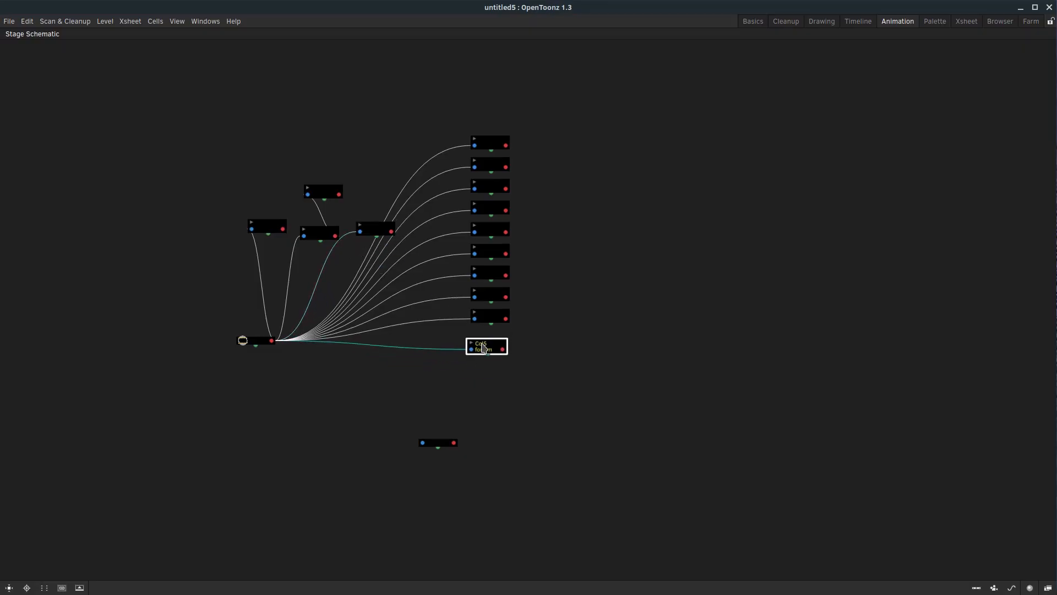
drag(486, 347, 484, 315)
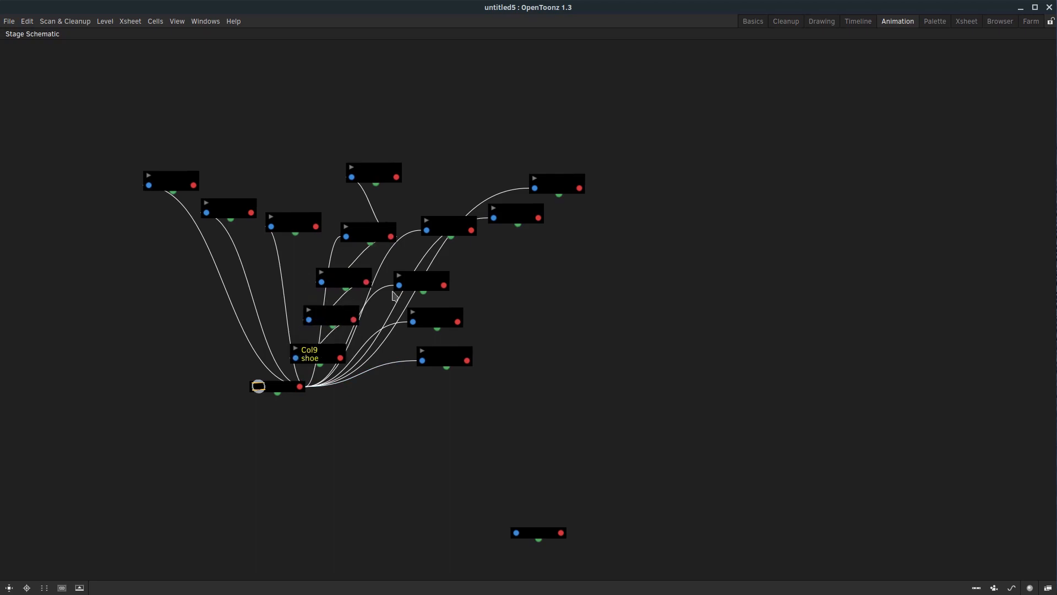
click(435, 317)
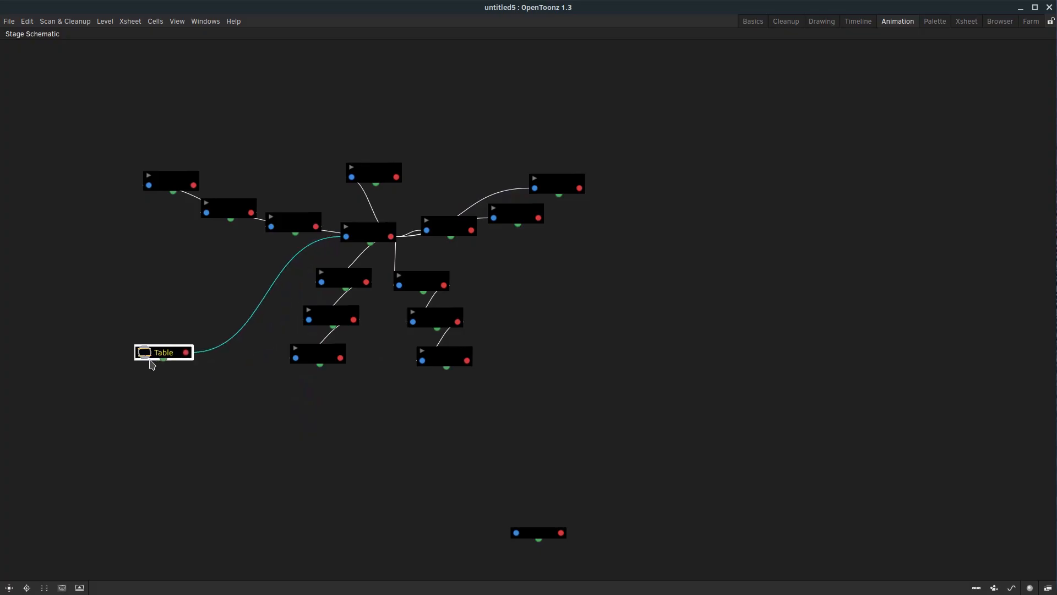
Move the hand node to the arm chain's end and Camera1 beside the Table node.
click(364, 232)
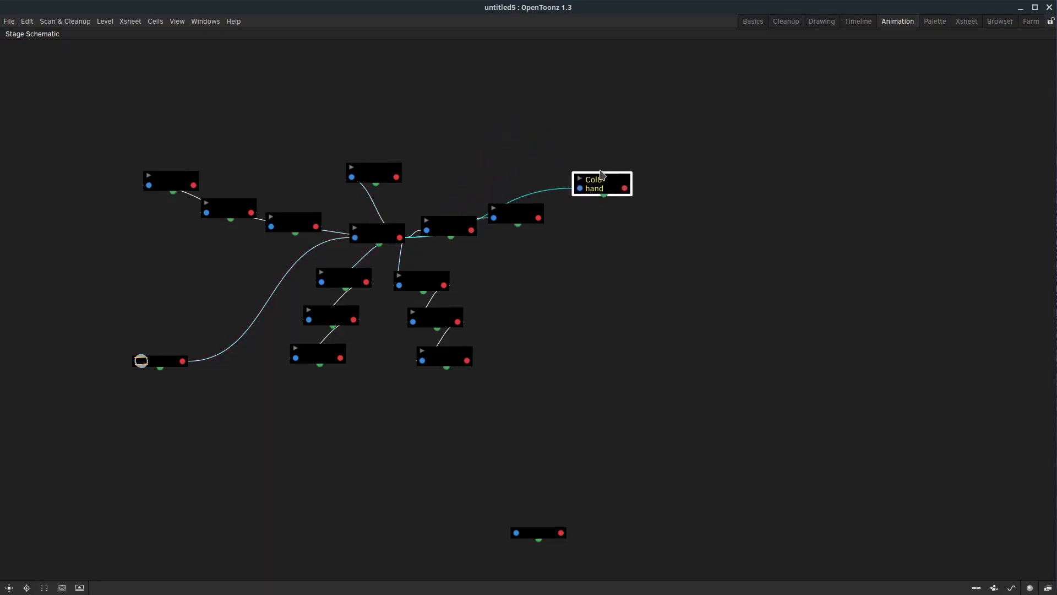
drag(600, 183, 628, 166)
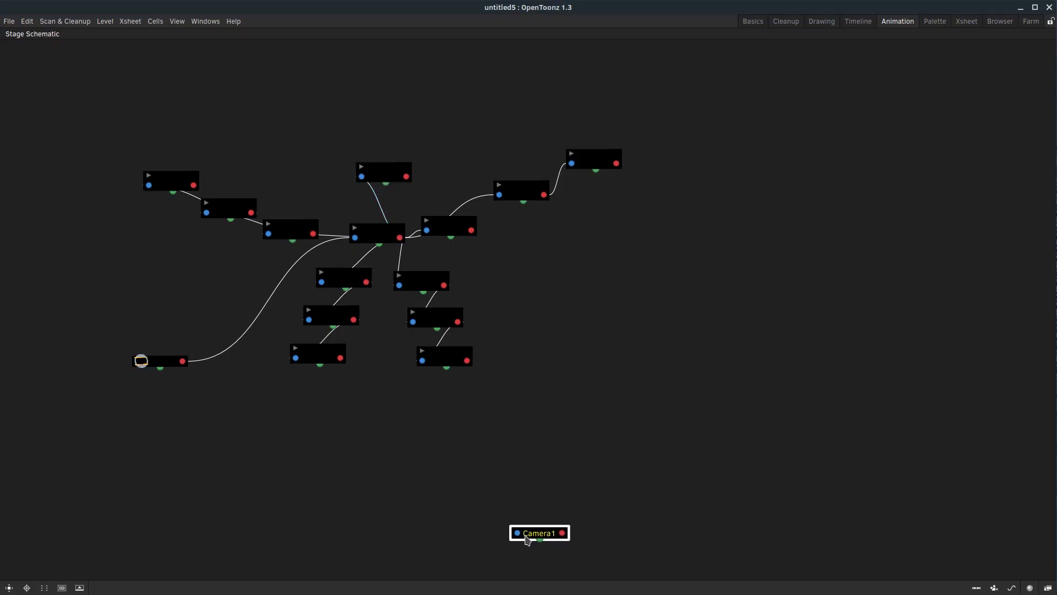
drag(537, 532, 188, 419)
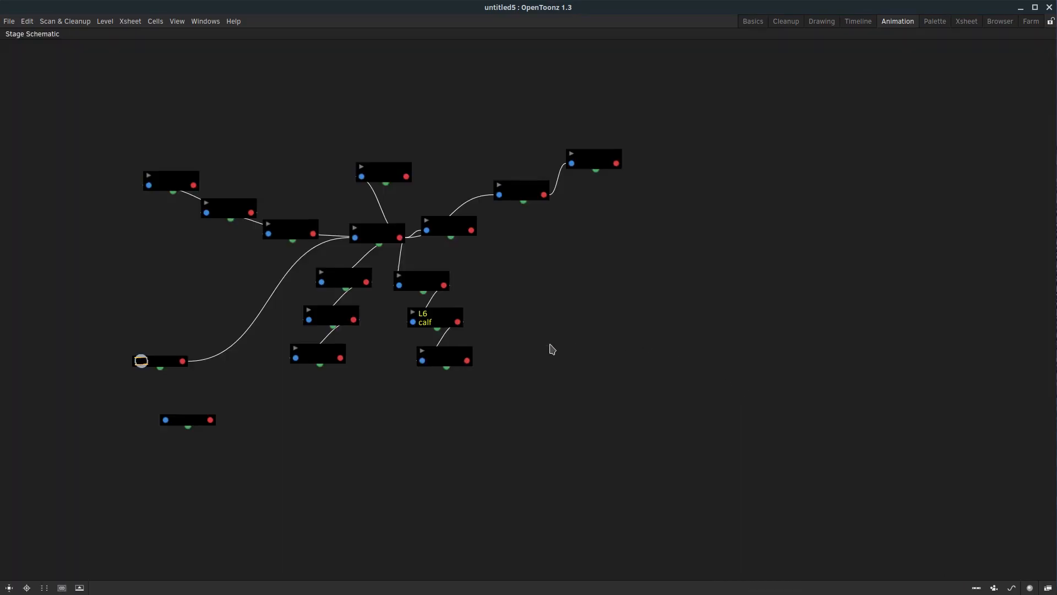
Link the thighs to the body, calves to thighs and shoes to calves for both legs.
click(432, 318)
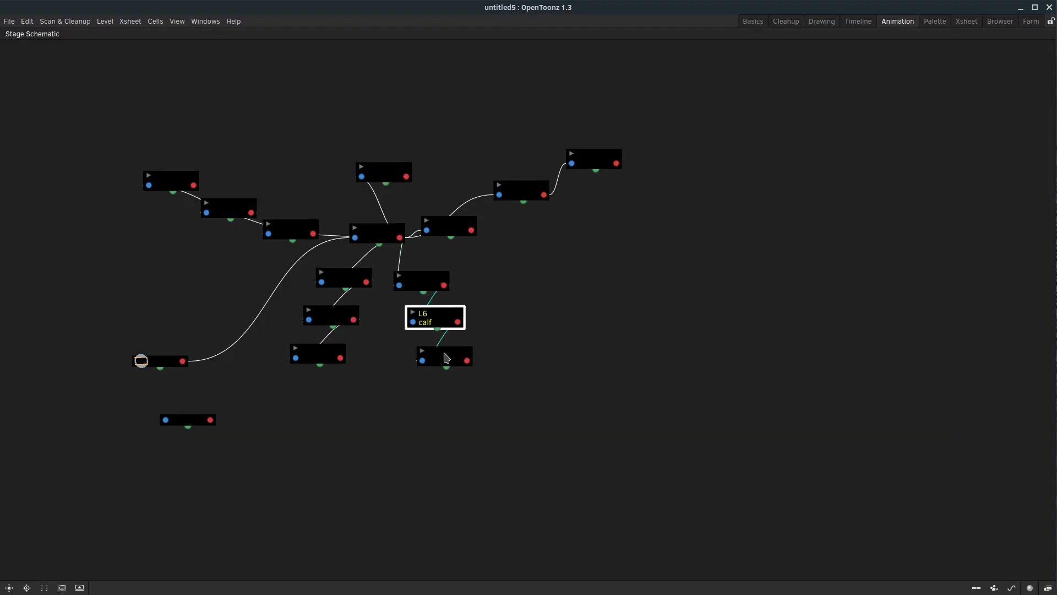
click(317, 355)
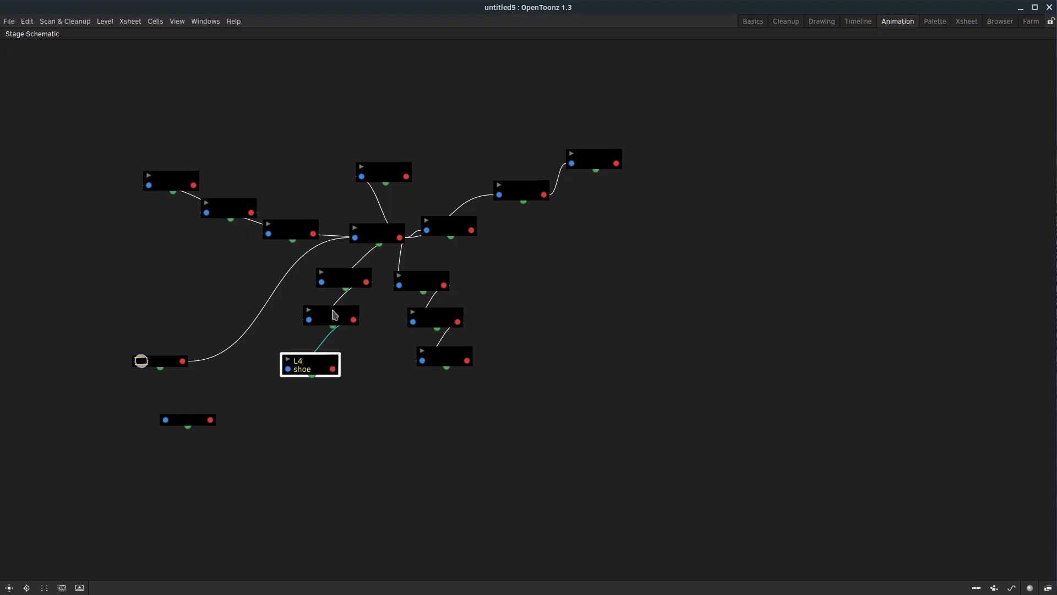
drag(309, 364, 447, 369)
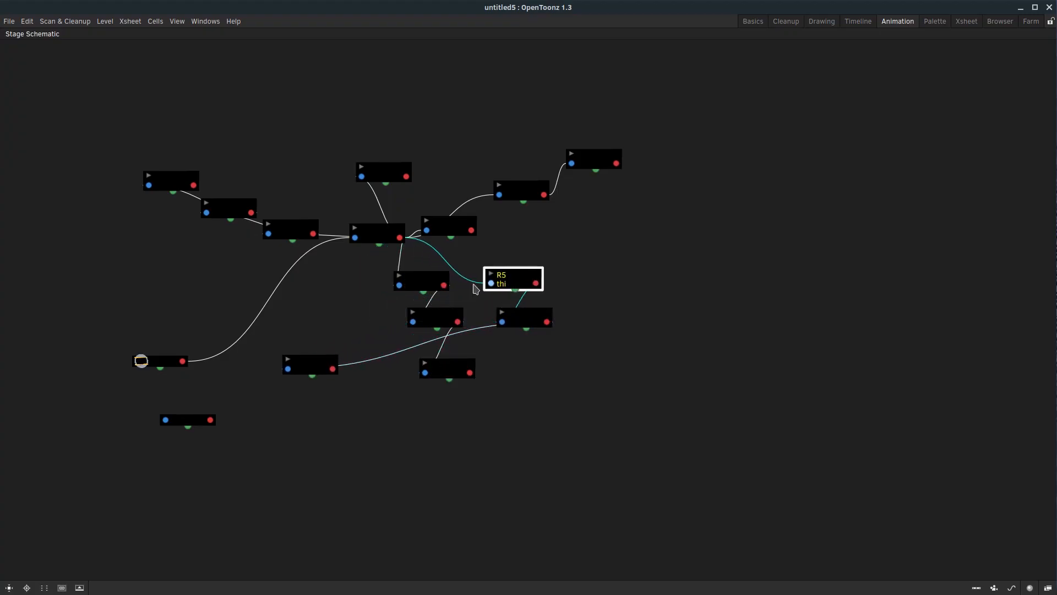
drag(513, 278, 331, 325)
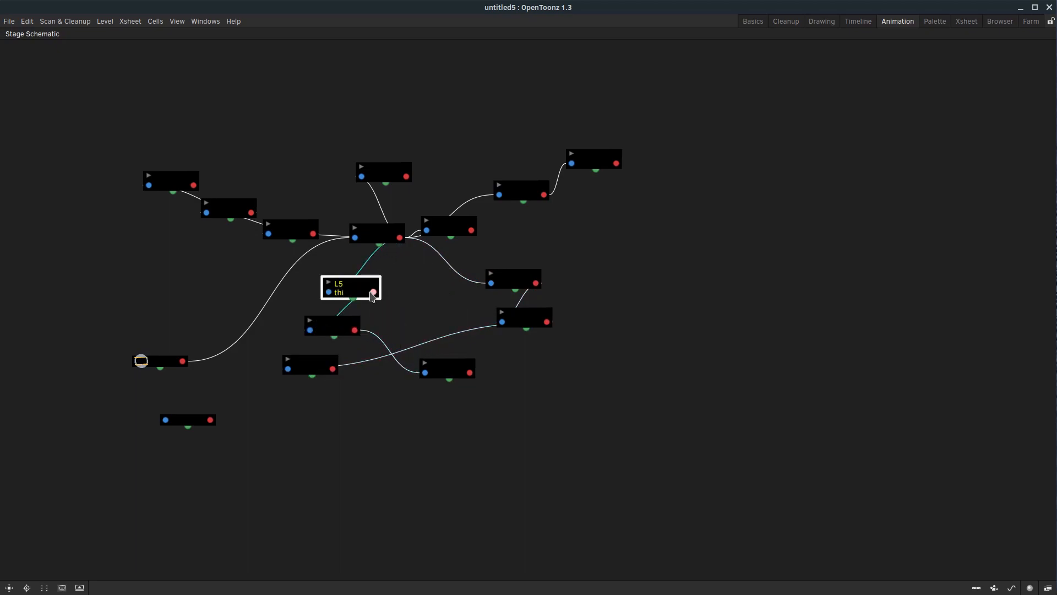
drag(351, 286, 310, 364)
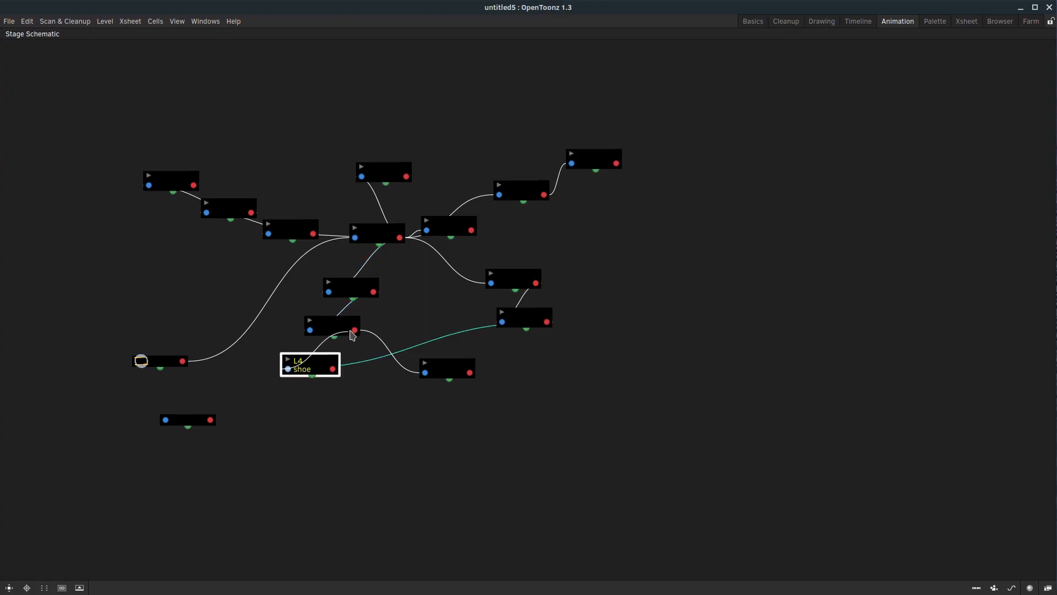
drag(310, 364, 447, 368)
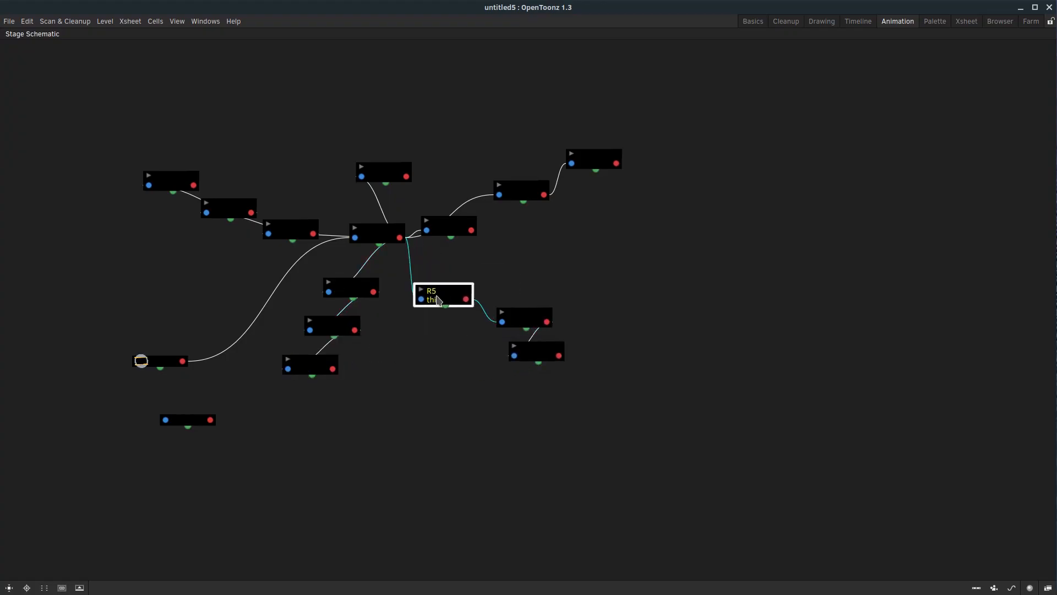
drag(443, 294, 521, 358)
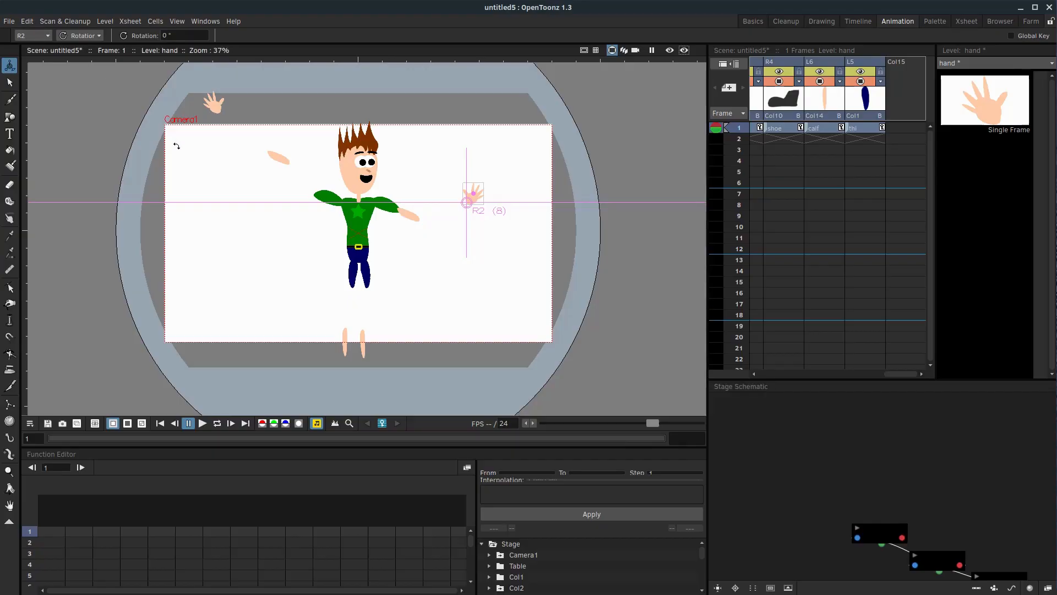
mouse_move(457, 200)
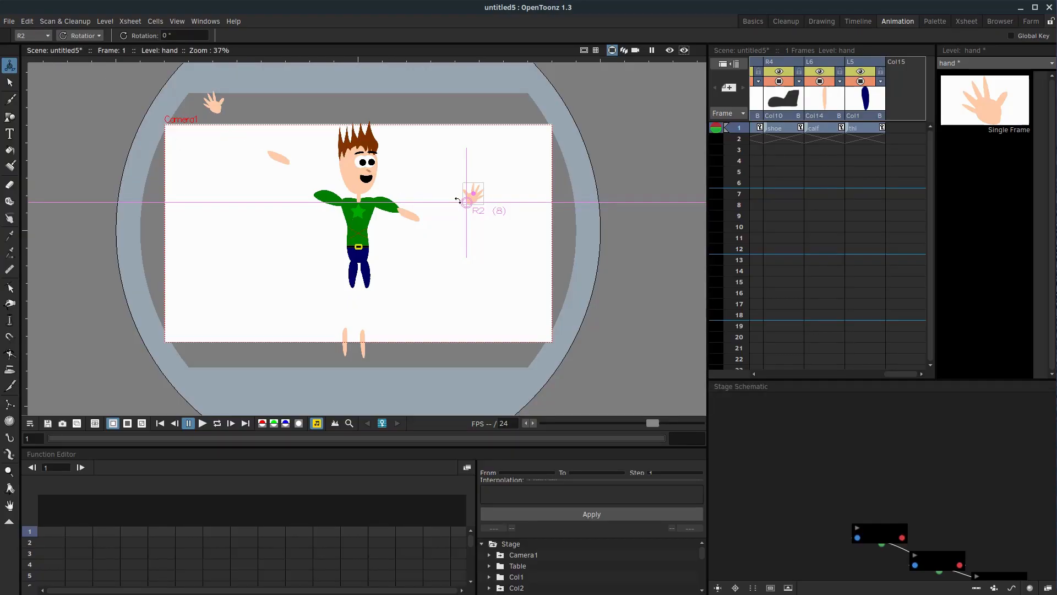
Switch the Animate tool to Position and move the right hand onto the right arm's end.
click(83, 35)
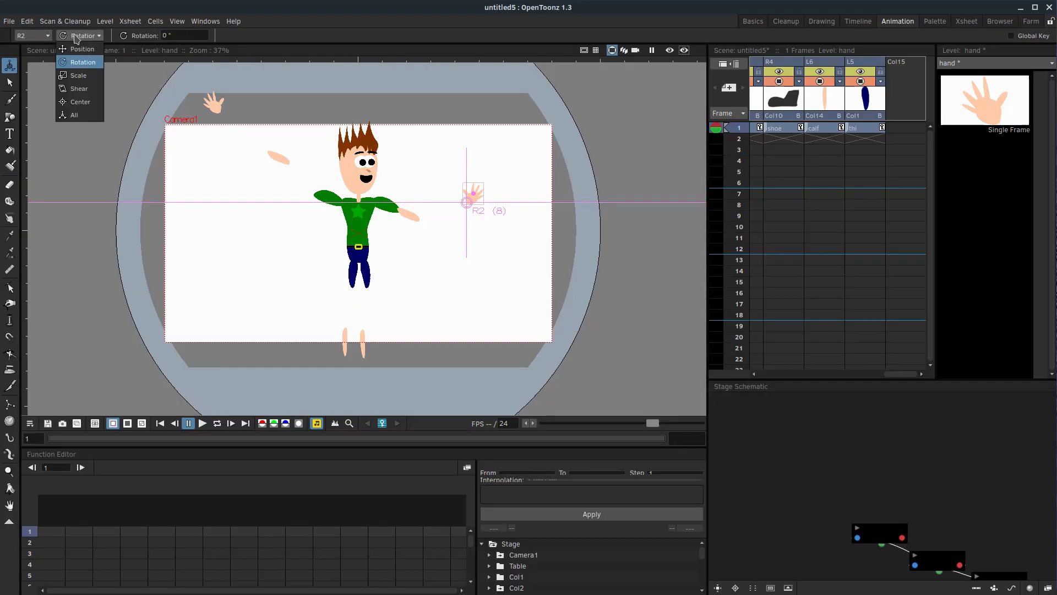
click(82, 49)
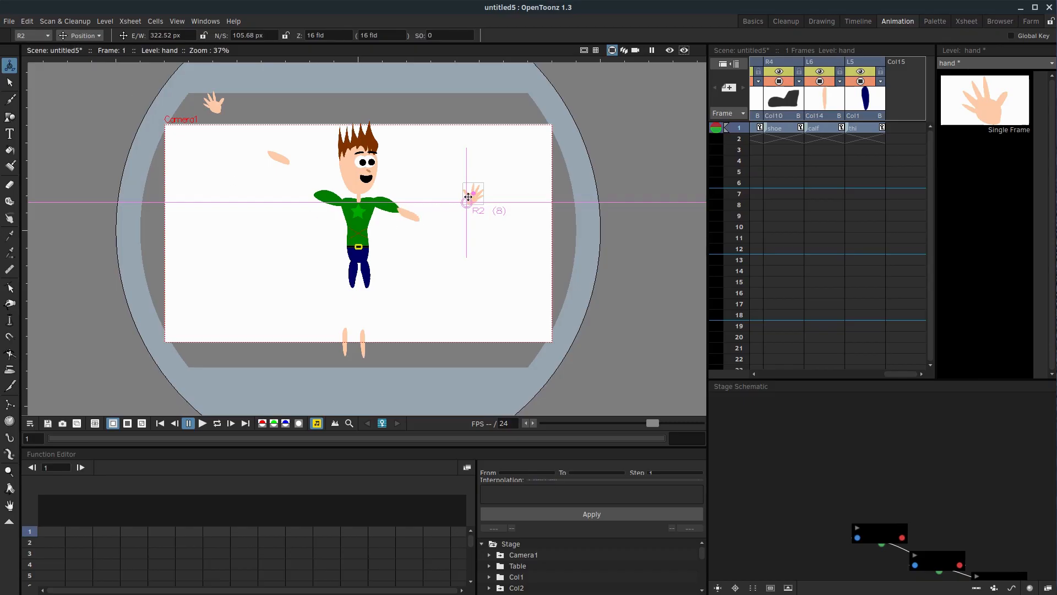
drag(470, 198, 423, 214)
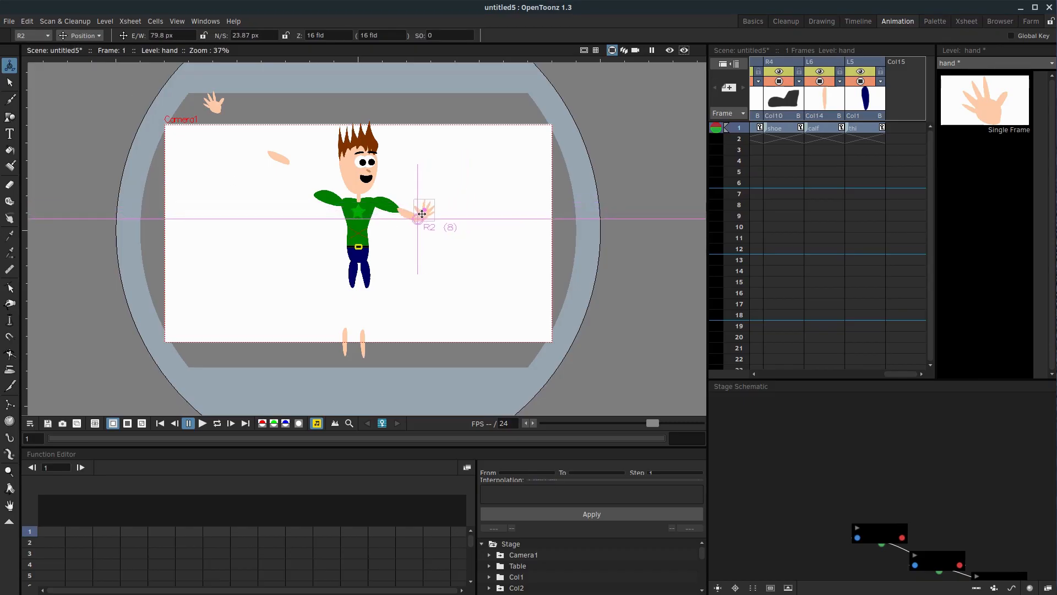
drag(423, 214, 416, 217)
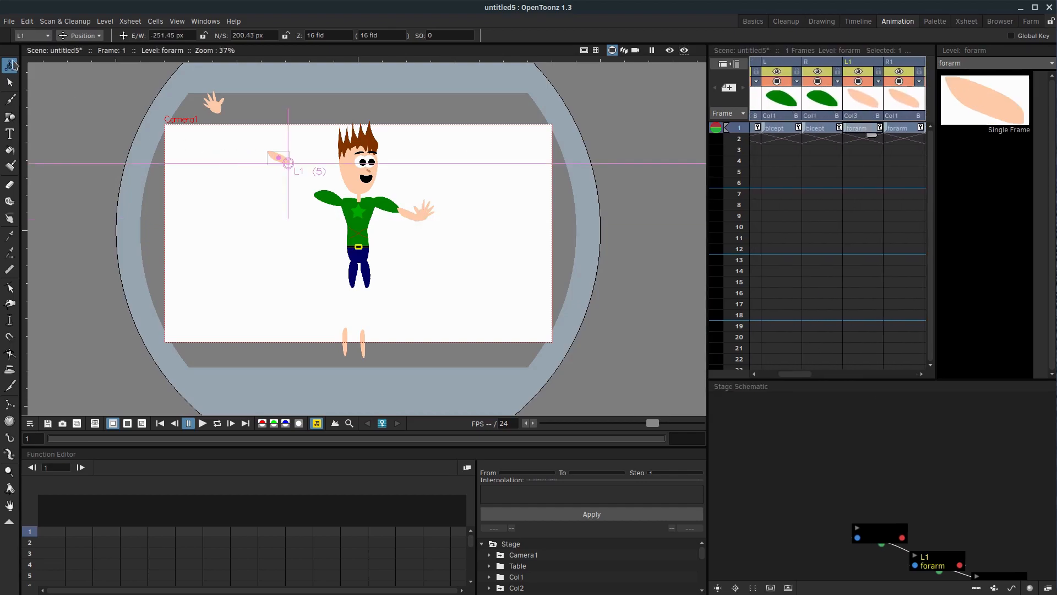
Attach the left forearm to the upper arm and the left hand to the forearm's end.
drag(286, 161, 301, 180)
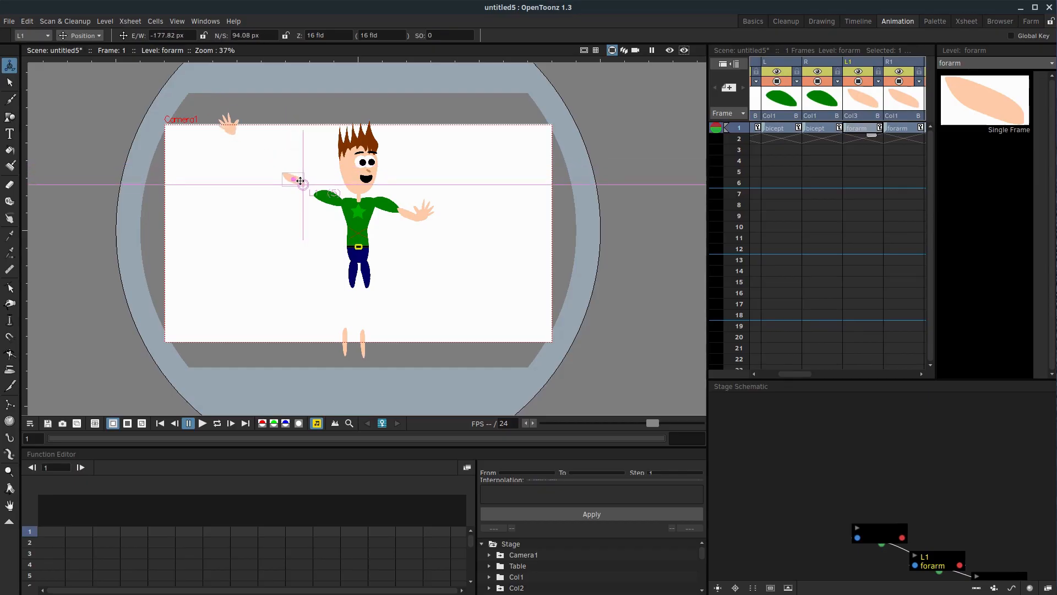
drag(300, 180, 317, 196)
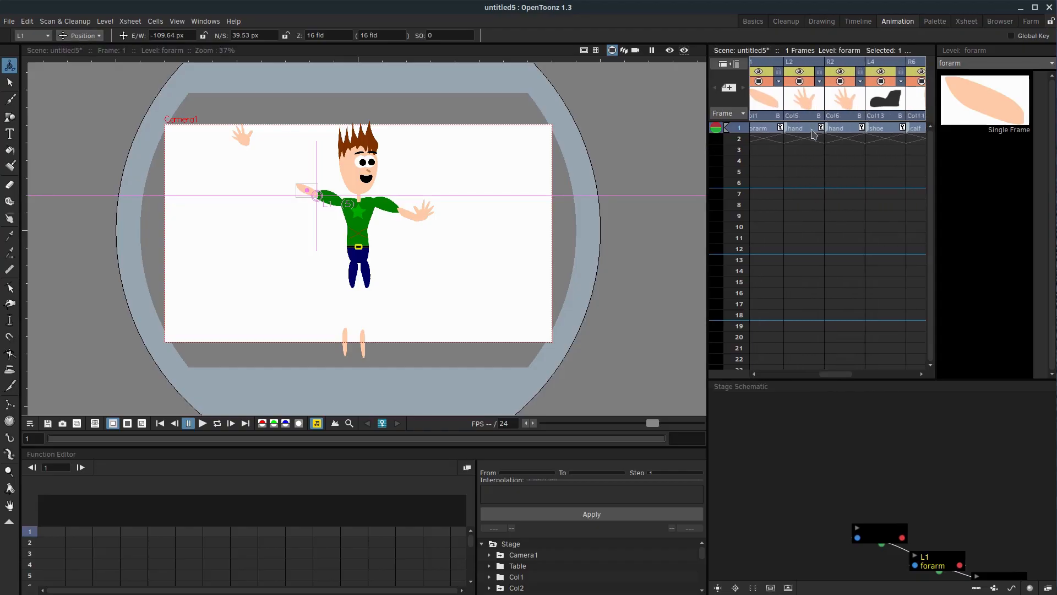
click(795, 128)
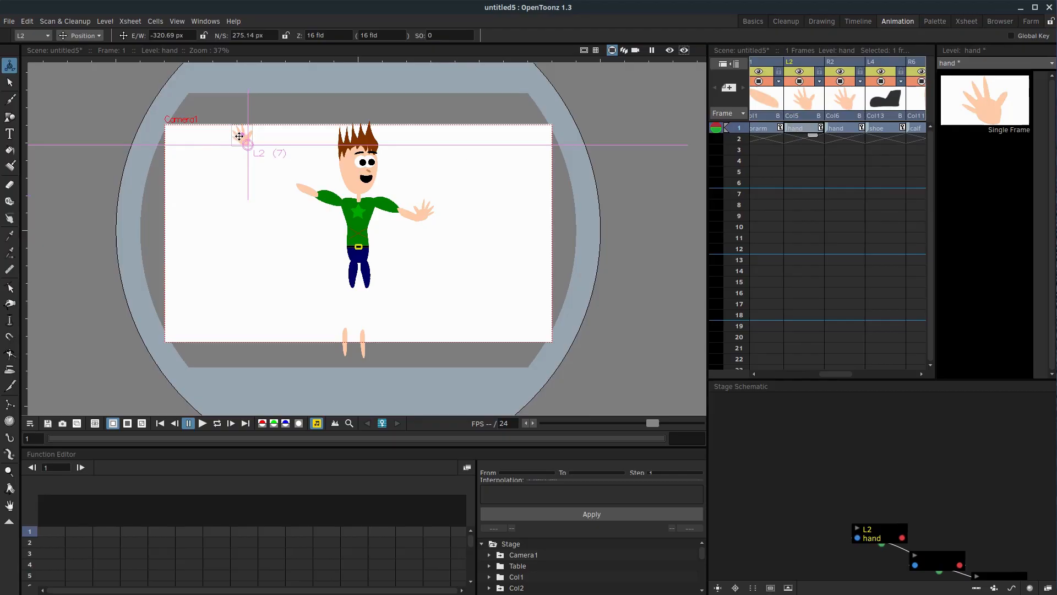
drag(240, 136, 289, 180)
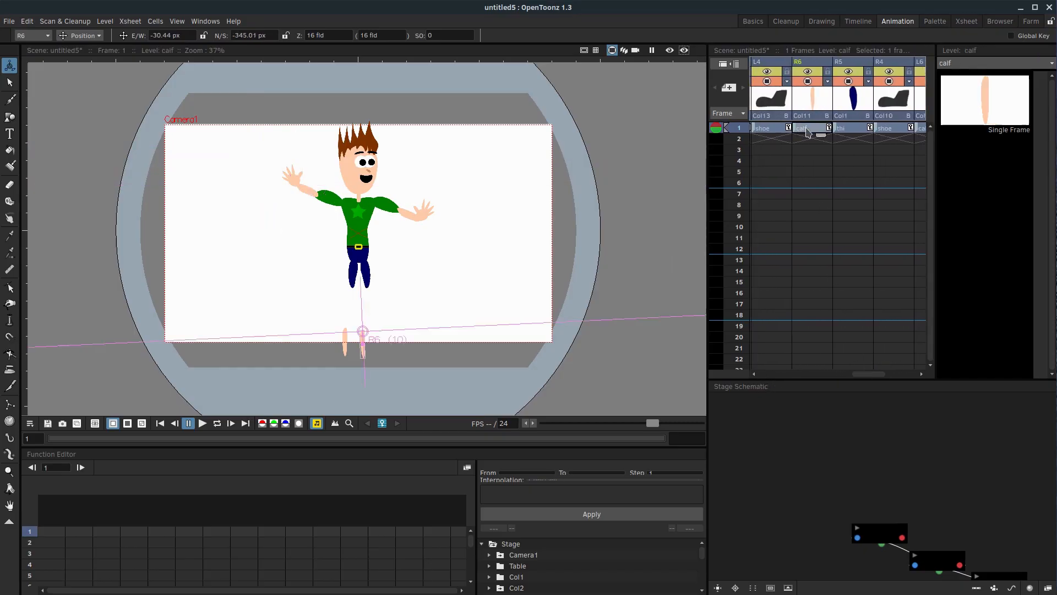
Place both calves under the thighs and the left shoe at the foot, tilting the left thigh.
drag(362, 331, 369, 301)
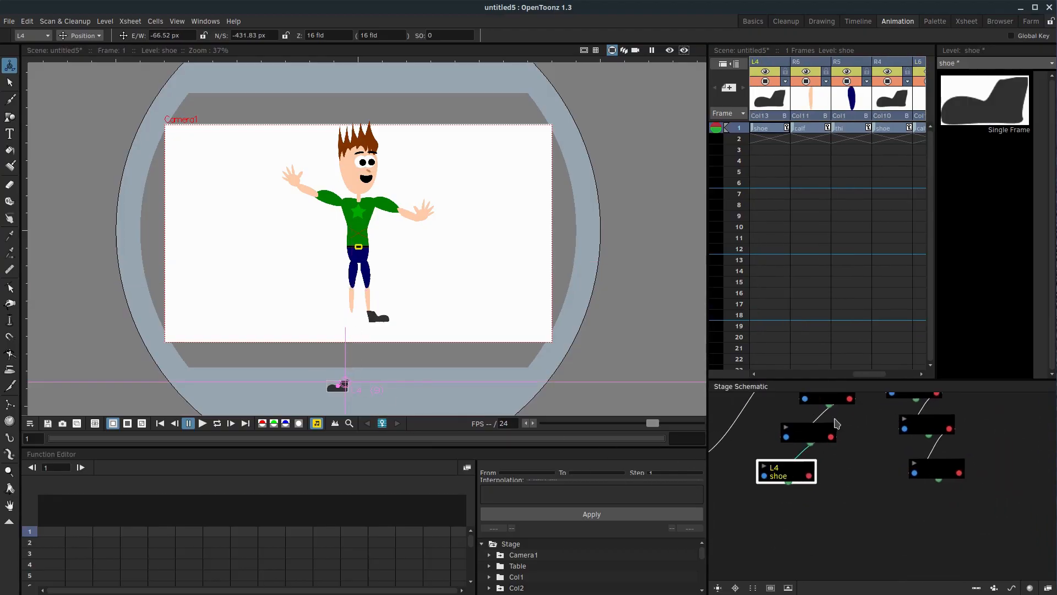
click(808, 432)
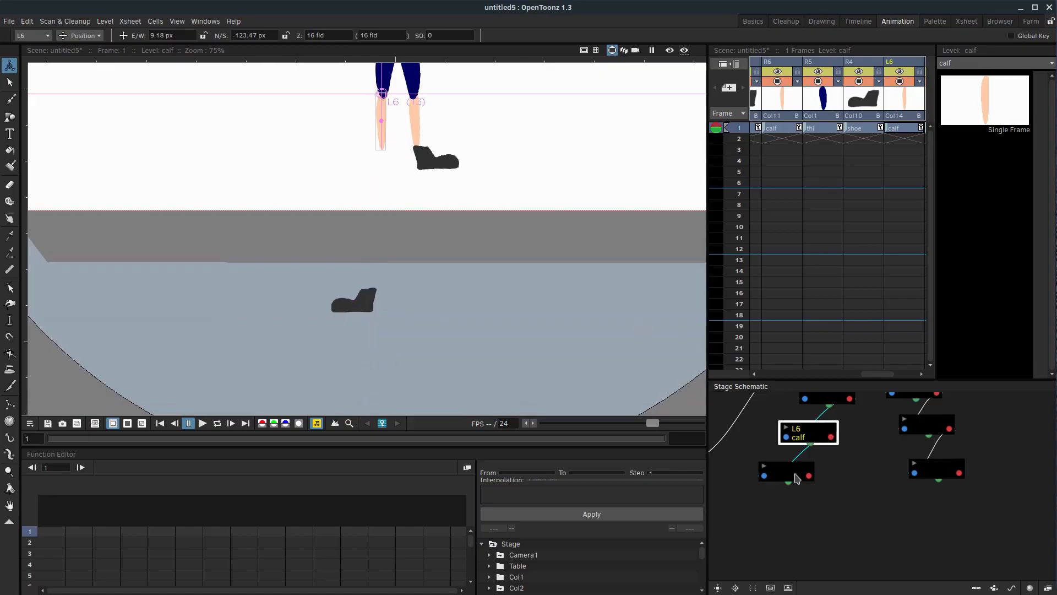
click(787, 472)
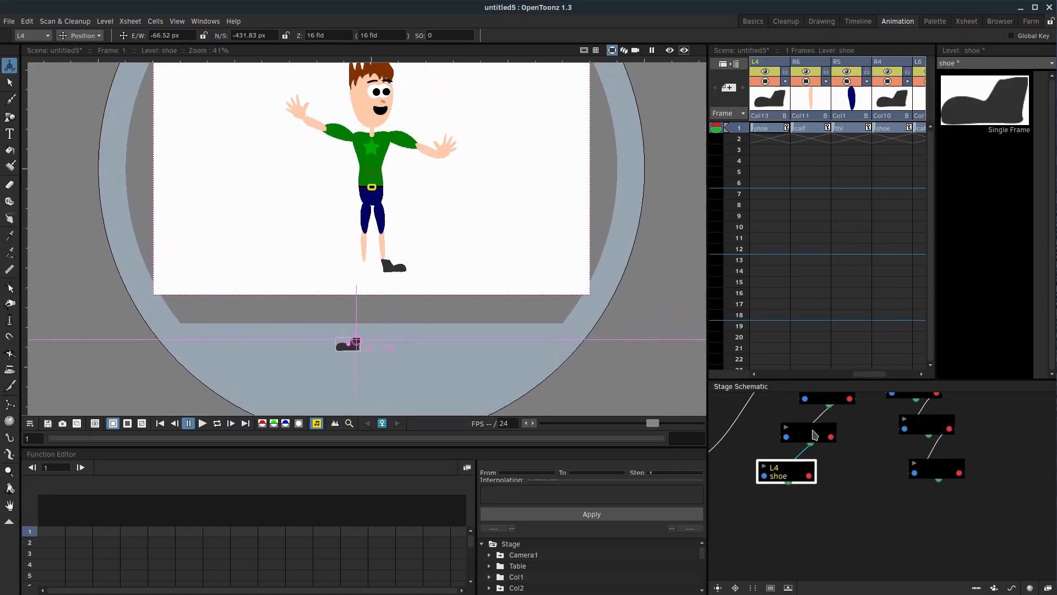
click(809, 432)
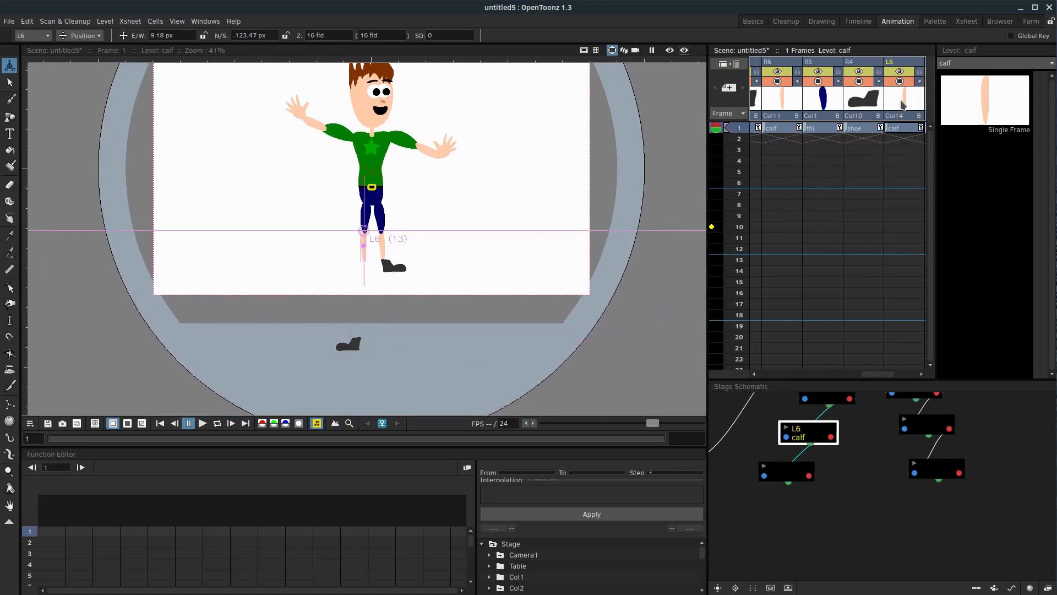
drag(364, 230, 251, 185)
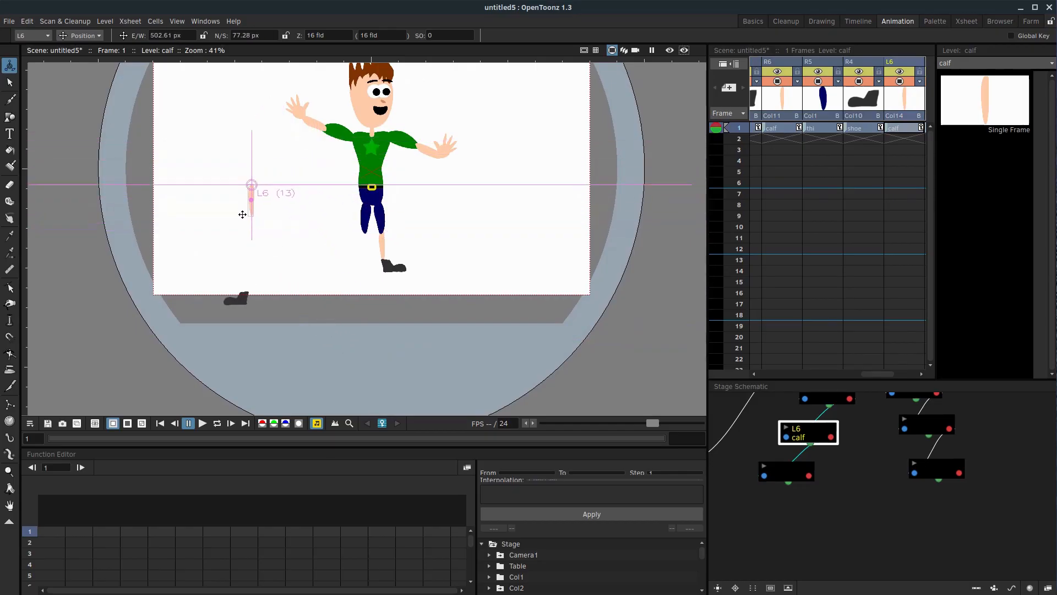
drag(251, 186, 359, 236)
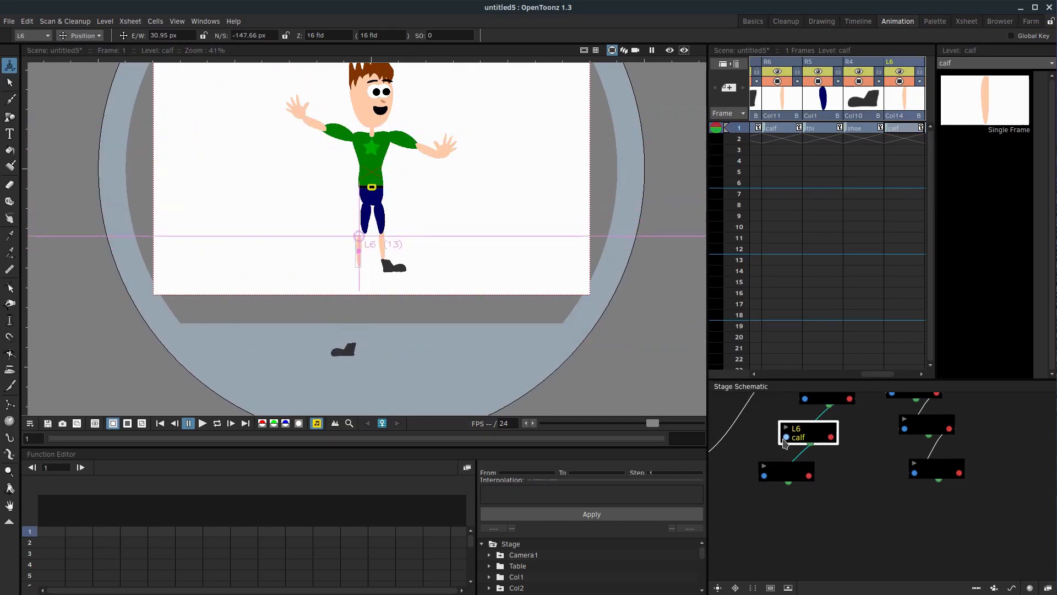
drag(357, 239, 364, 235)
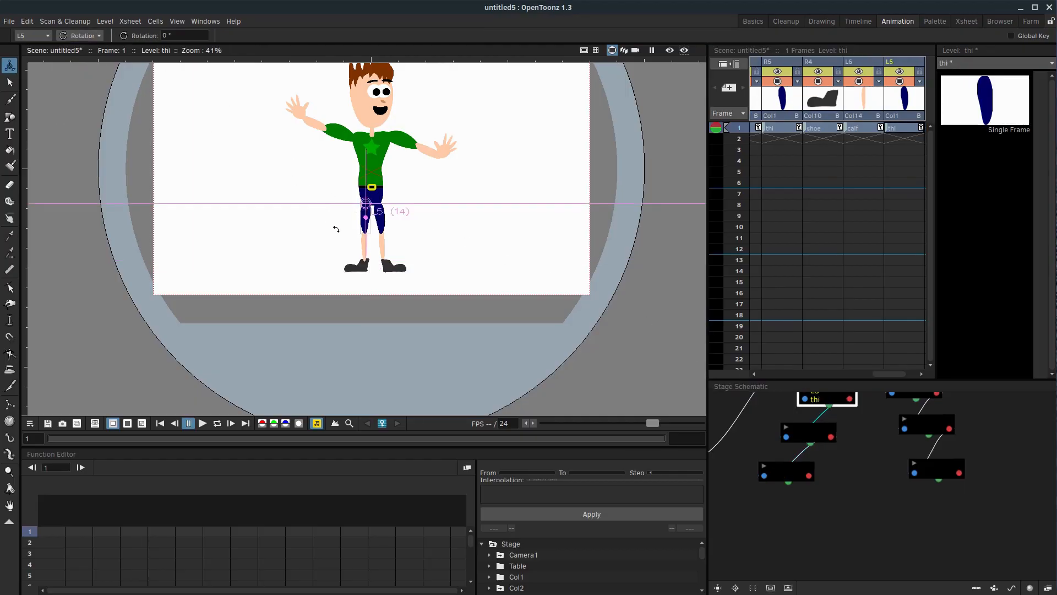
drag(364, 202, 327, 240)
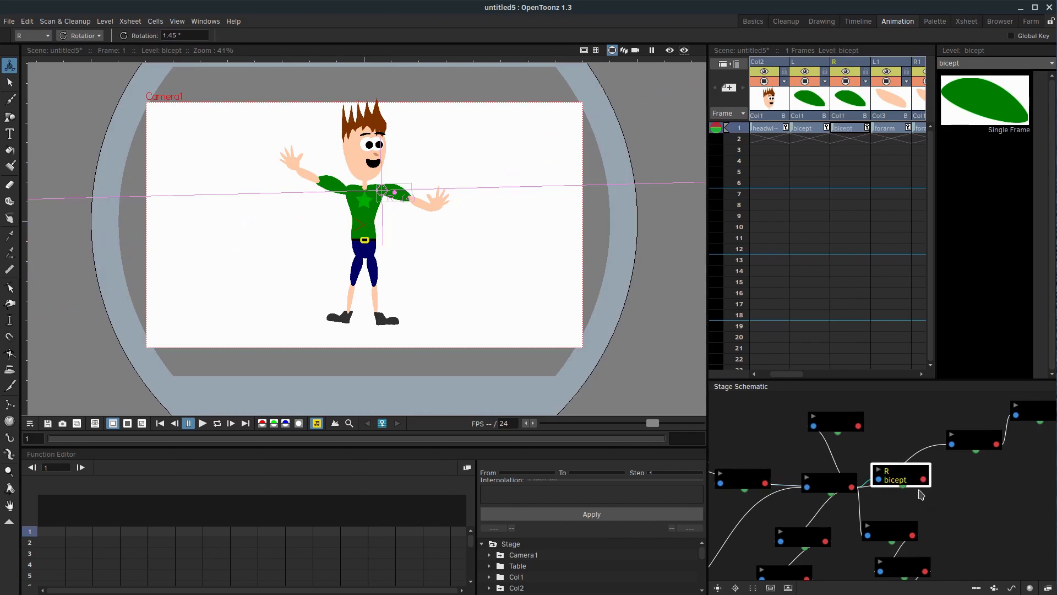
Relink R bicept to body and R1 forarm to R bicept, then test by raising the arm.
drag(900, 474, 917, 414)
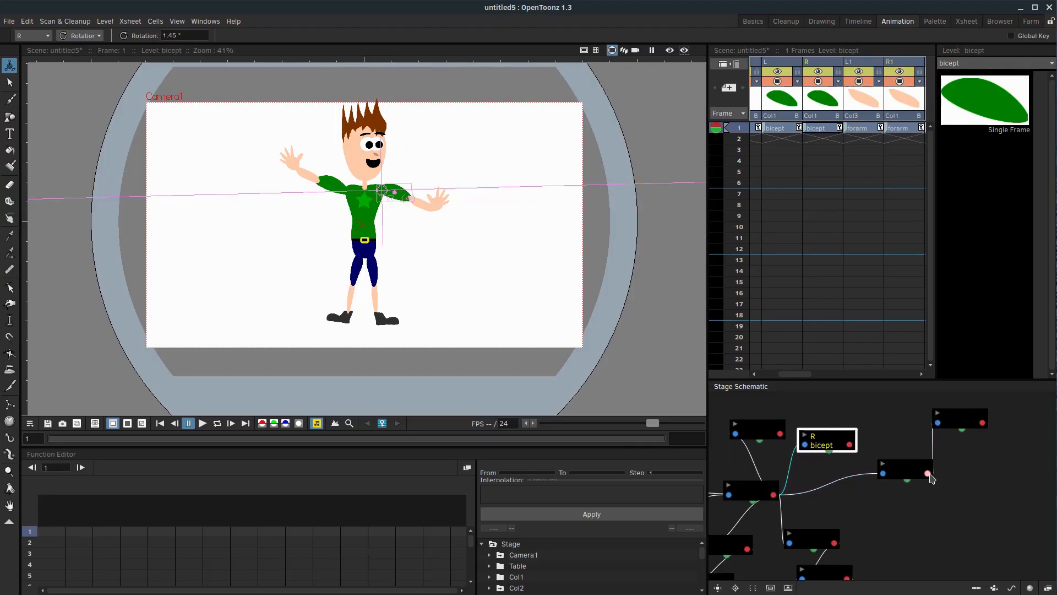
click(905, 472)
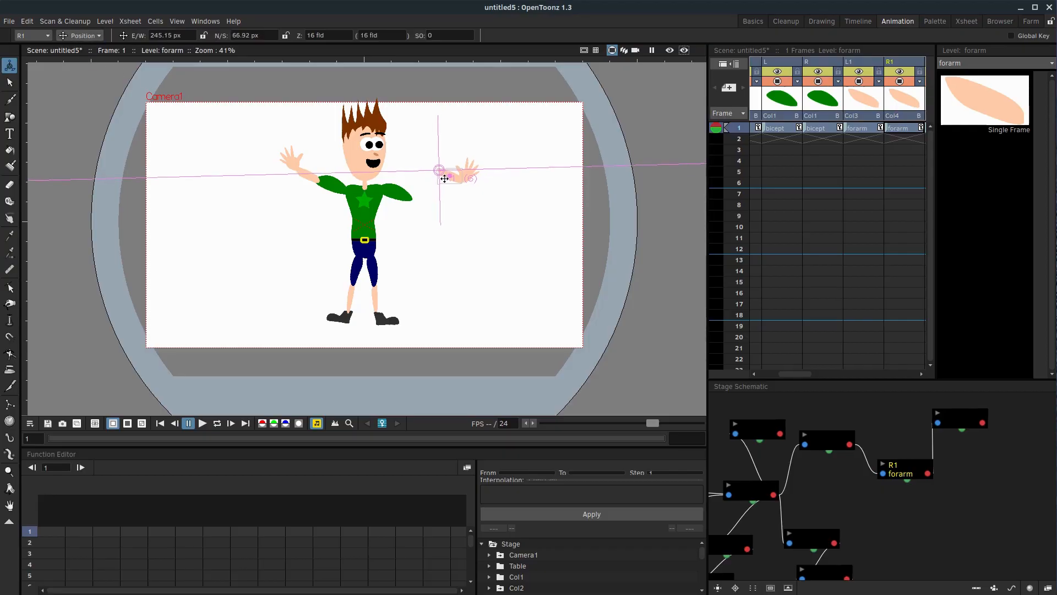
drag(442, 174, 420, 201)
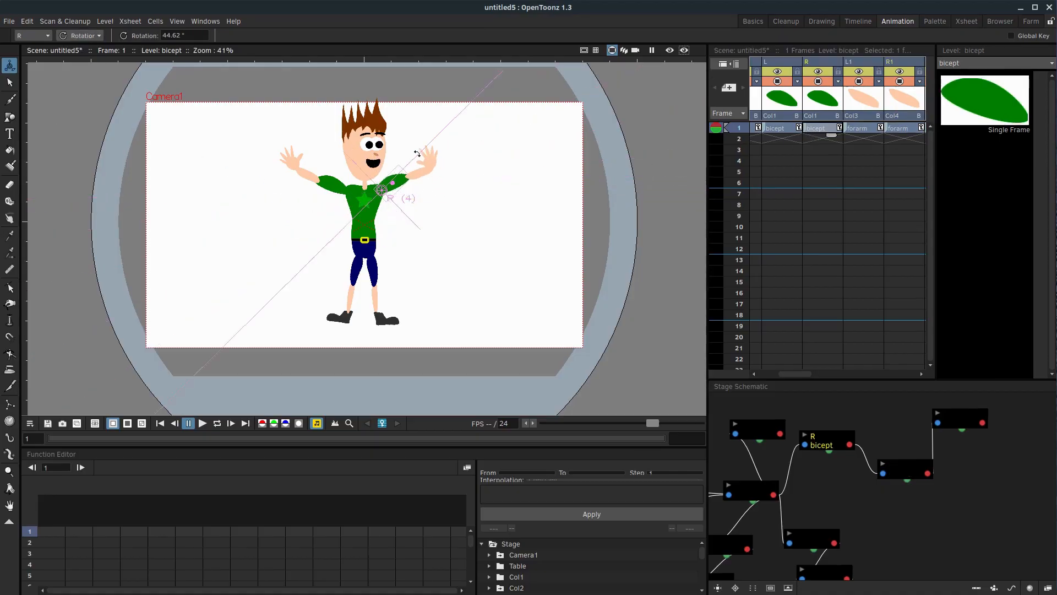
drag(417, 152, 405, 182)
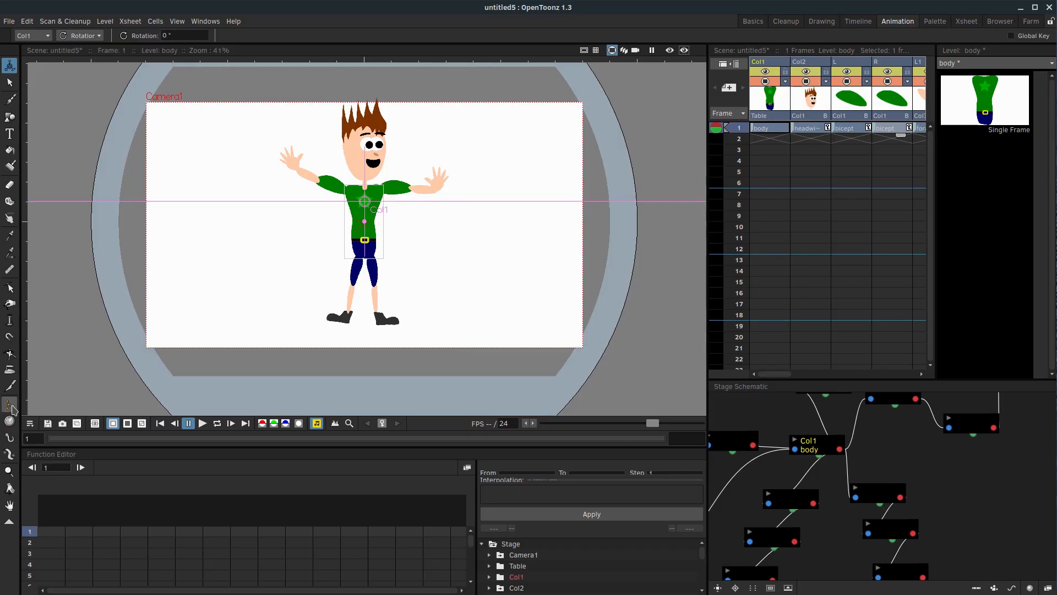
Activate the Skeleton tool in Animate mode, bend the left arm, and reopen the Mode dropdown.
click(8, 404)
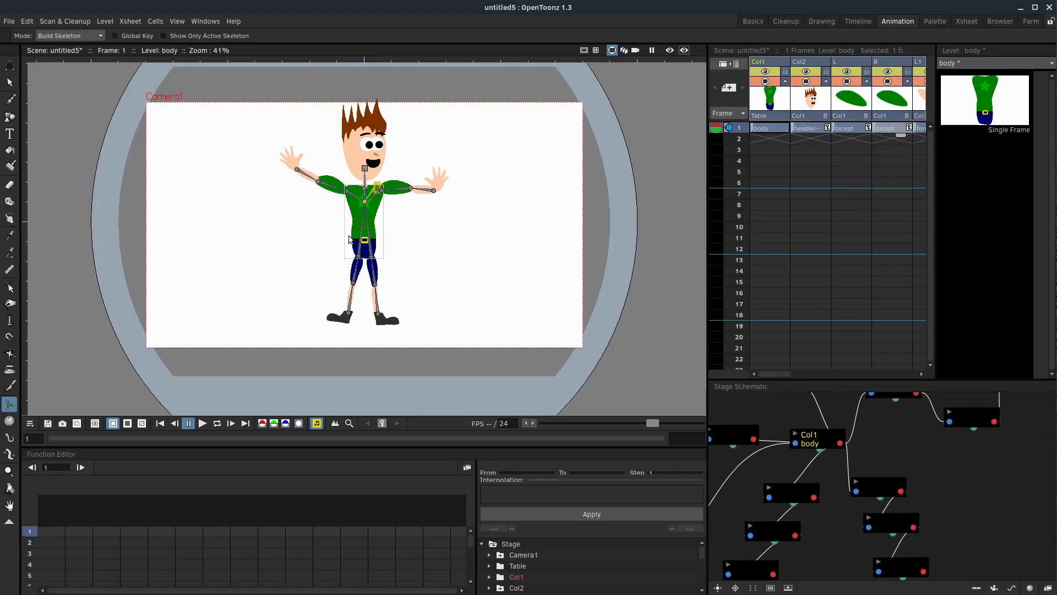
mouse_move(269, 193)
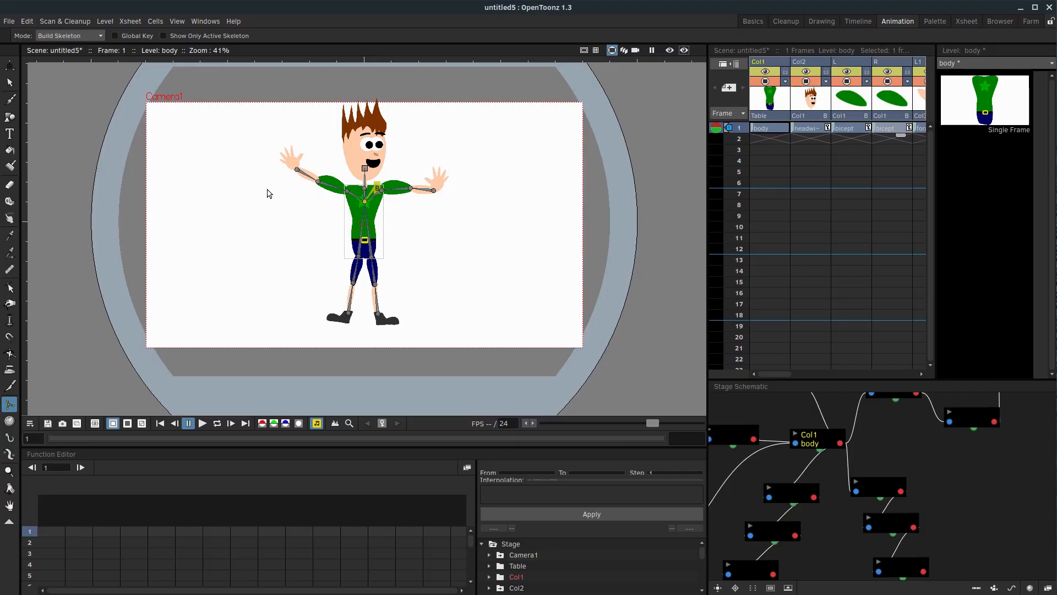
click(66, 35)
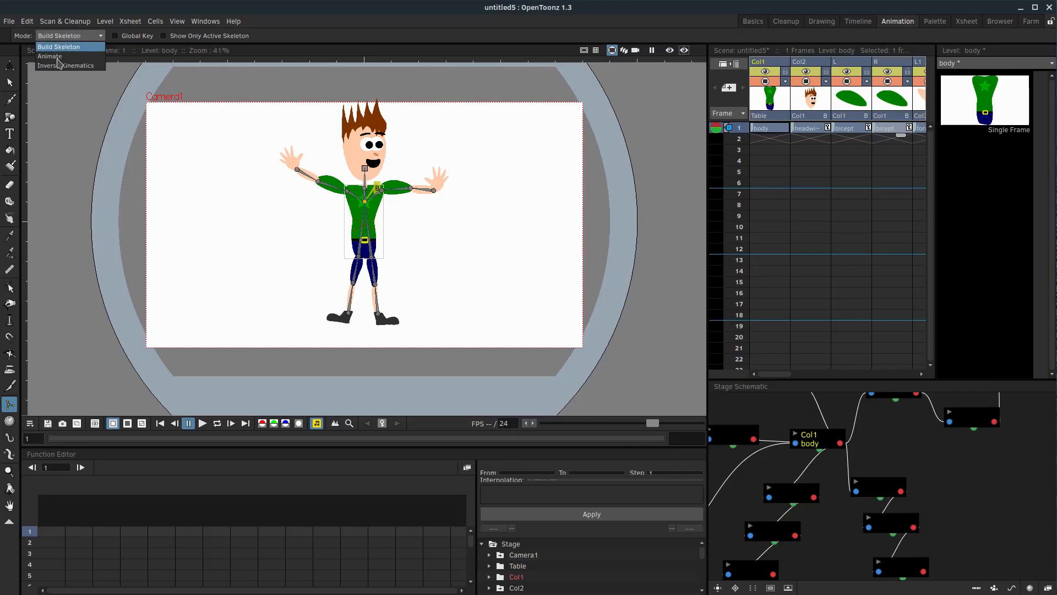
click(49, 56)
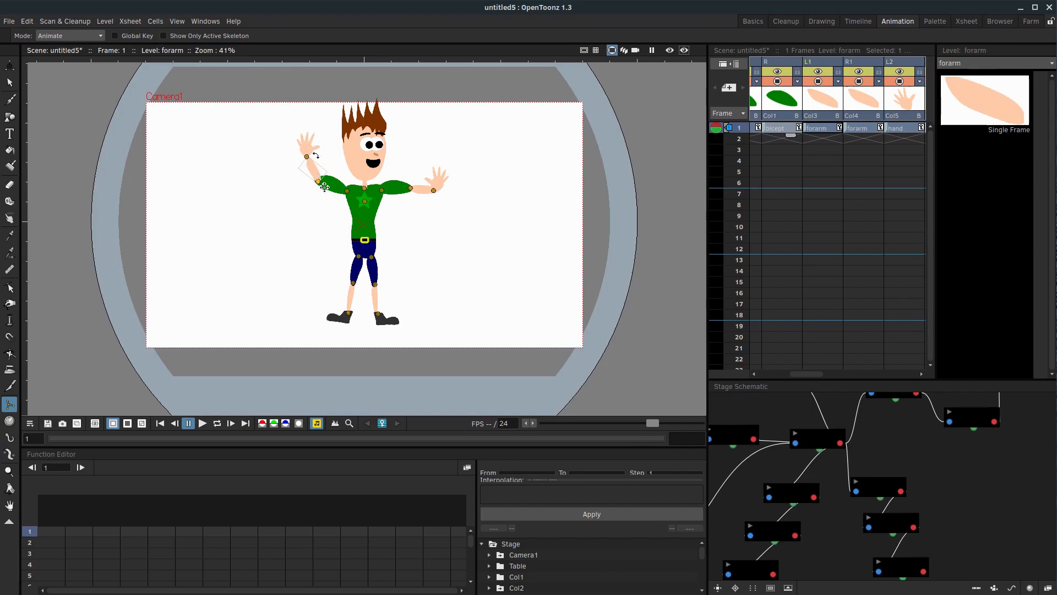
drag(324, 187, 311, 171)
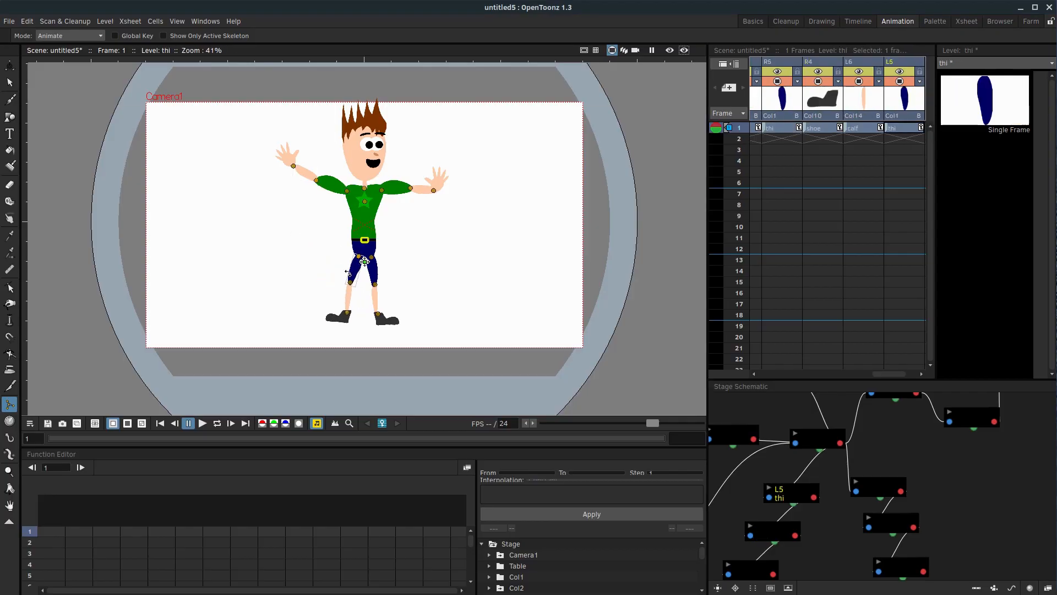
click(71, 35)
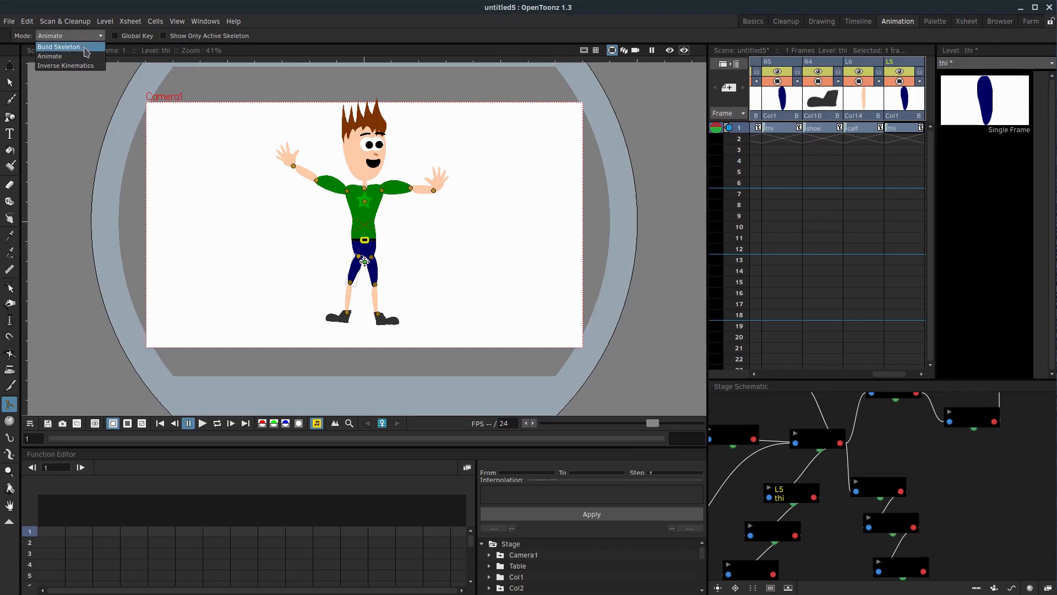
In Inverse Kinematics mode, pull the left hand across and spread the legs into a wide split.
click(60, 65)
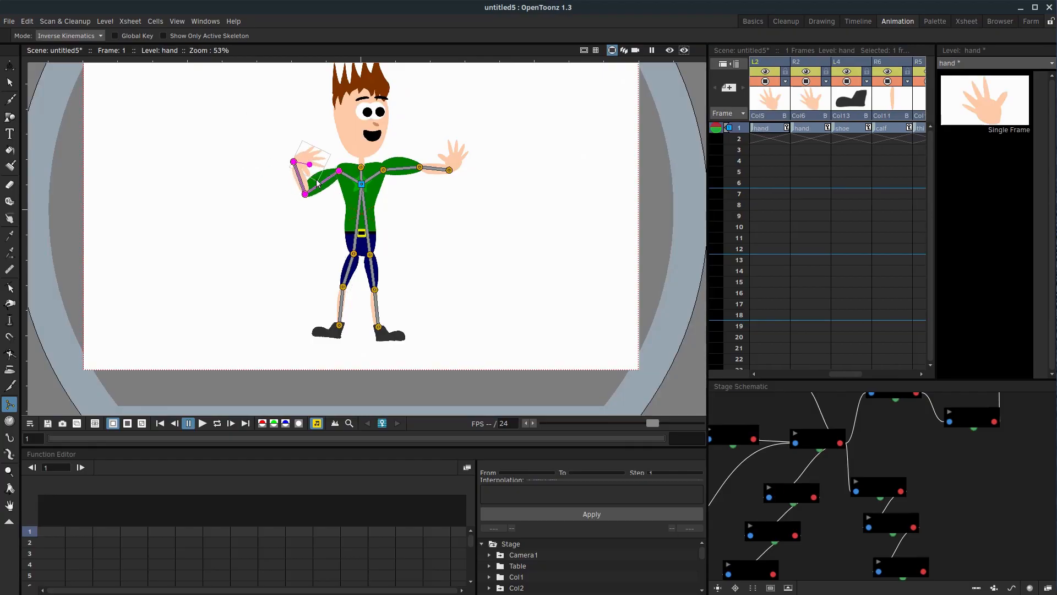
drag(304, 196, 348, 183)
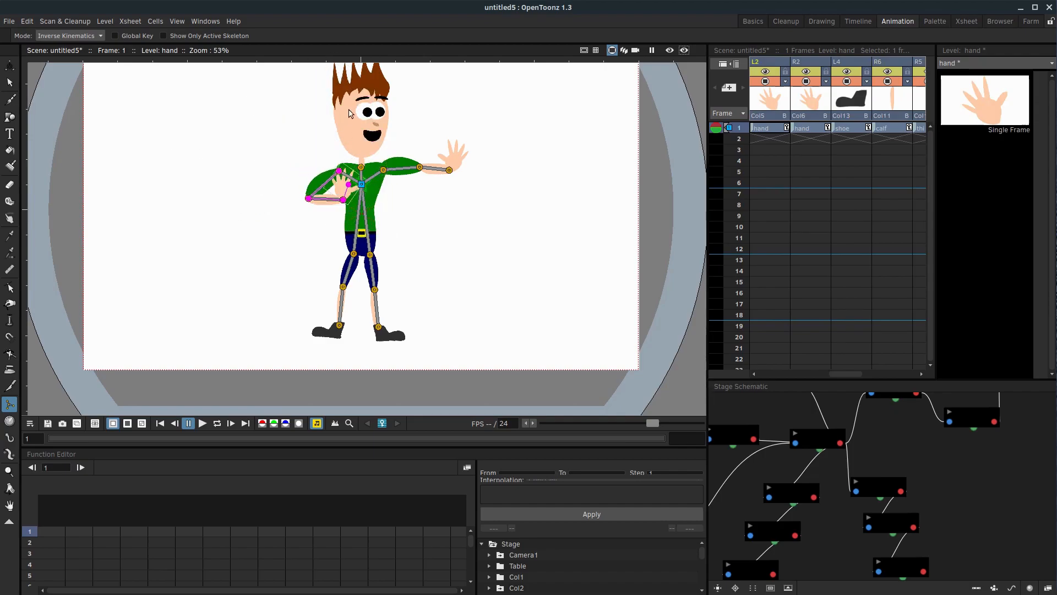
drag(324, 196, 402, 239)
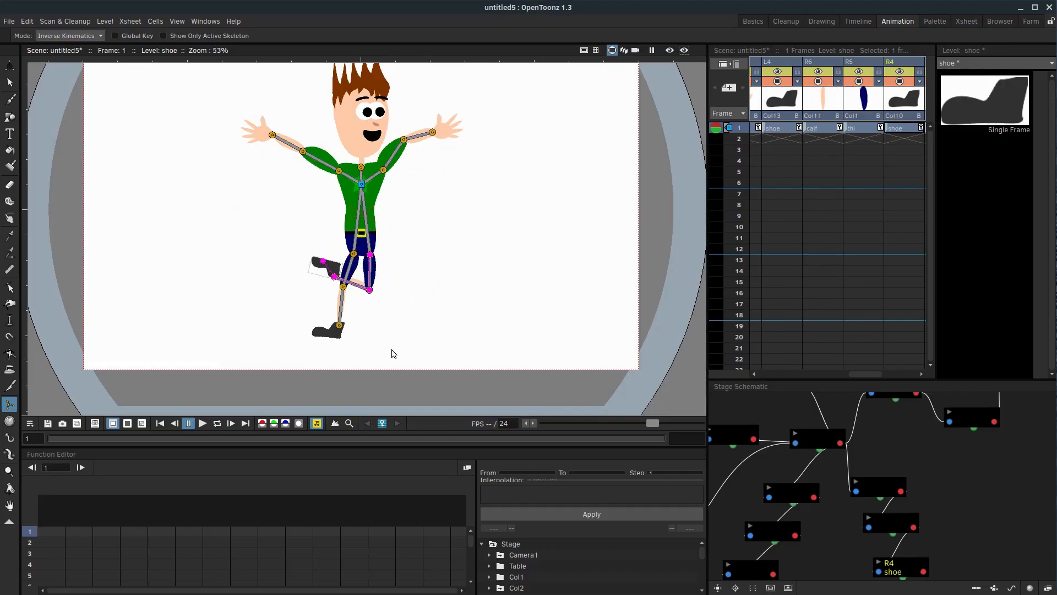
drag(337, 283, 441, 256)
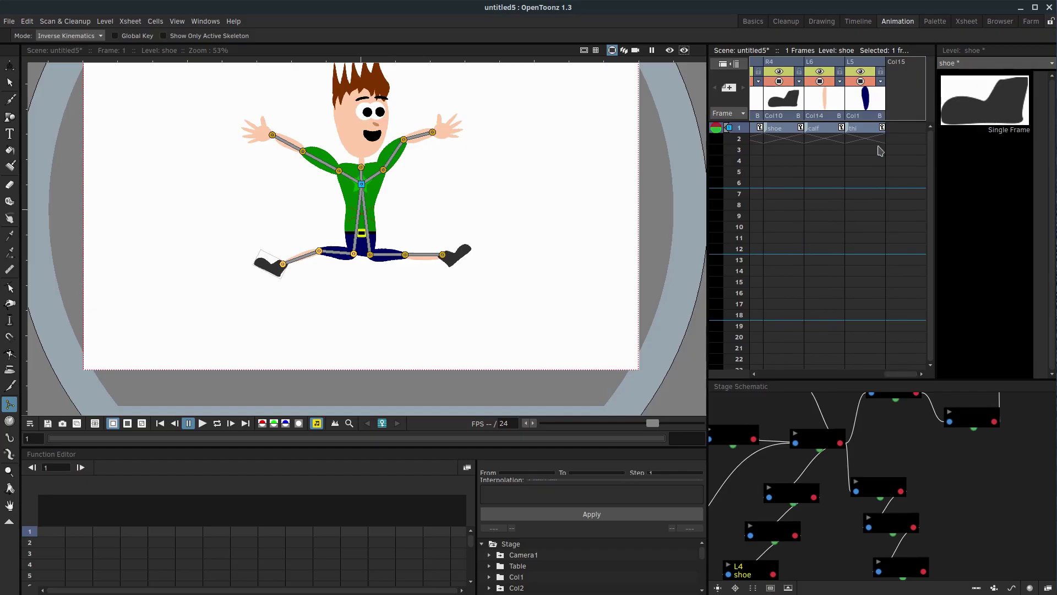
Select the character's part cells from frame 1 and extend them through frame 24.
click(859, 128)
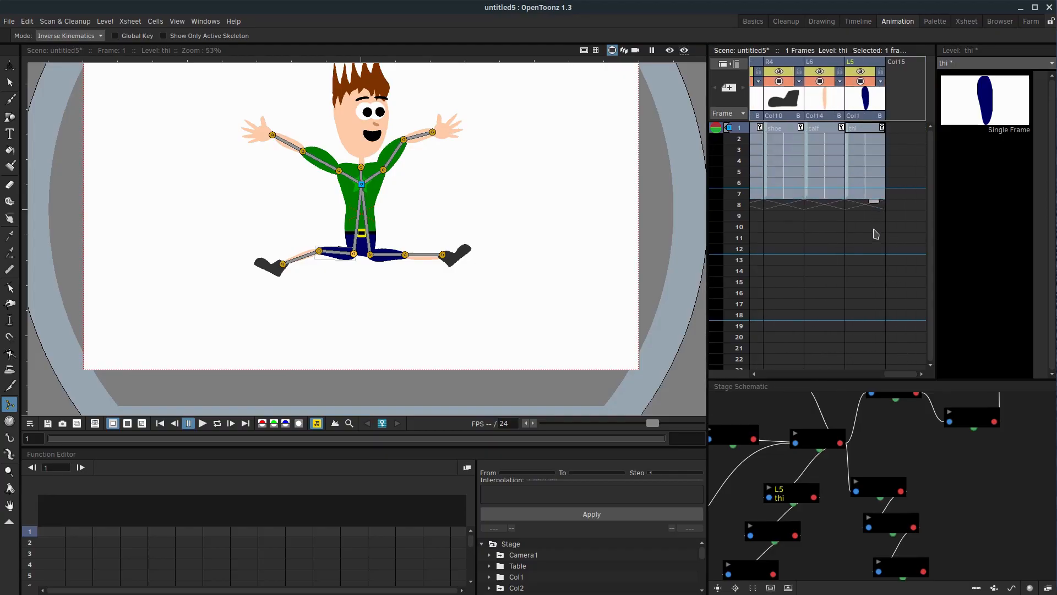
scroll(down, 3)
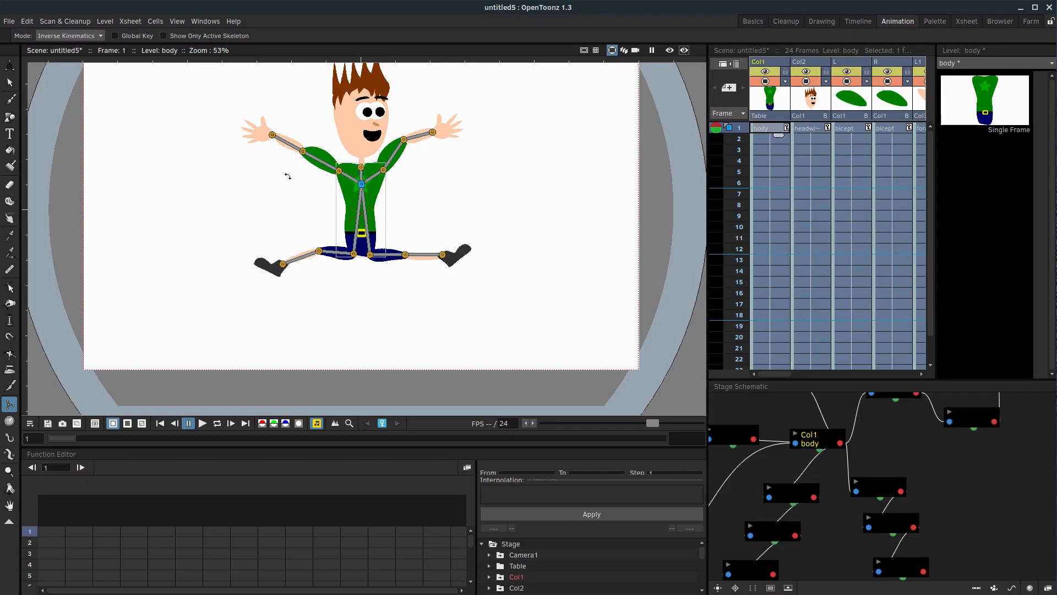
mouse_move(777, 225)
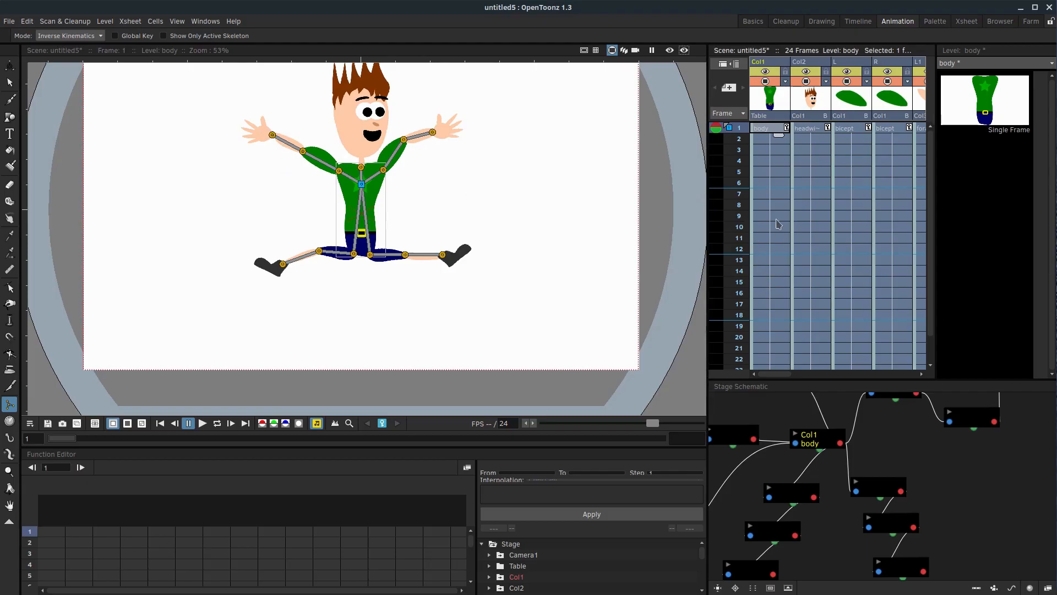
scroll(down, 3)
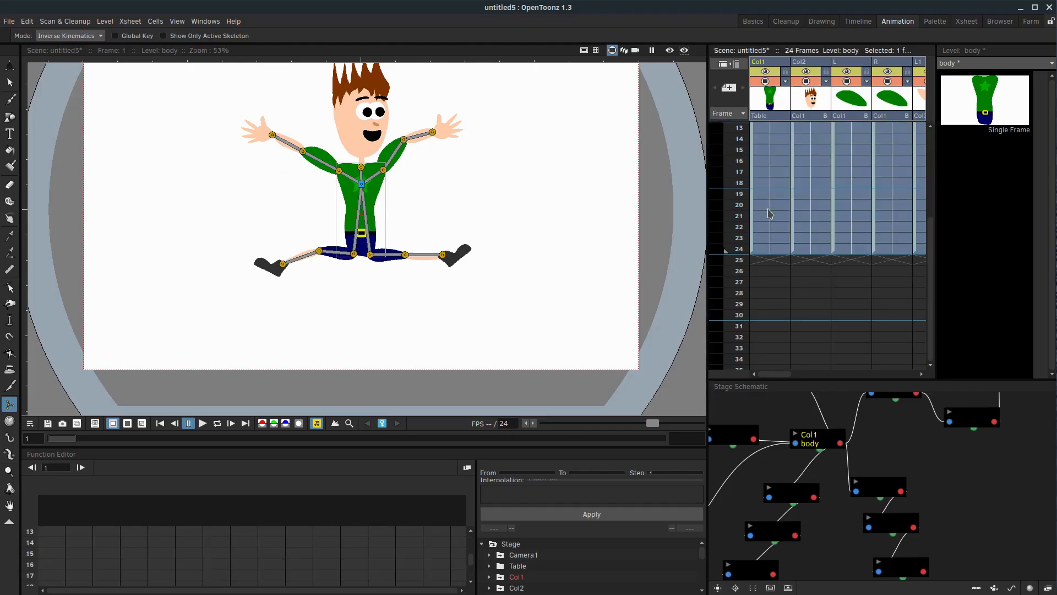
click(769, 183)
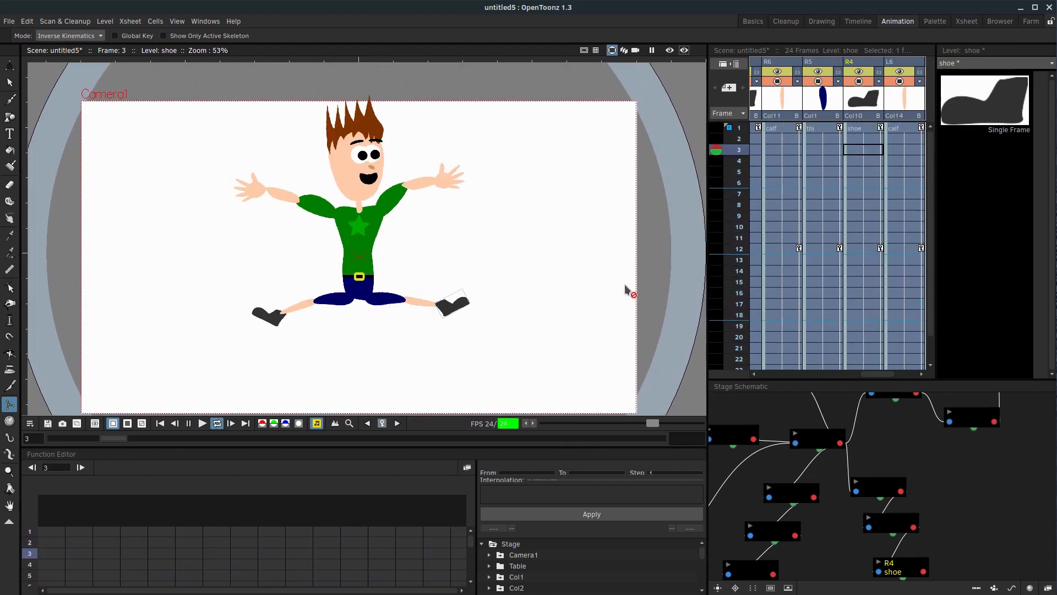
mouse_move(276, 367)
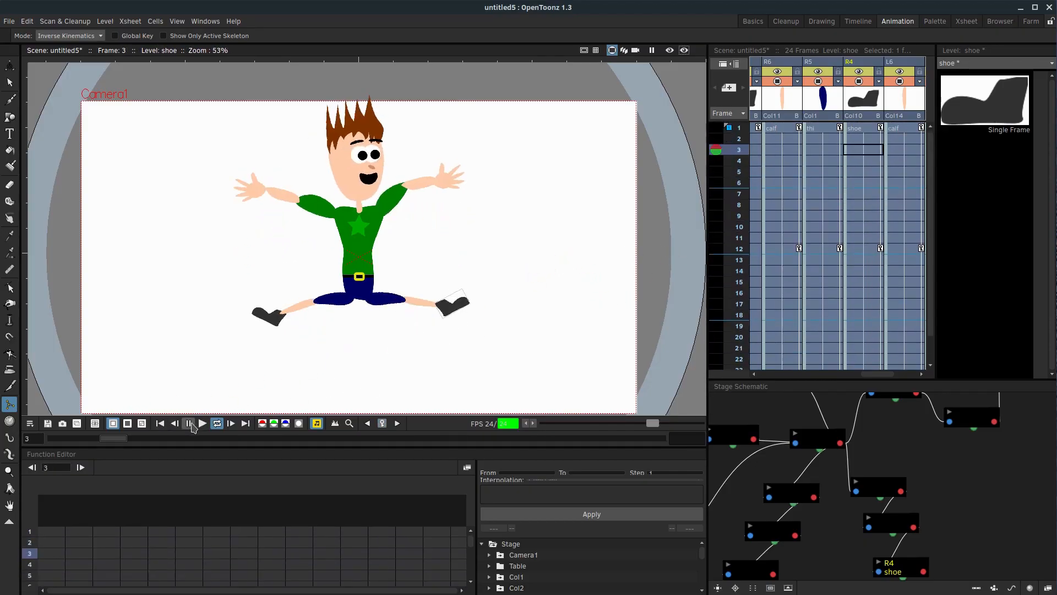
Stop on frame 18, link new pegbar Peg1 to body column Col1, and tilt it.
click(188, 423)
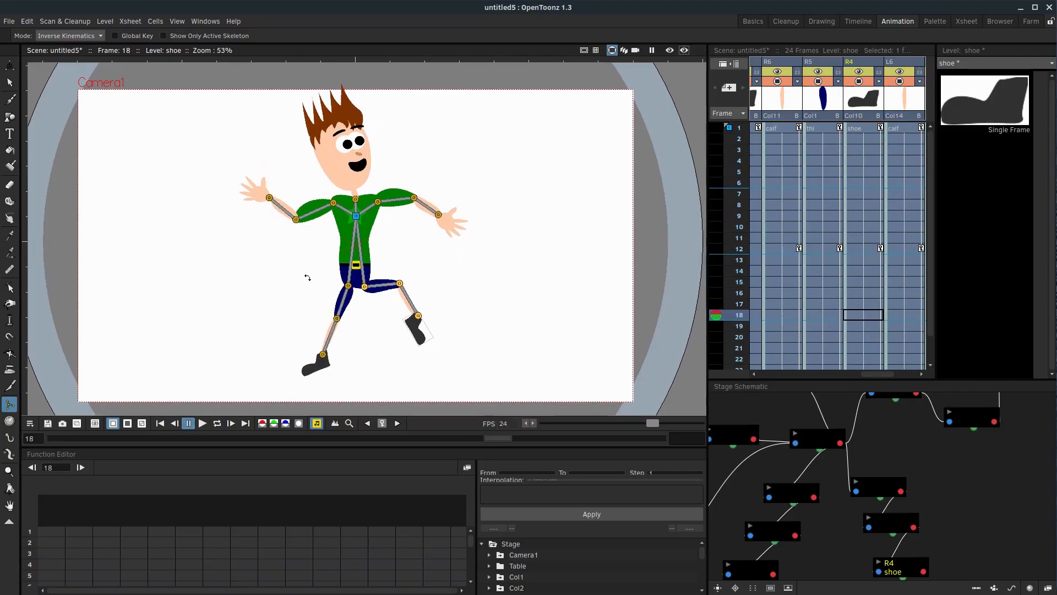
mouse_move(376, 381)
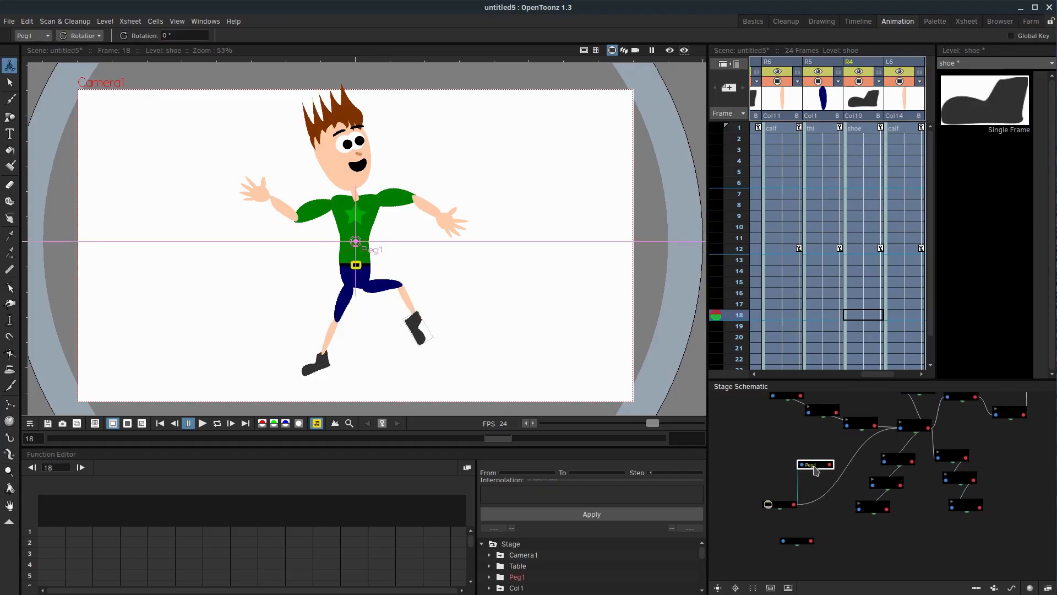
drag(816, 463, 812, 462)
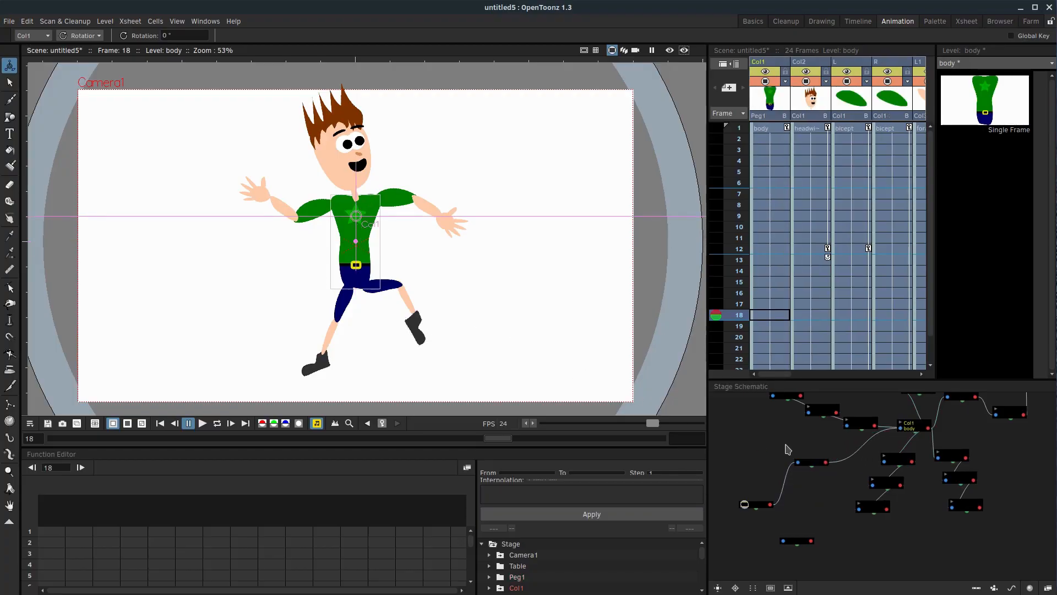
click(809, 461)
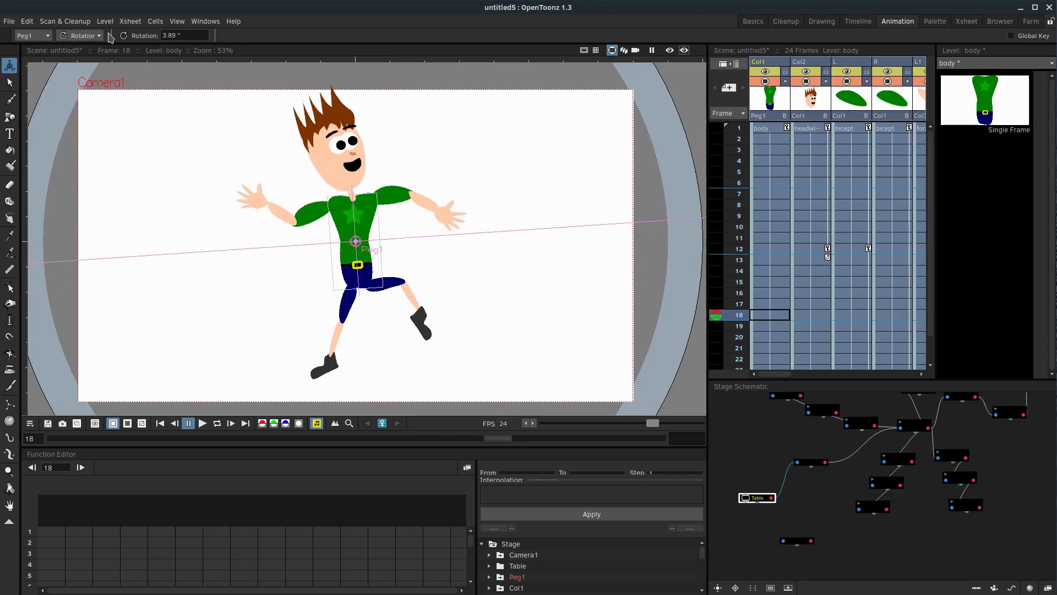
Move Peg1 to the top-left corner, then to camera centre at frame 24, changing its transform type.
click(98, 36)
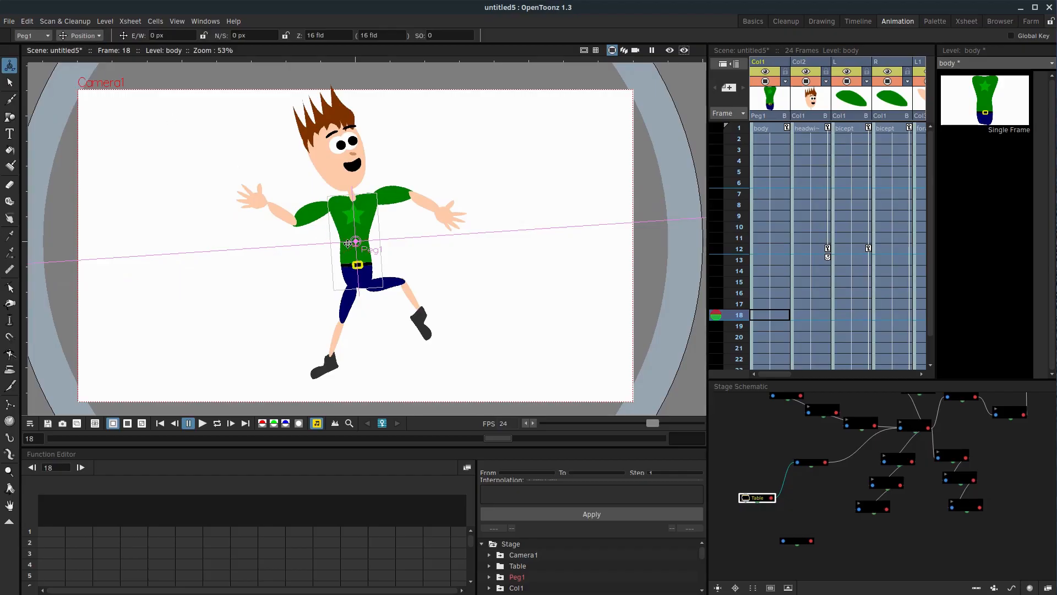
drag(355, 242, 135, 141)
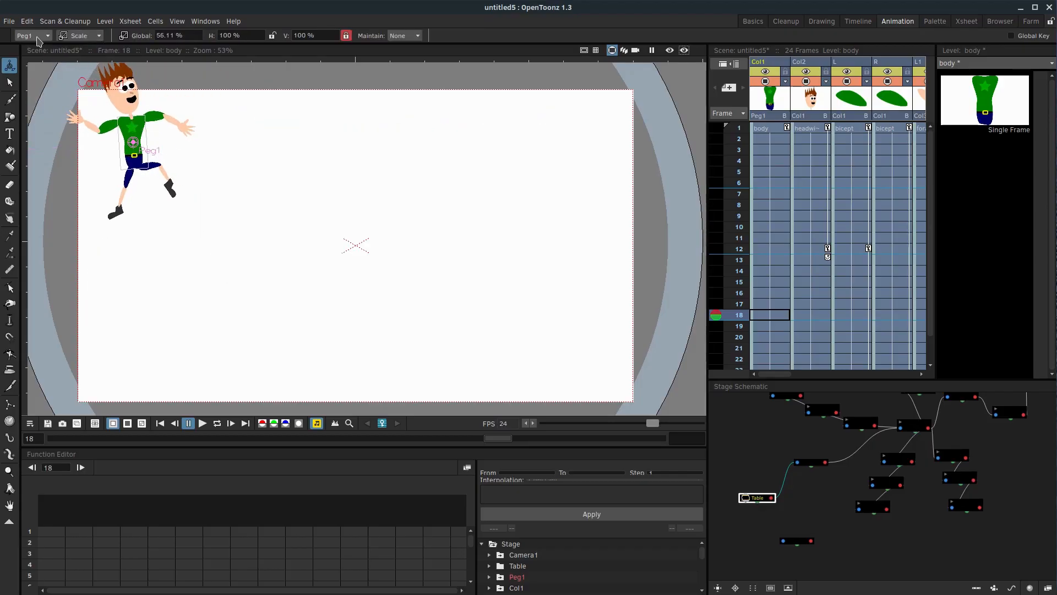
click(79, 35)
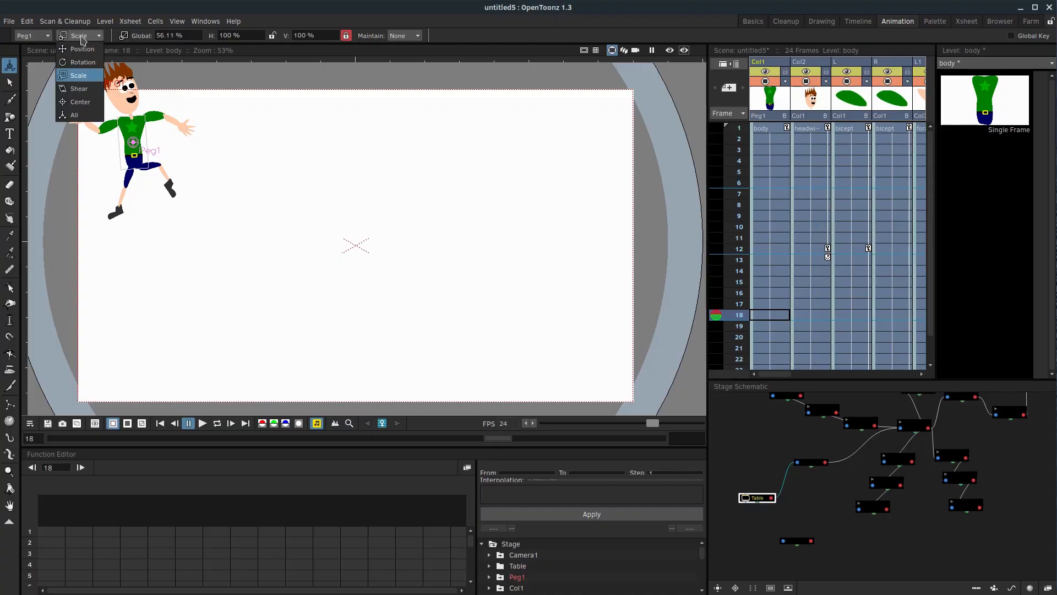
click(82, 49)
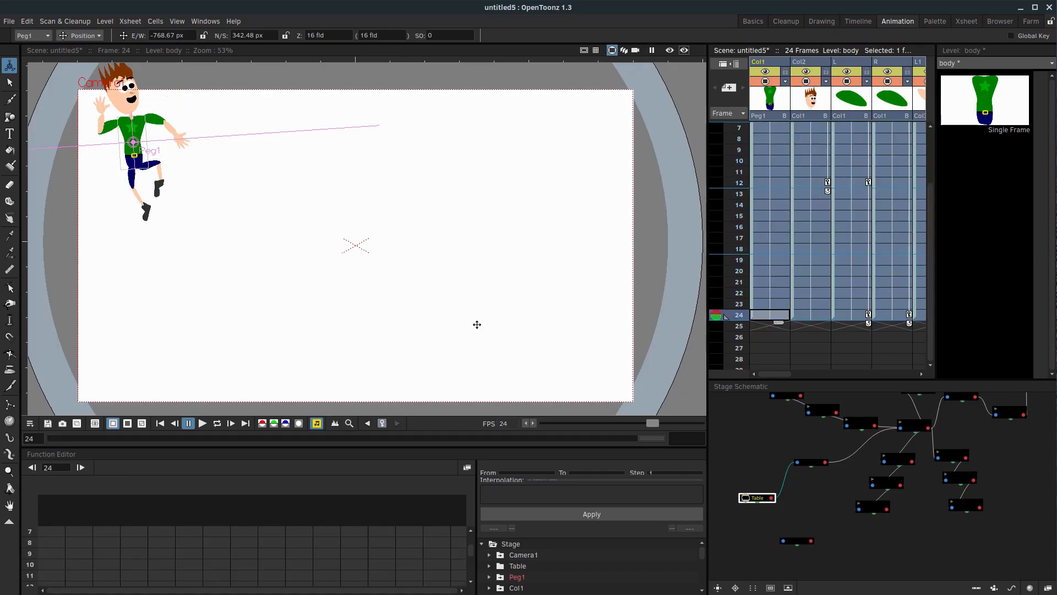
drag(133, 141, 370, 273)
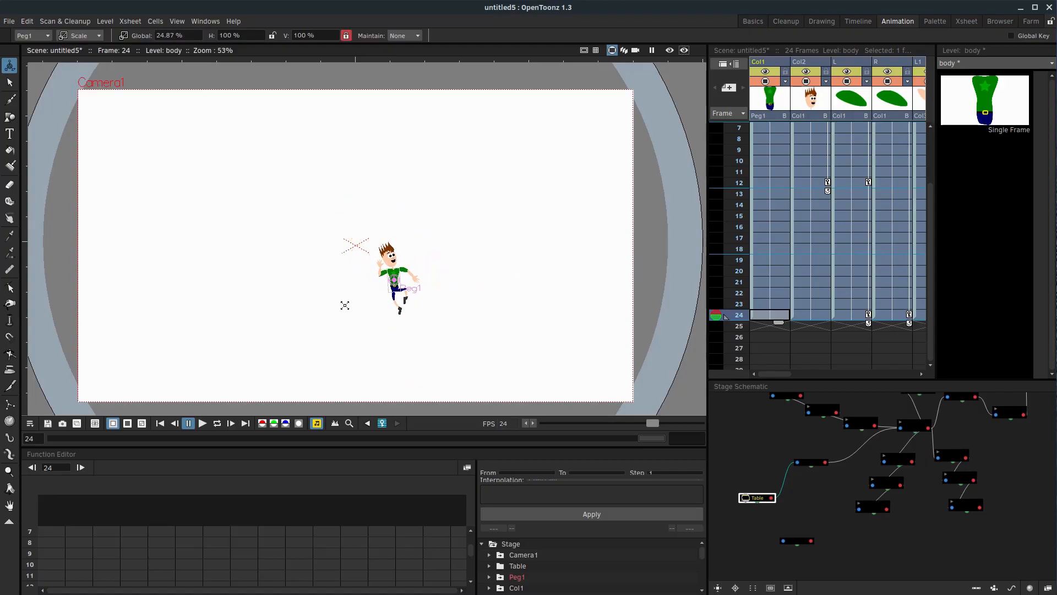
Preview the pegbar movement, stop on frame 4, and return to the Skeleton tool.
click(216, 423)
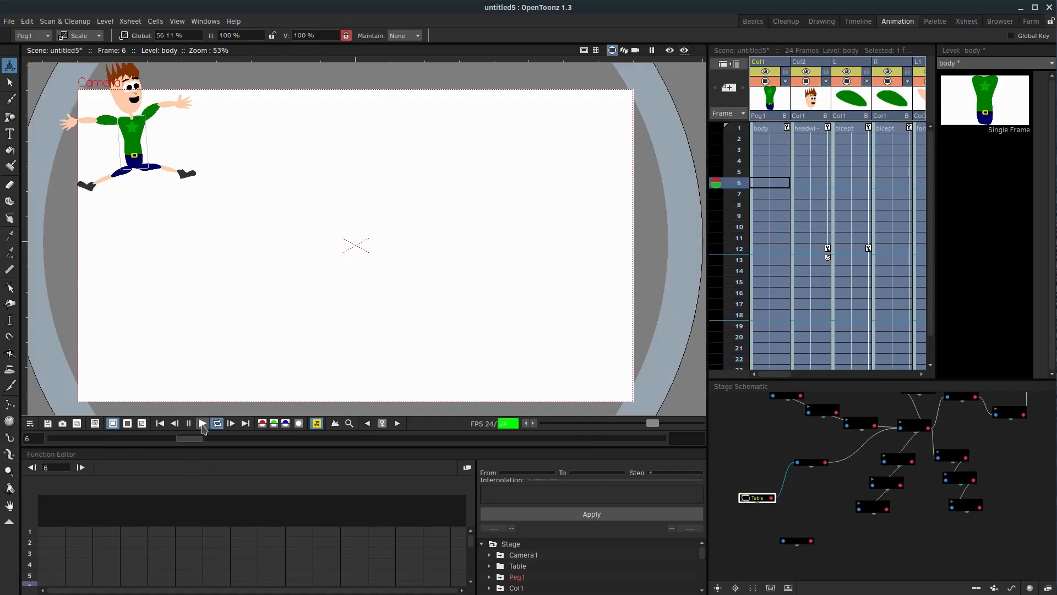
click(202, 423)
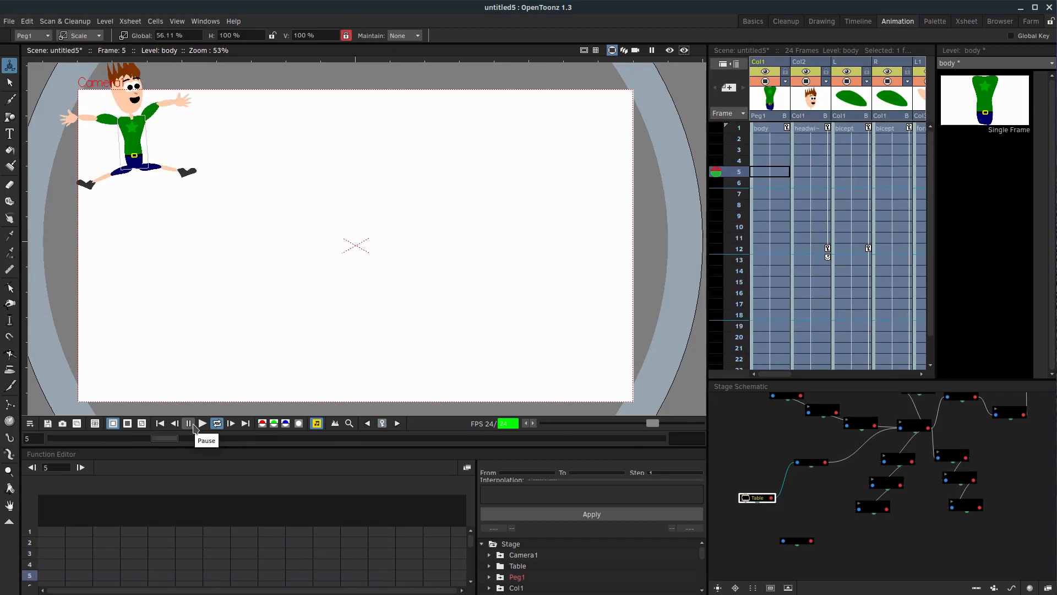
click(174, 423)
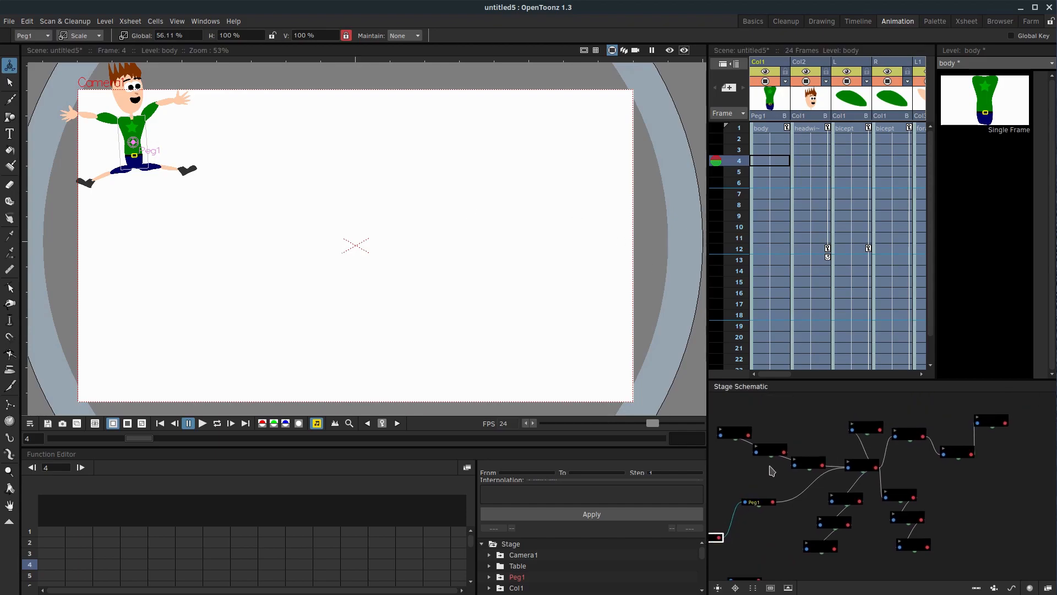
mouse_move(865, 461)
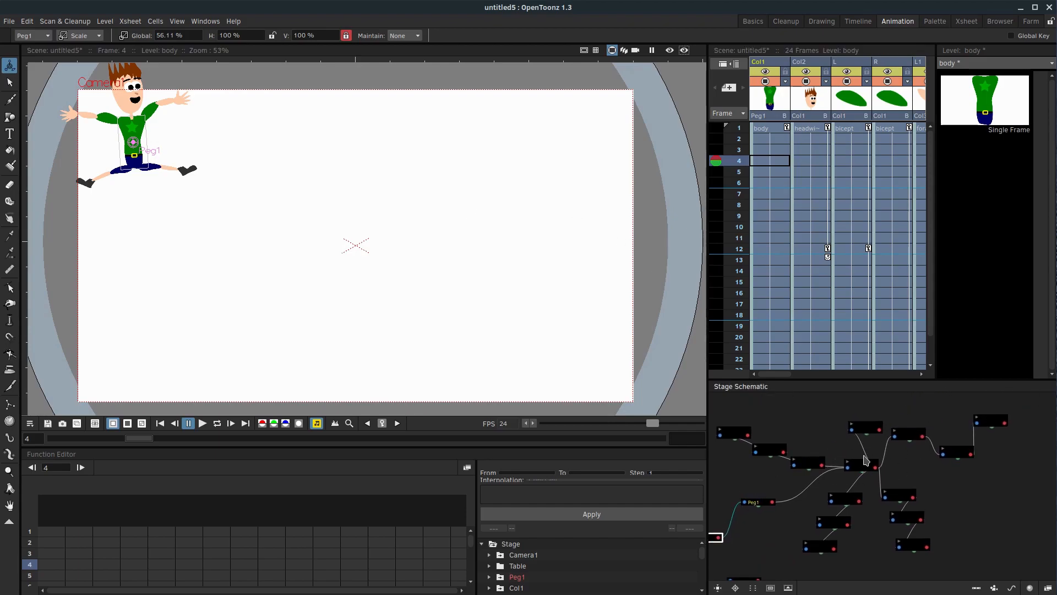
mouse_move(868, 475)
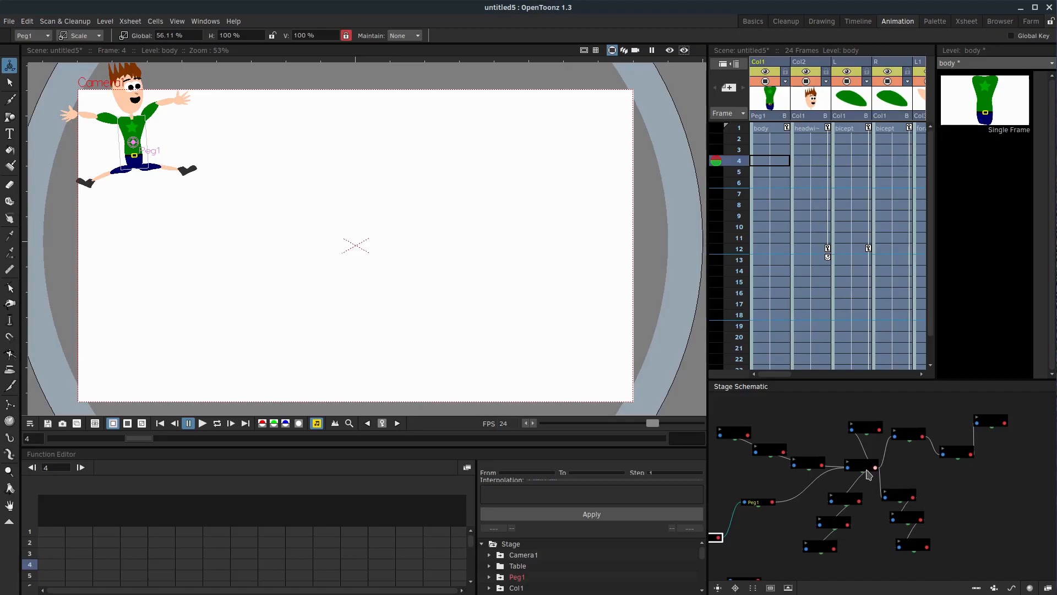
mouse_move(31, 388)
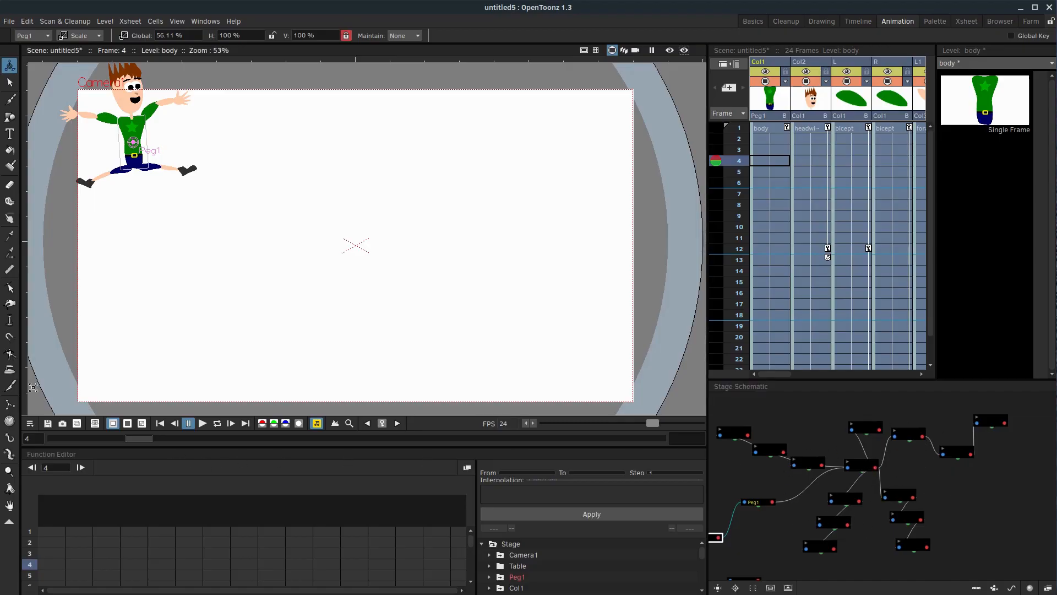
click(10, 405)
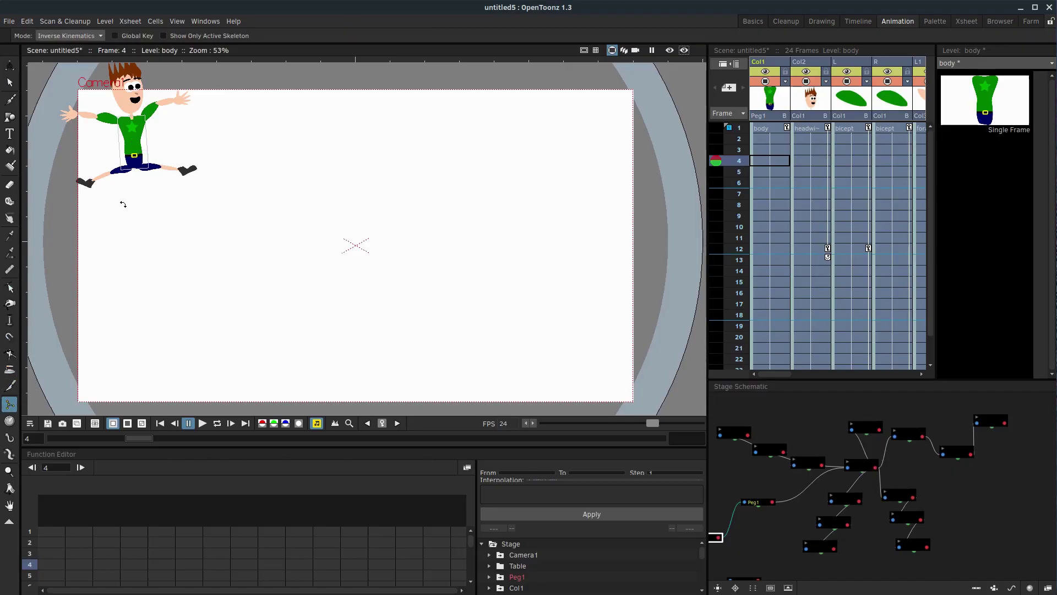